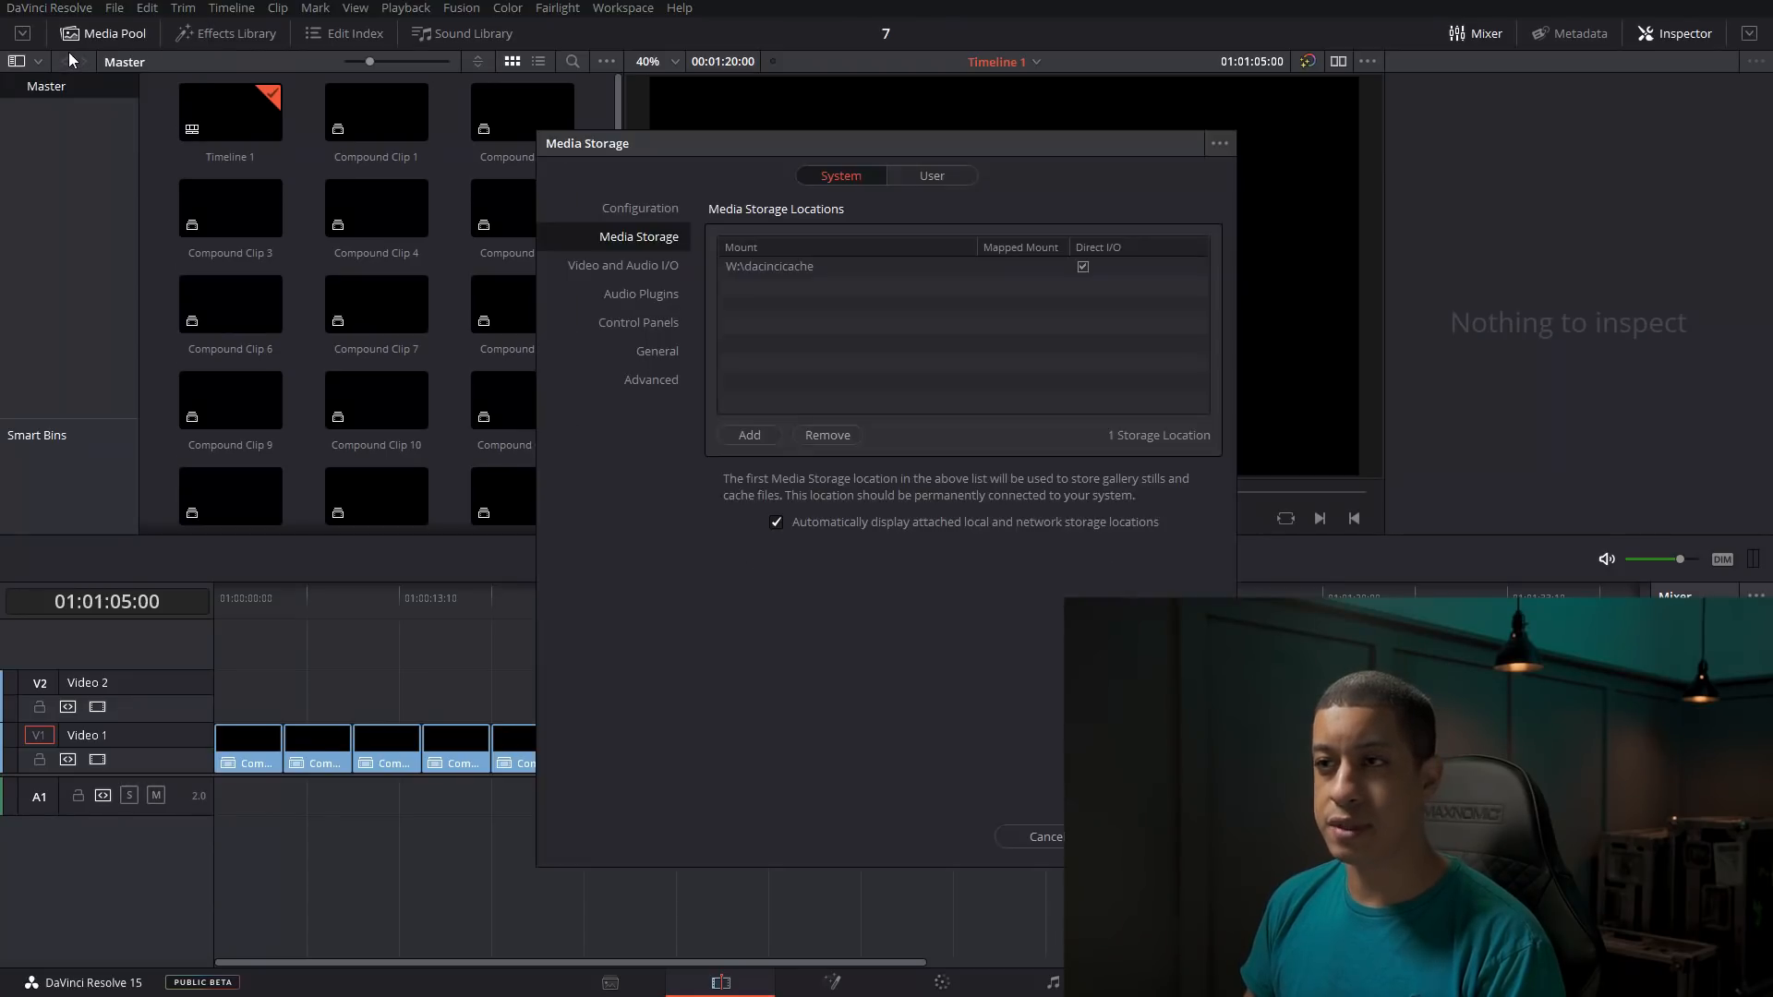
Step: Show the Project Save and Load page of the User preferences
left_click(929, 175)
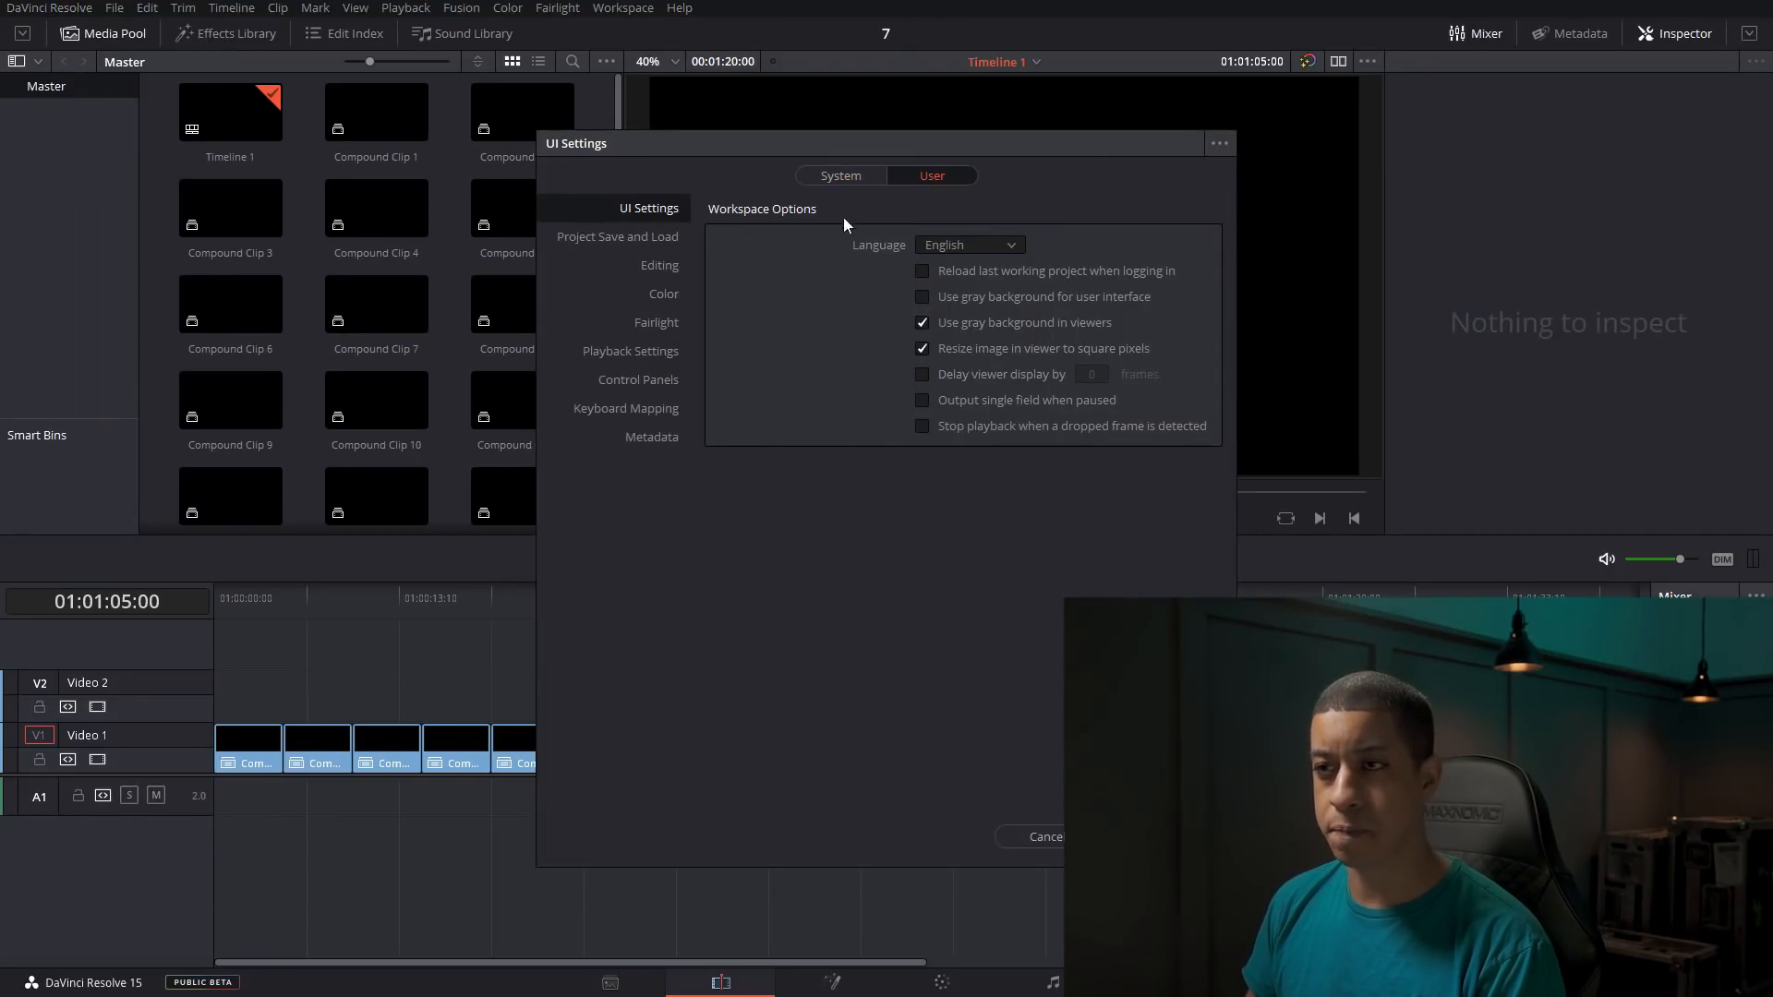
mouse_move(598, 253)
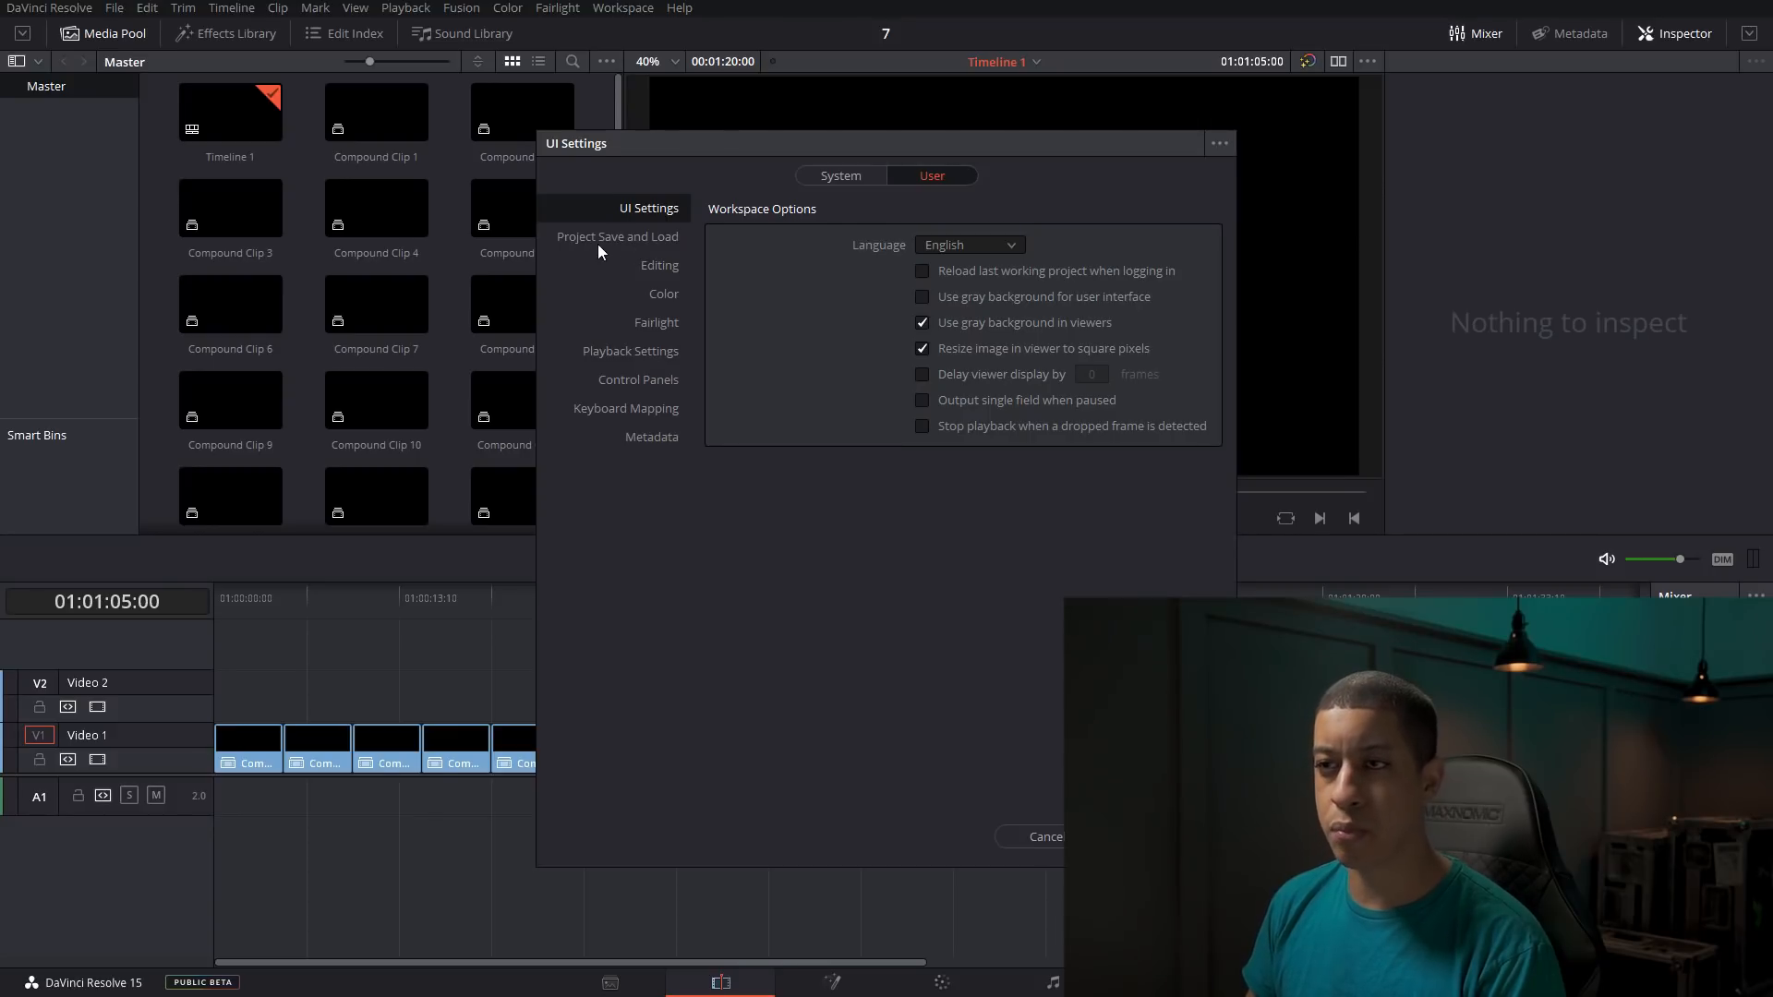
left_click(617, 236)
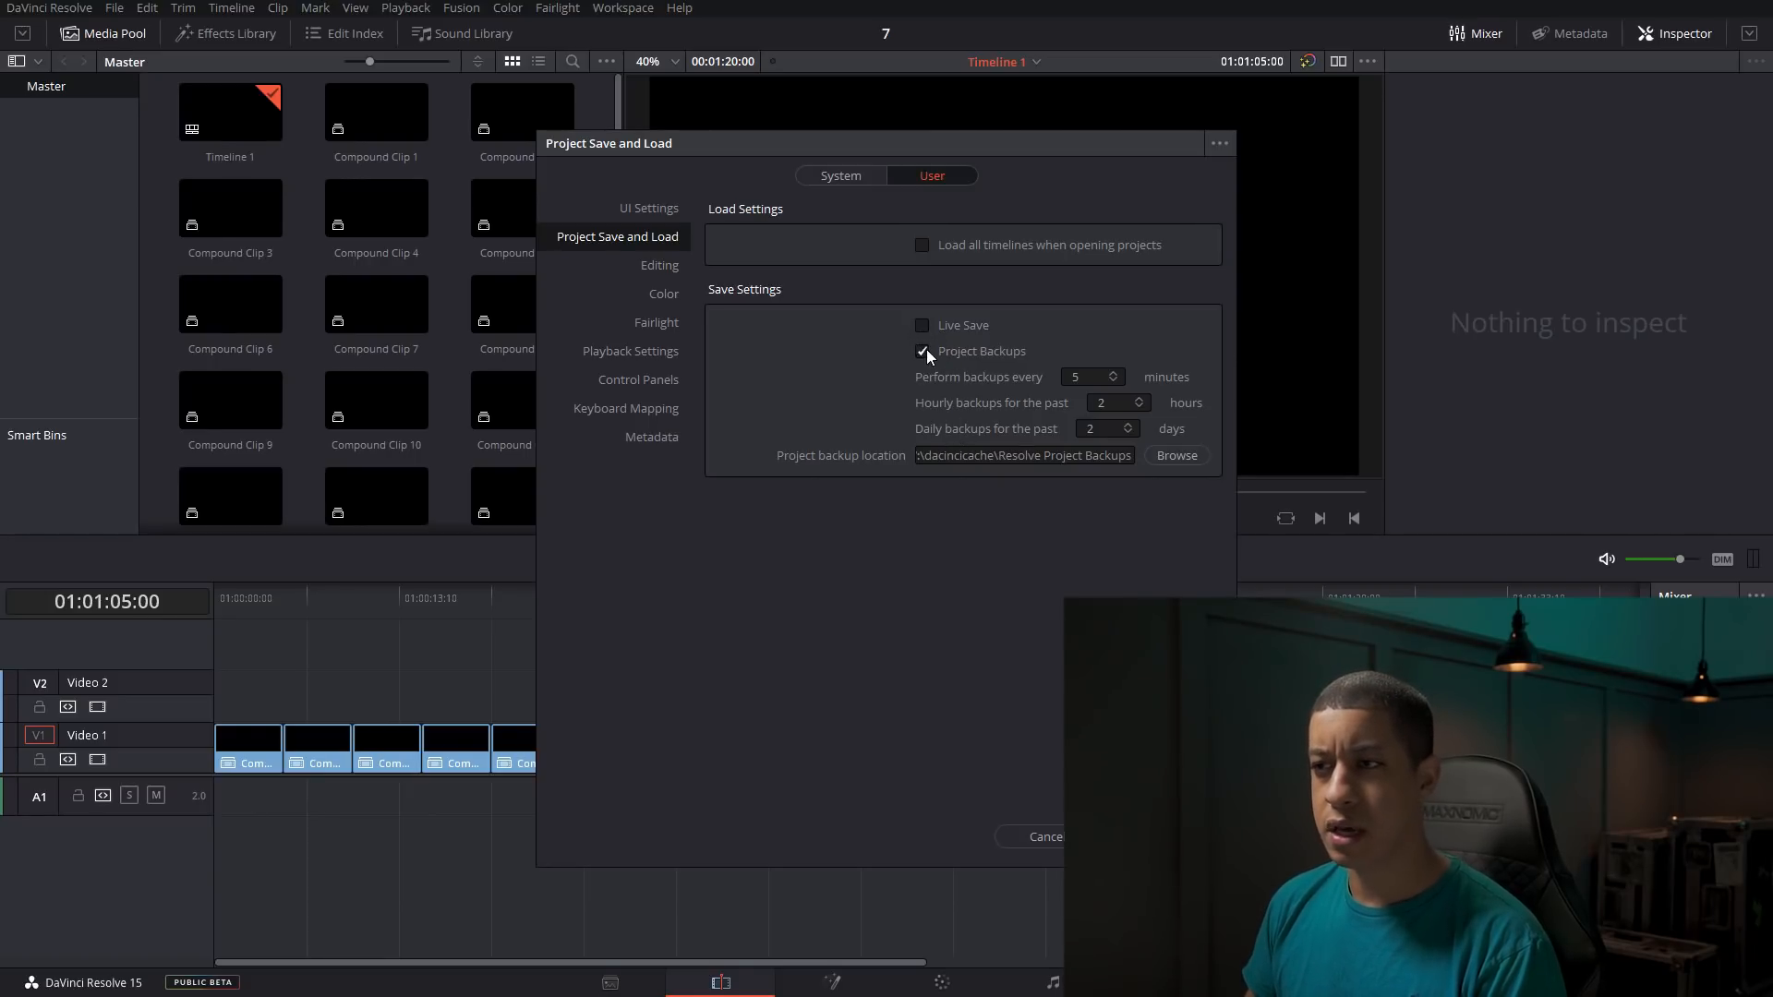
left_click(923, 351)
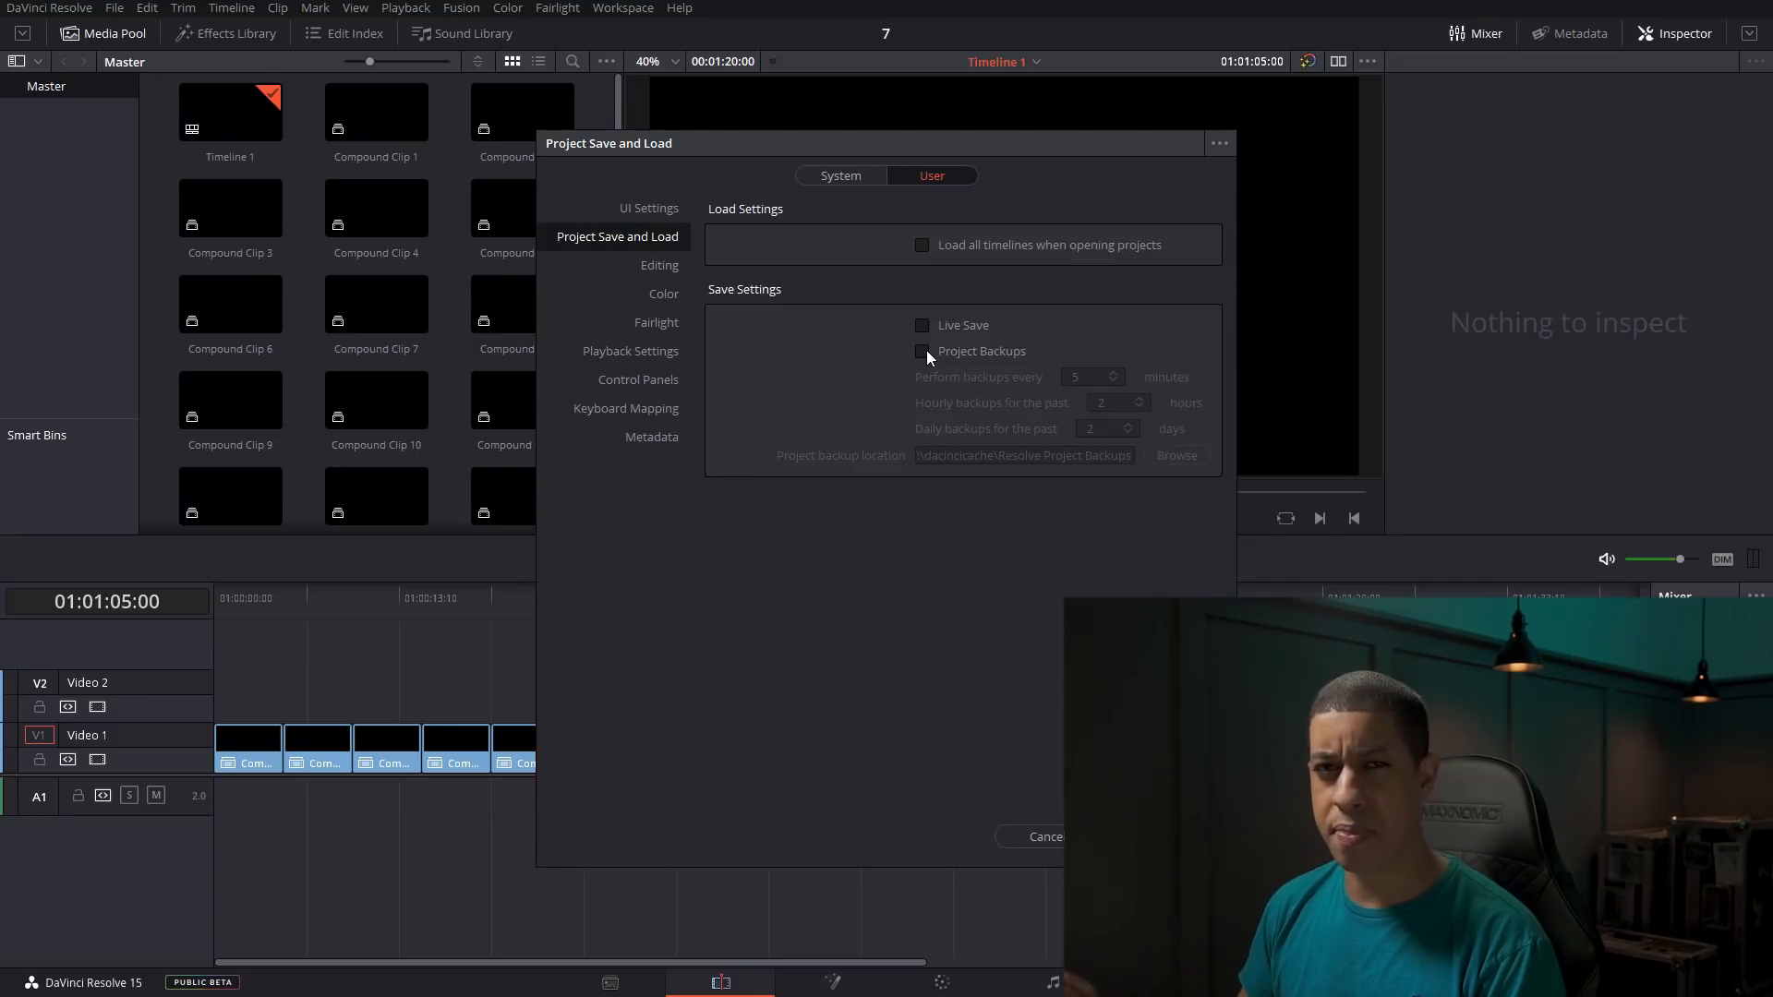
mouse_move(962, 360)
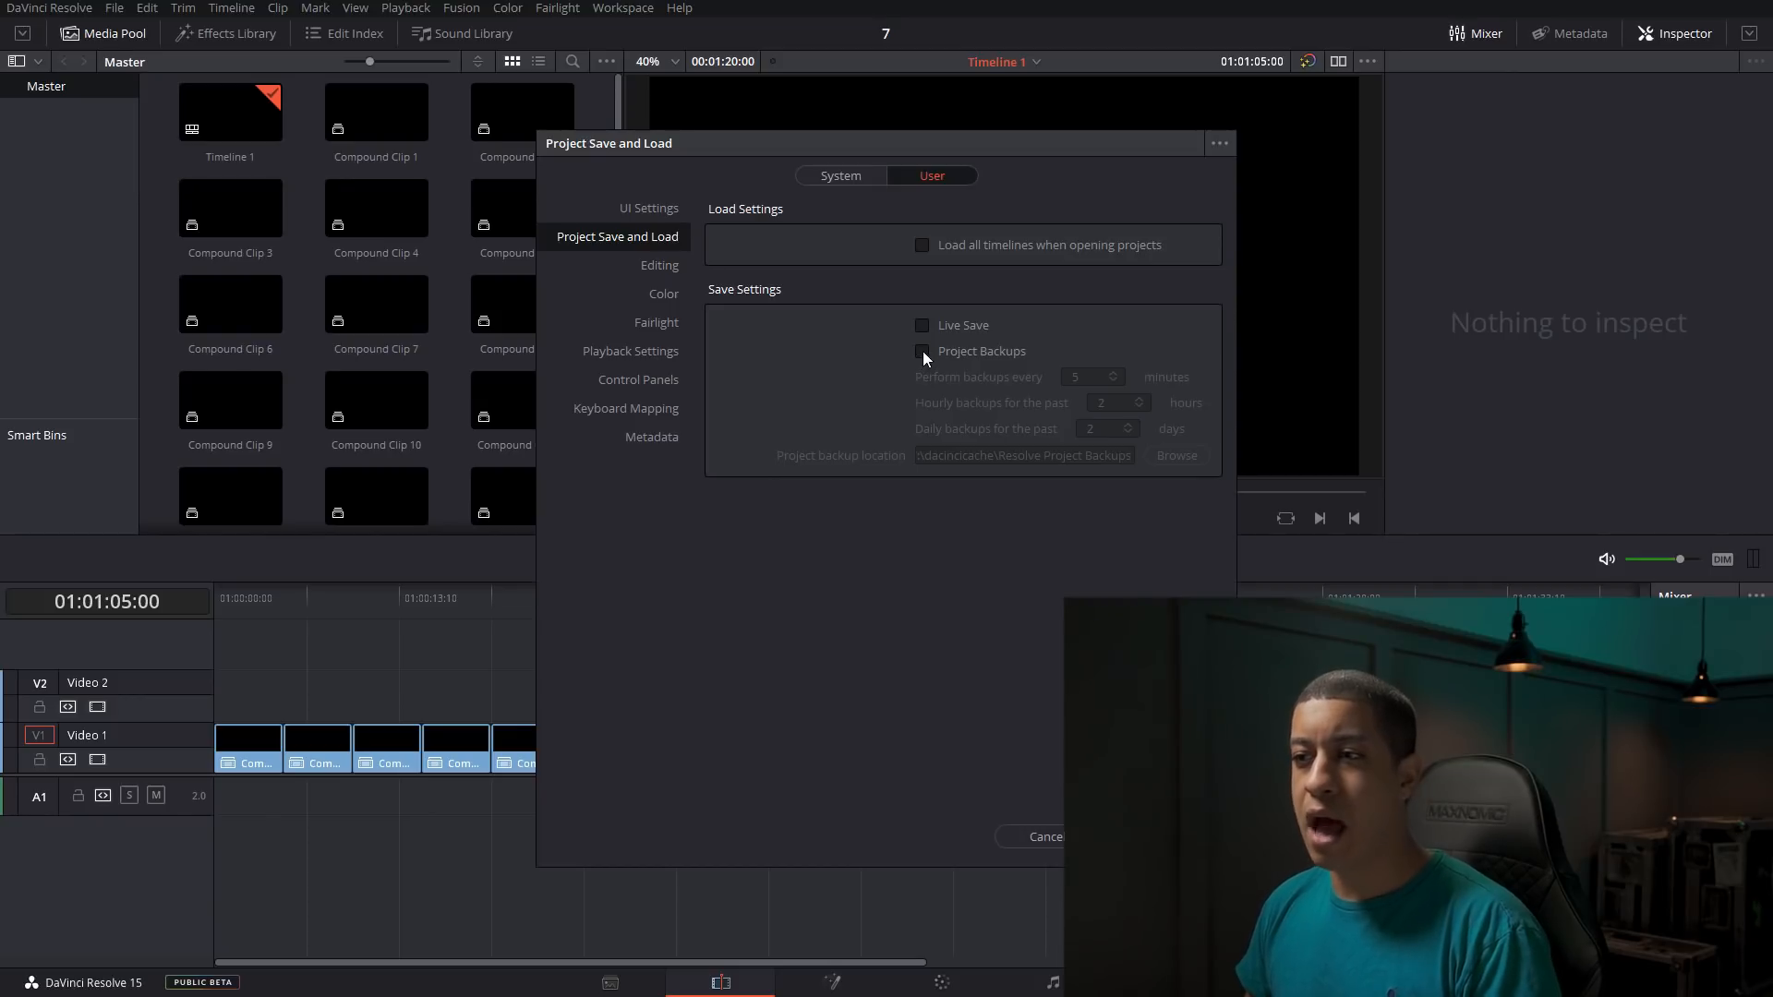
left_click(921, 351)
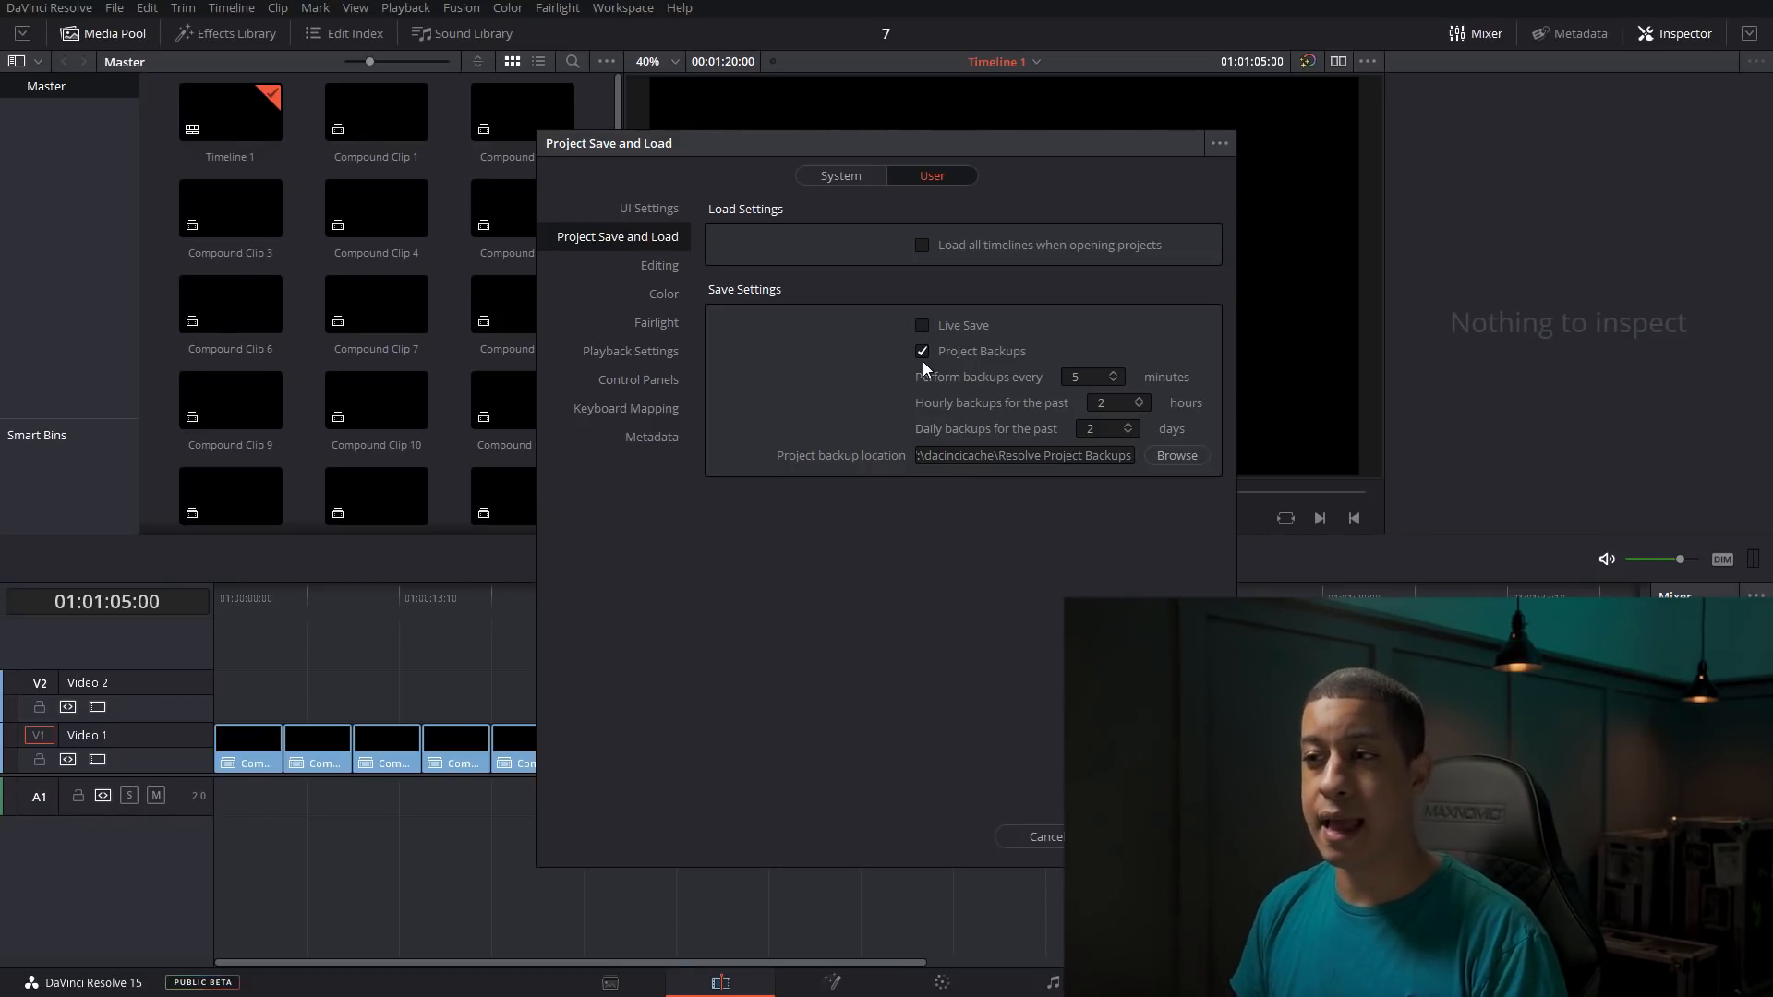
mouse_move(953, 391)
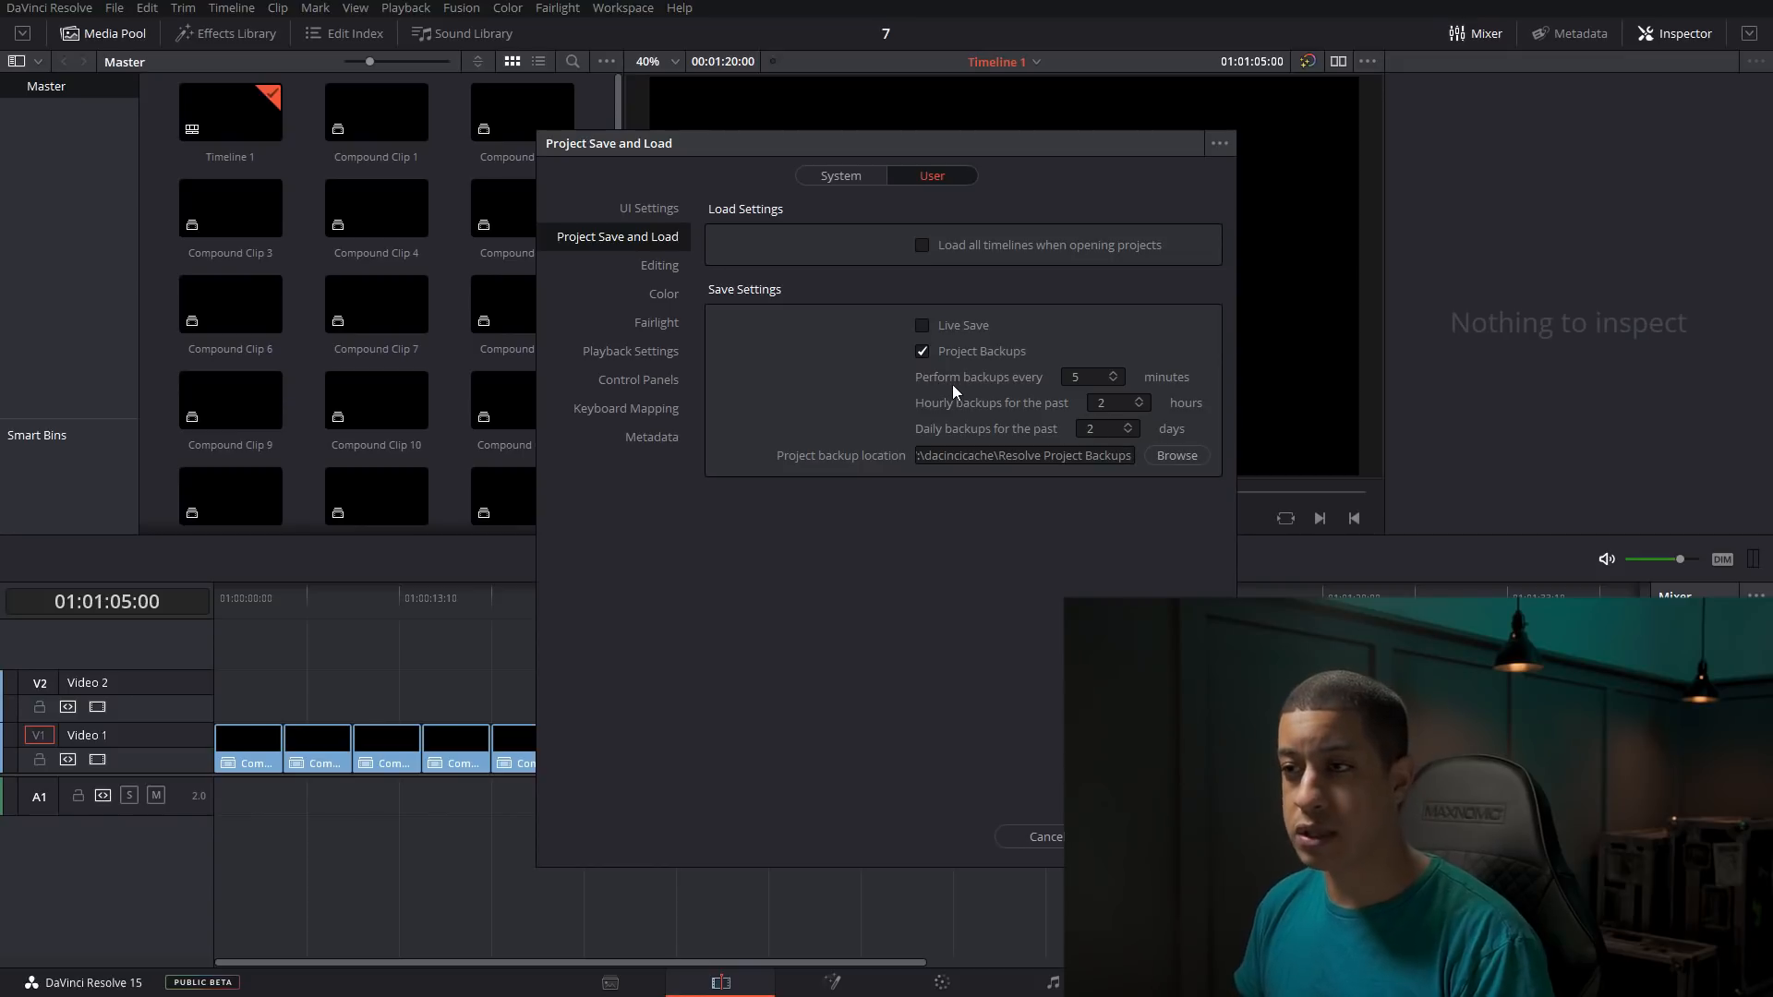
mouse_move(1039, 395)
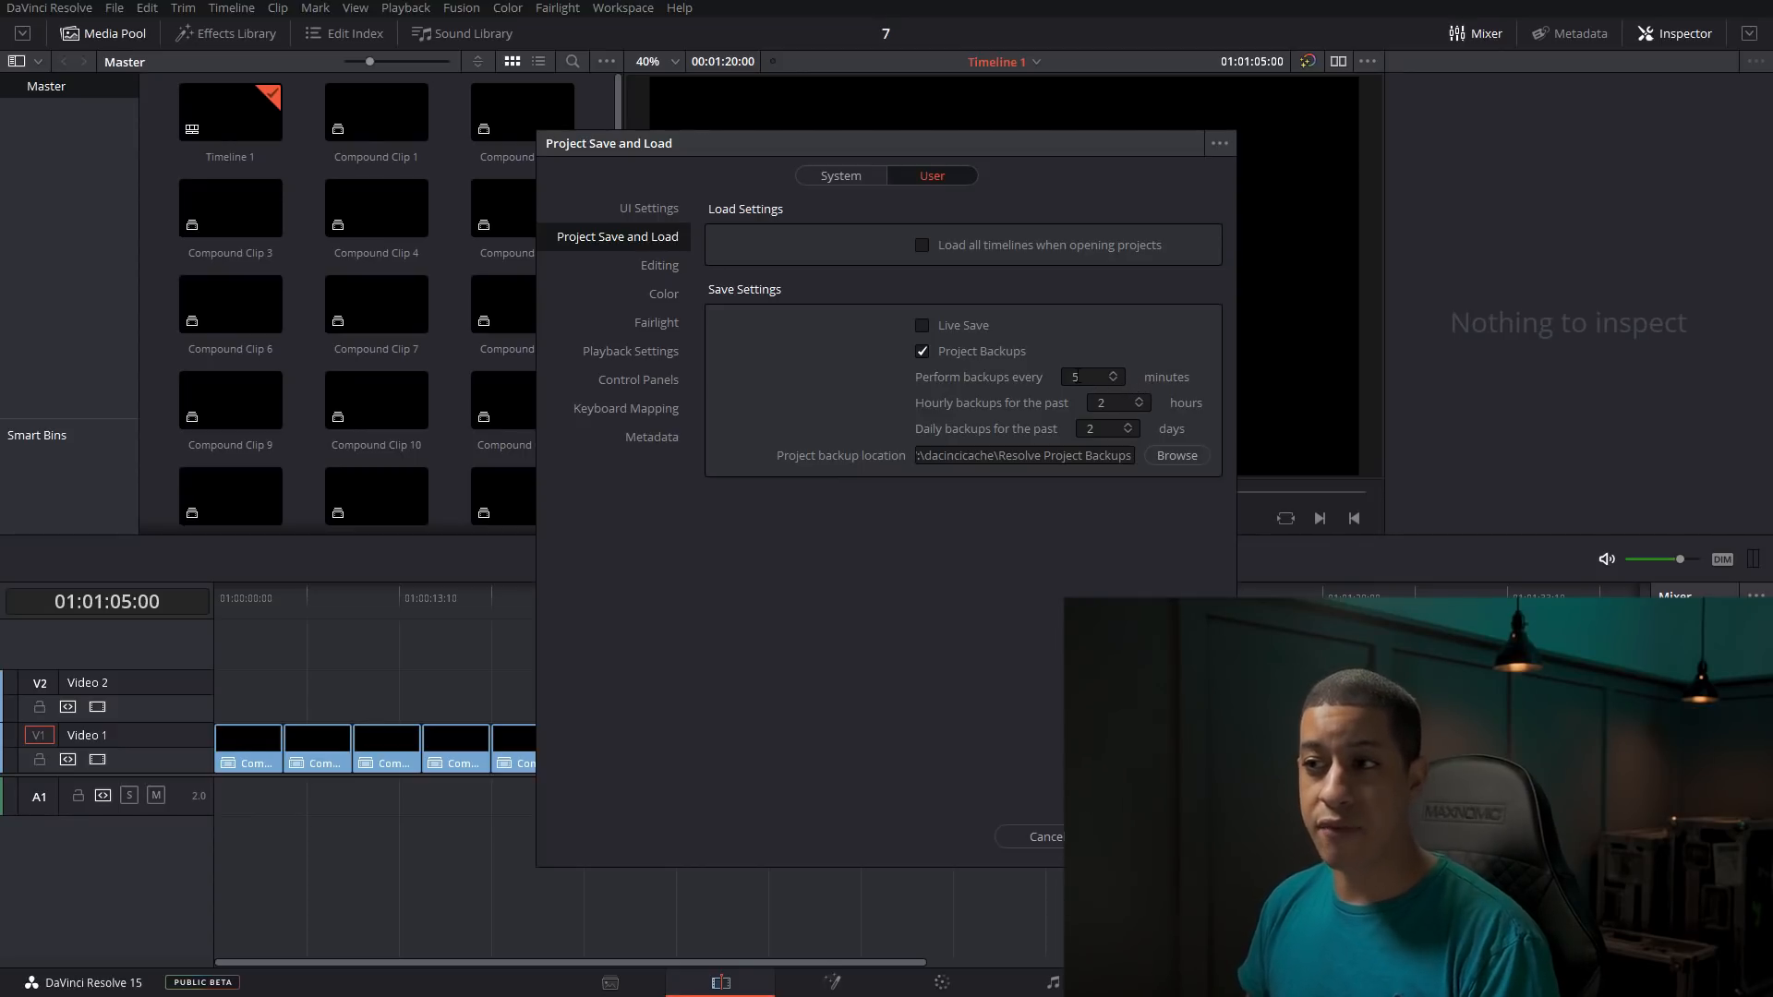
Step: Raise the 'Perform backups every' interval from 5 to 10 minutes
left_click(1084, 377)
type("10")
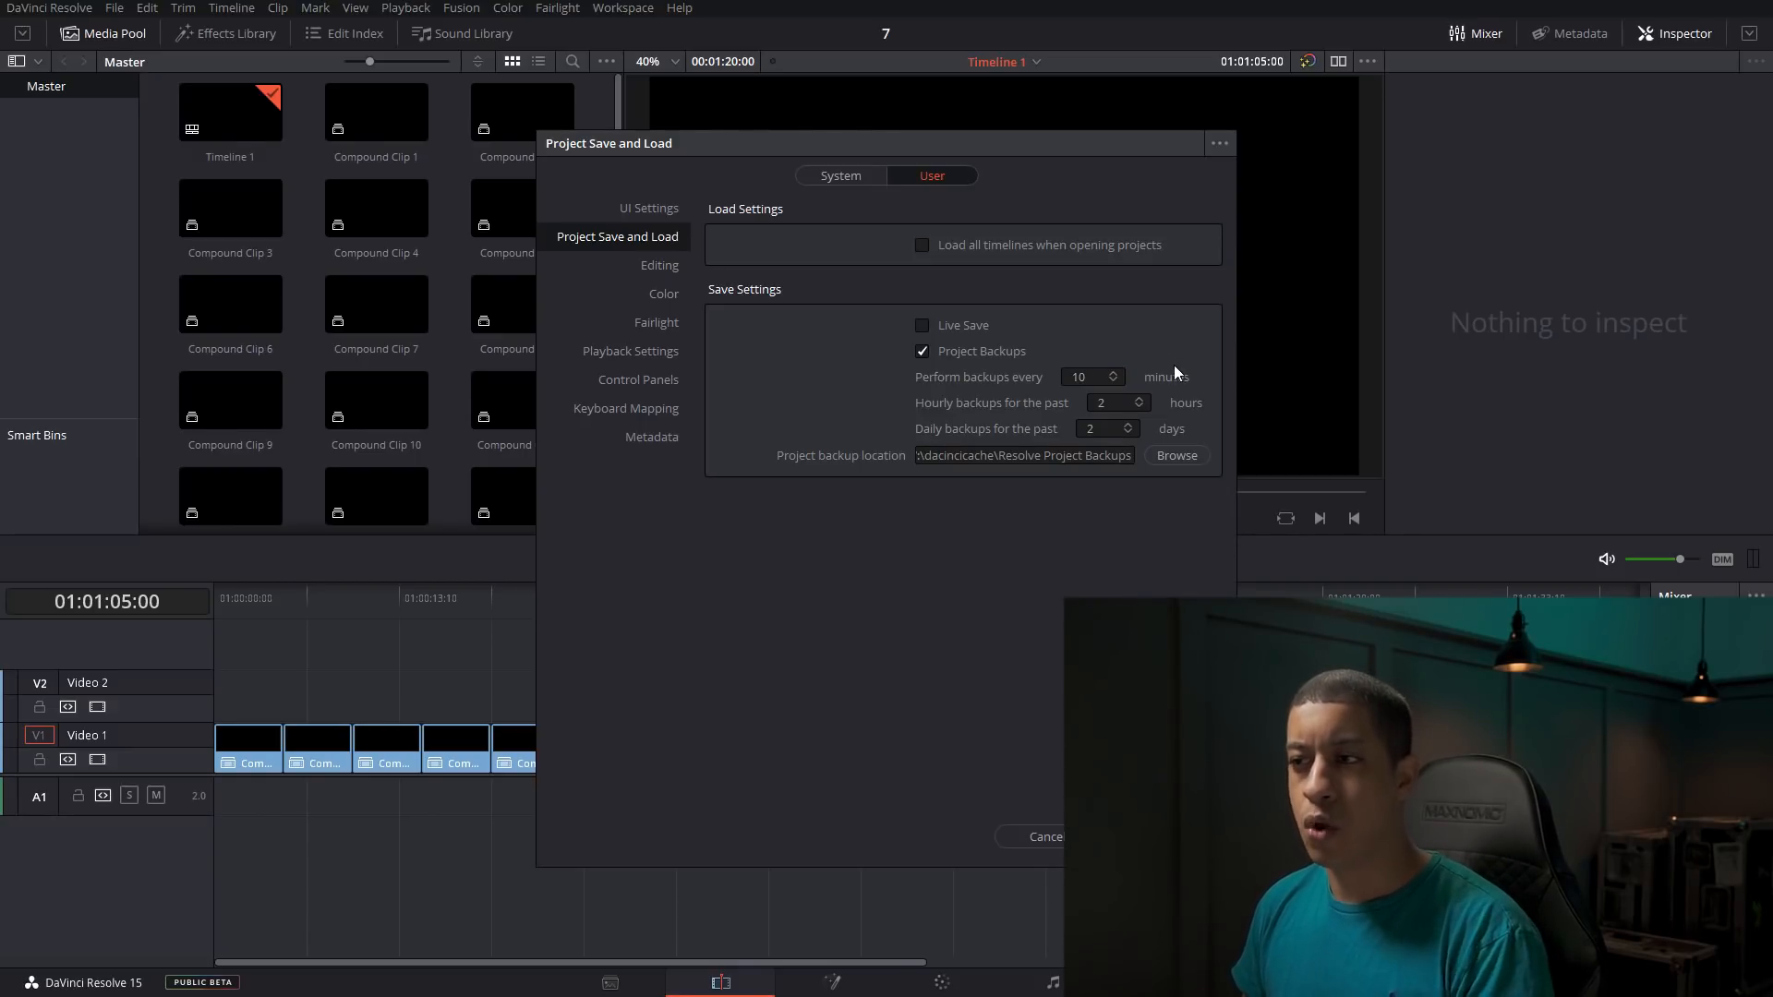
mouse_move(1166, 374)
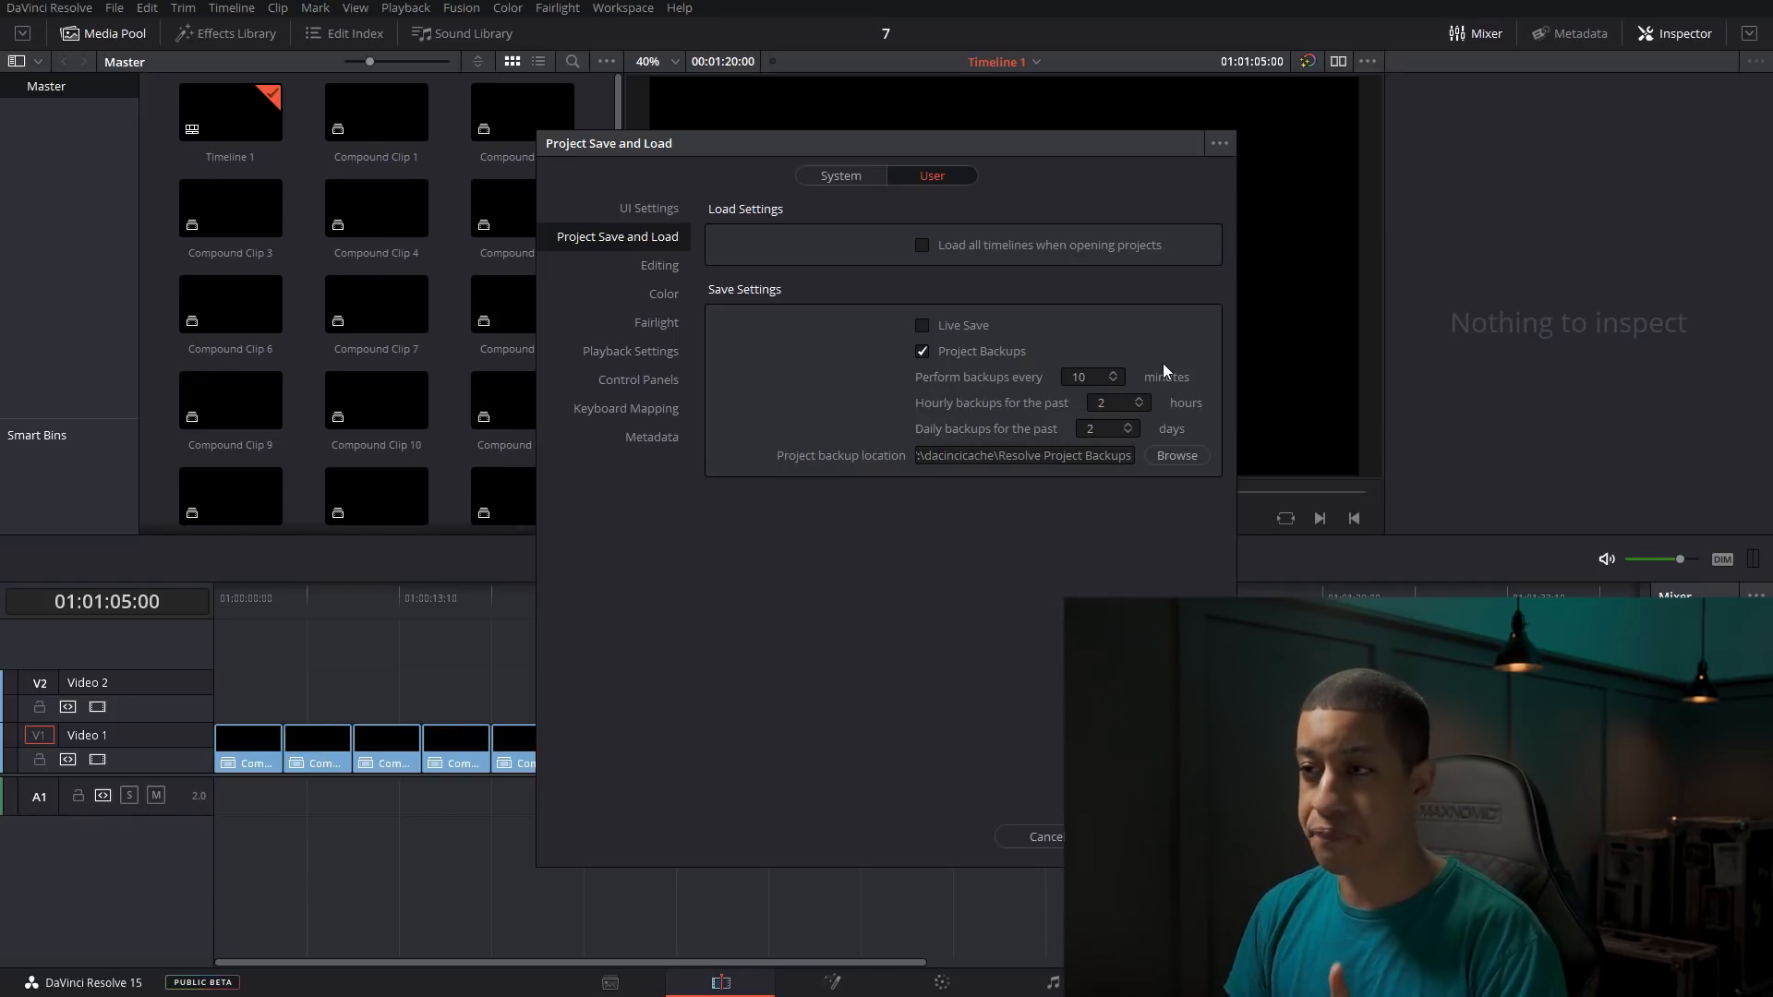
mouse_move(1018, 391)
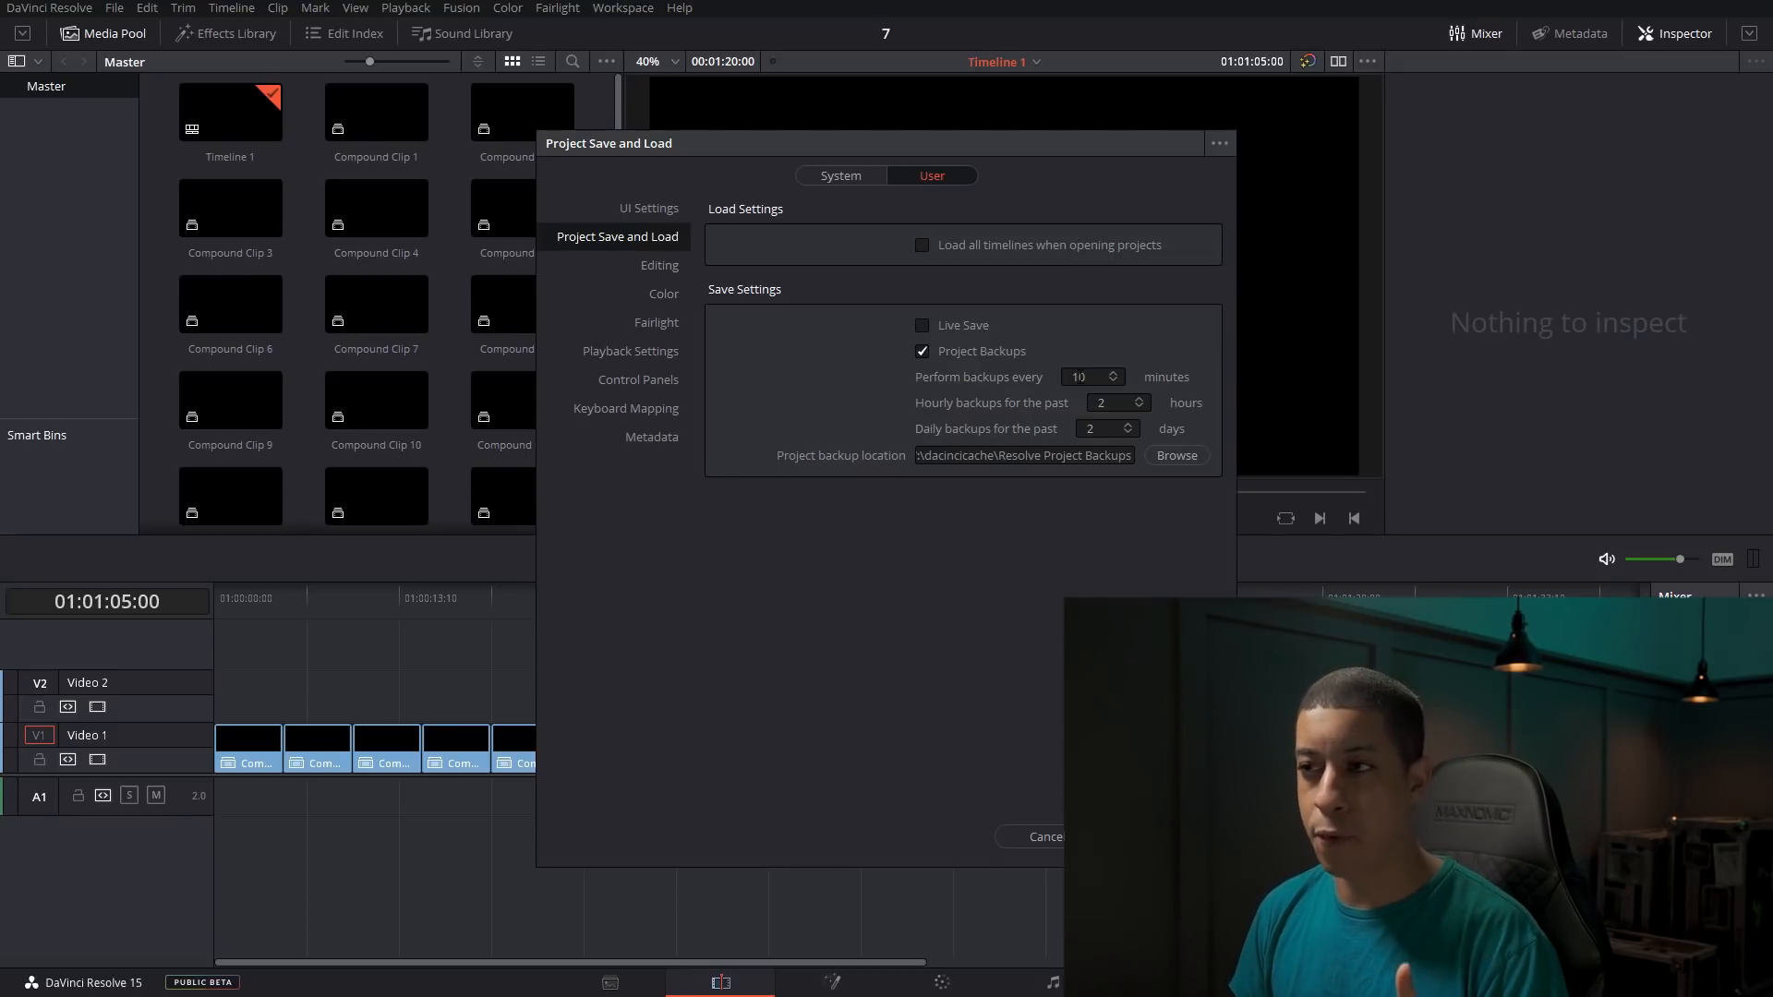
mouse_move(962, 414)
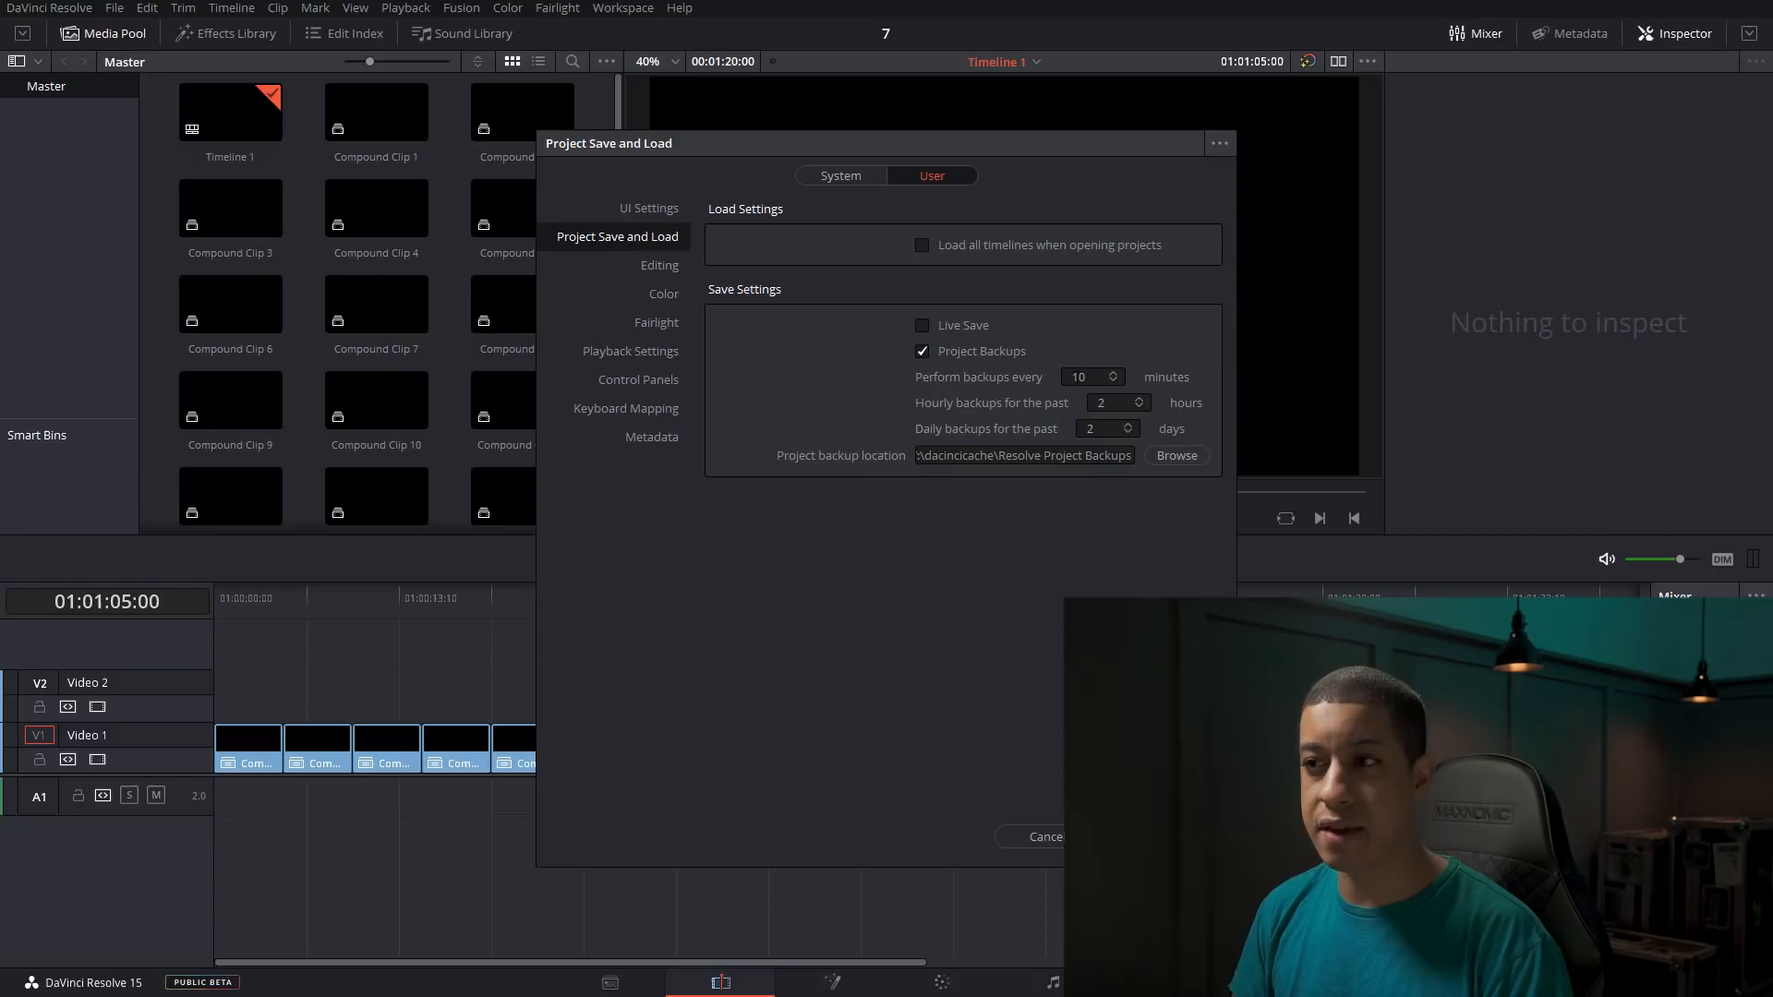
mouse_move(993, 423)
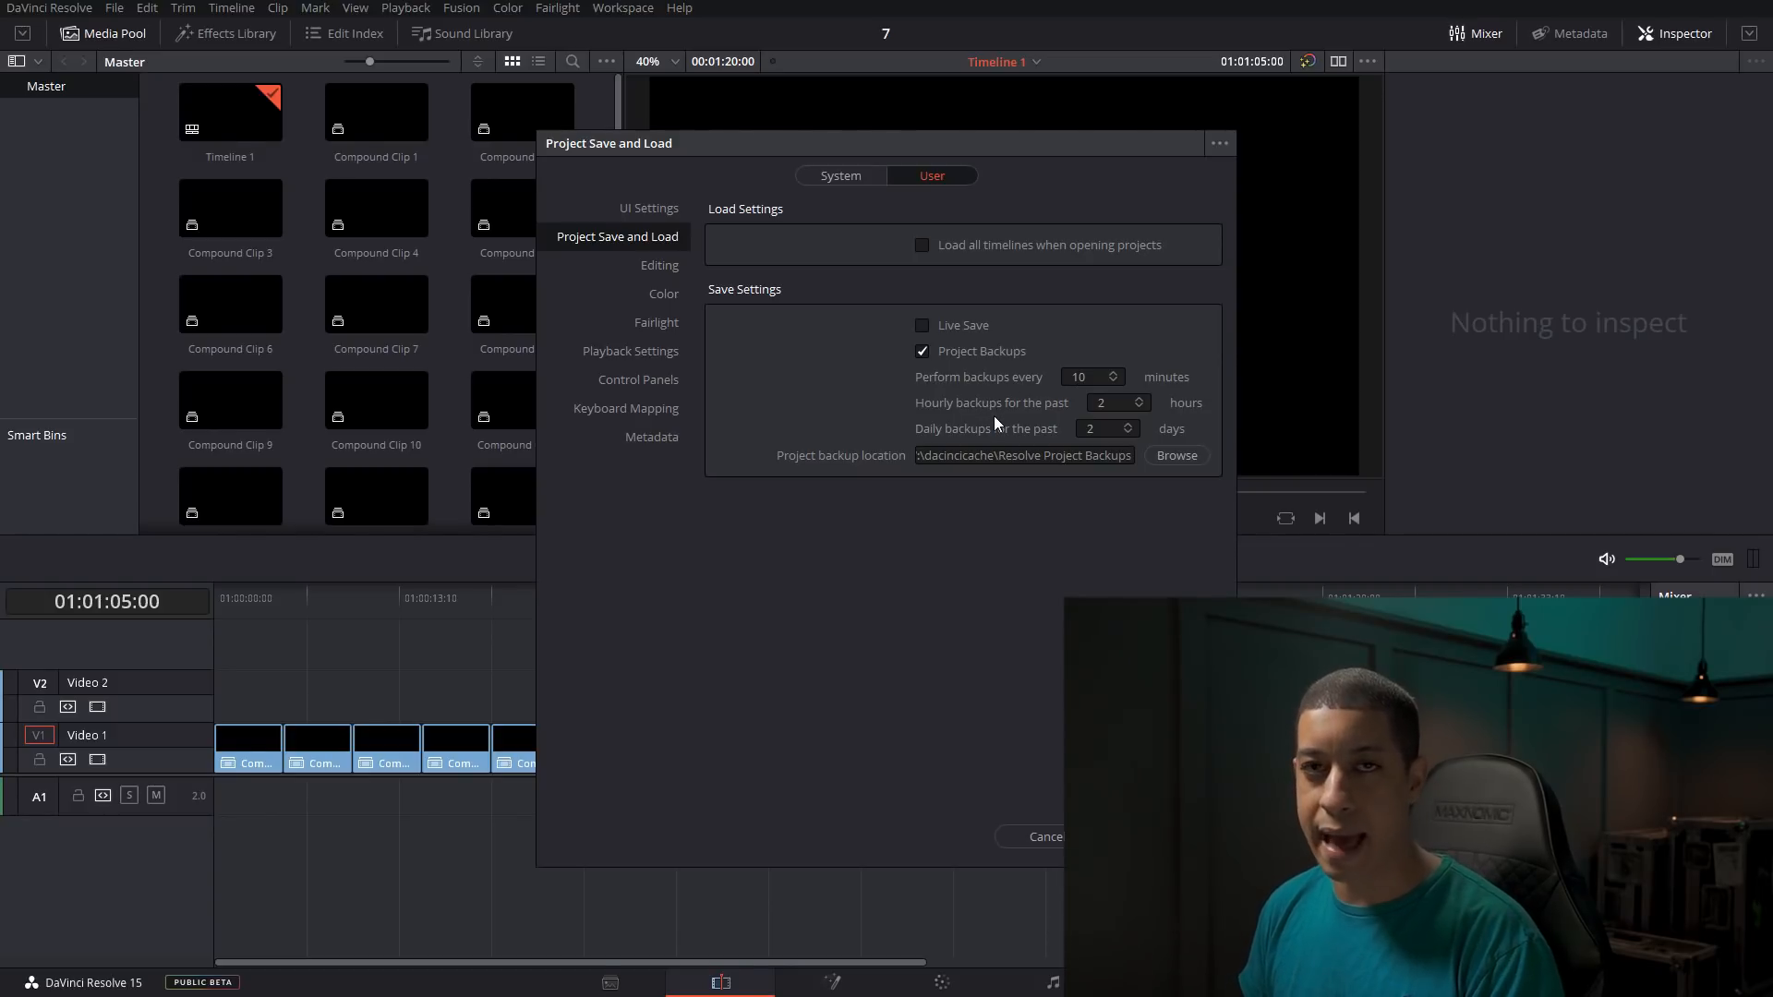
mouse_move(996, 425)
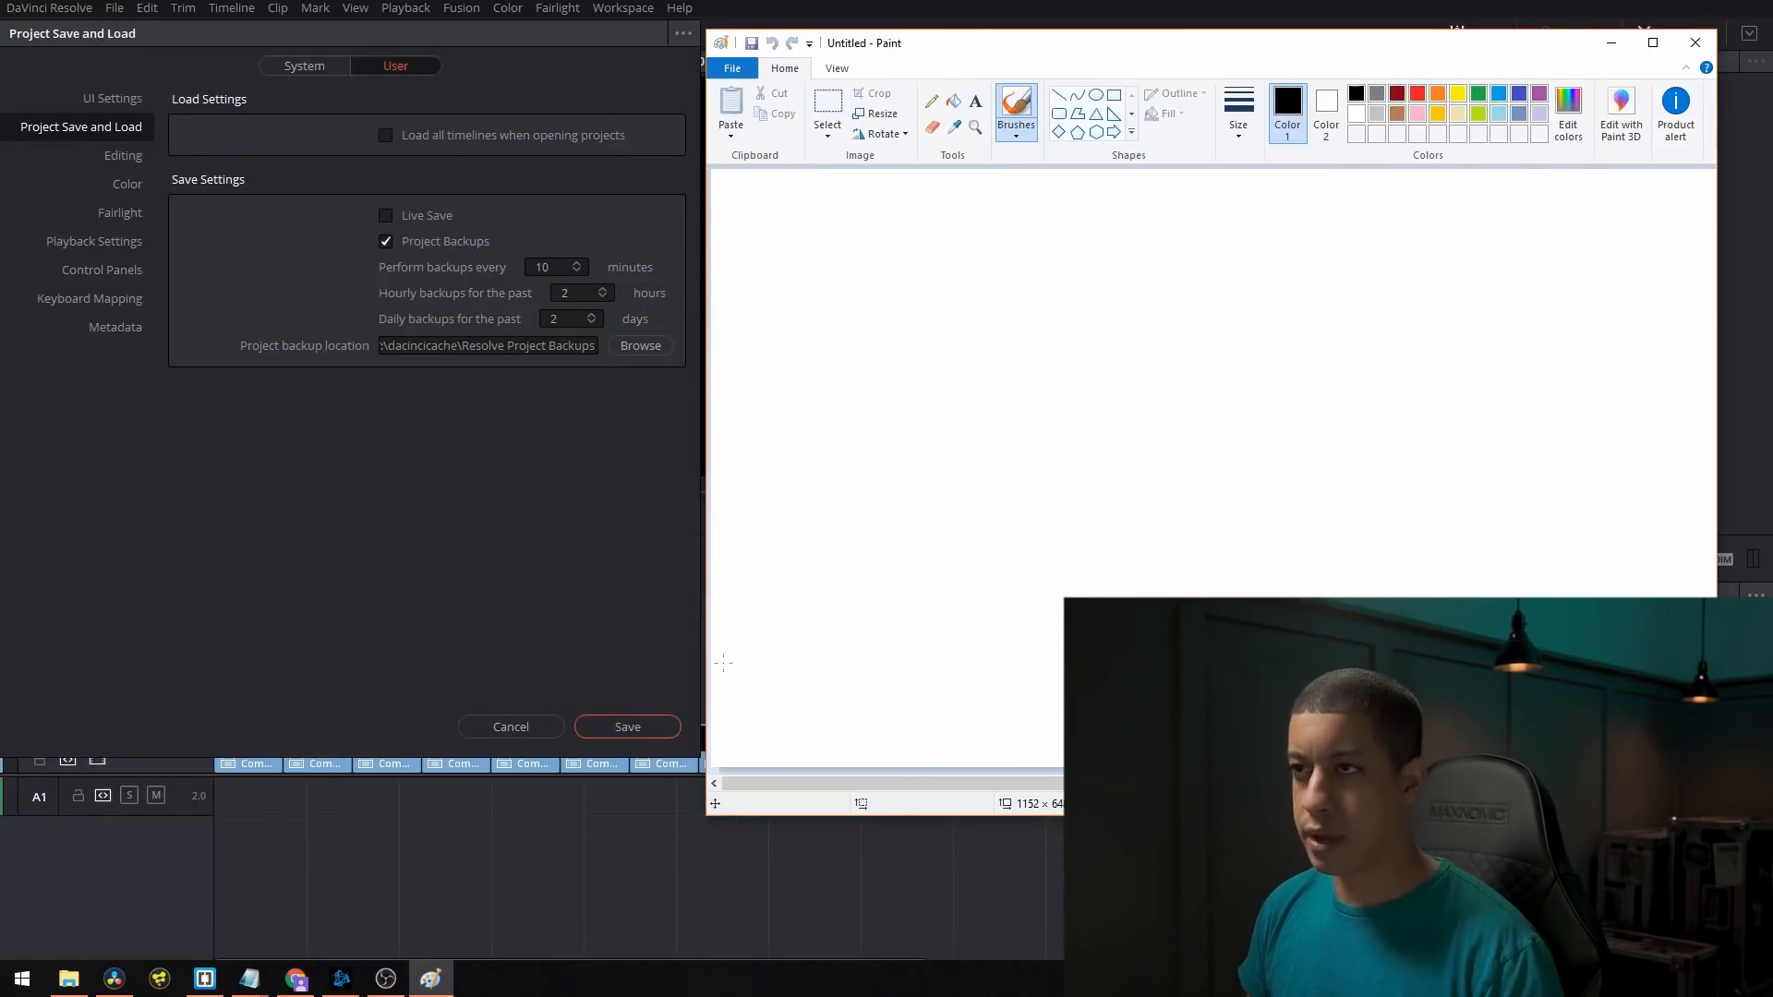
mouse_move(813, 274)
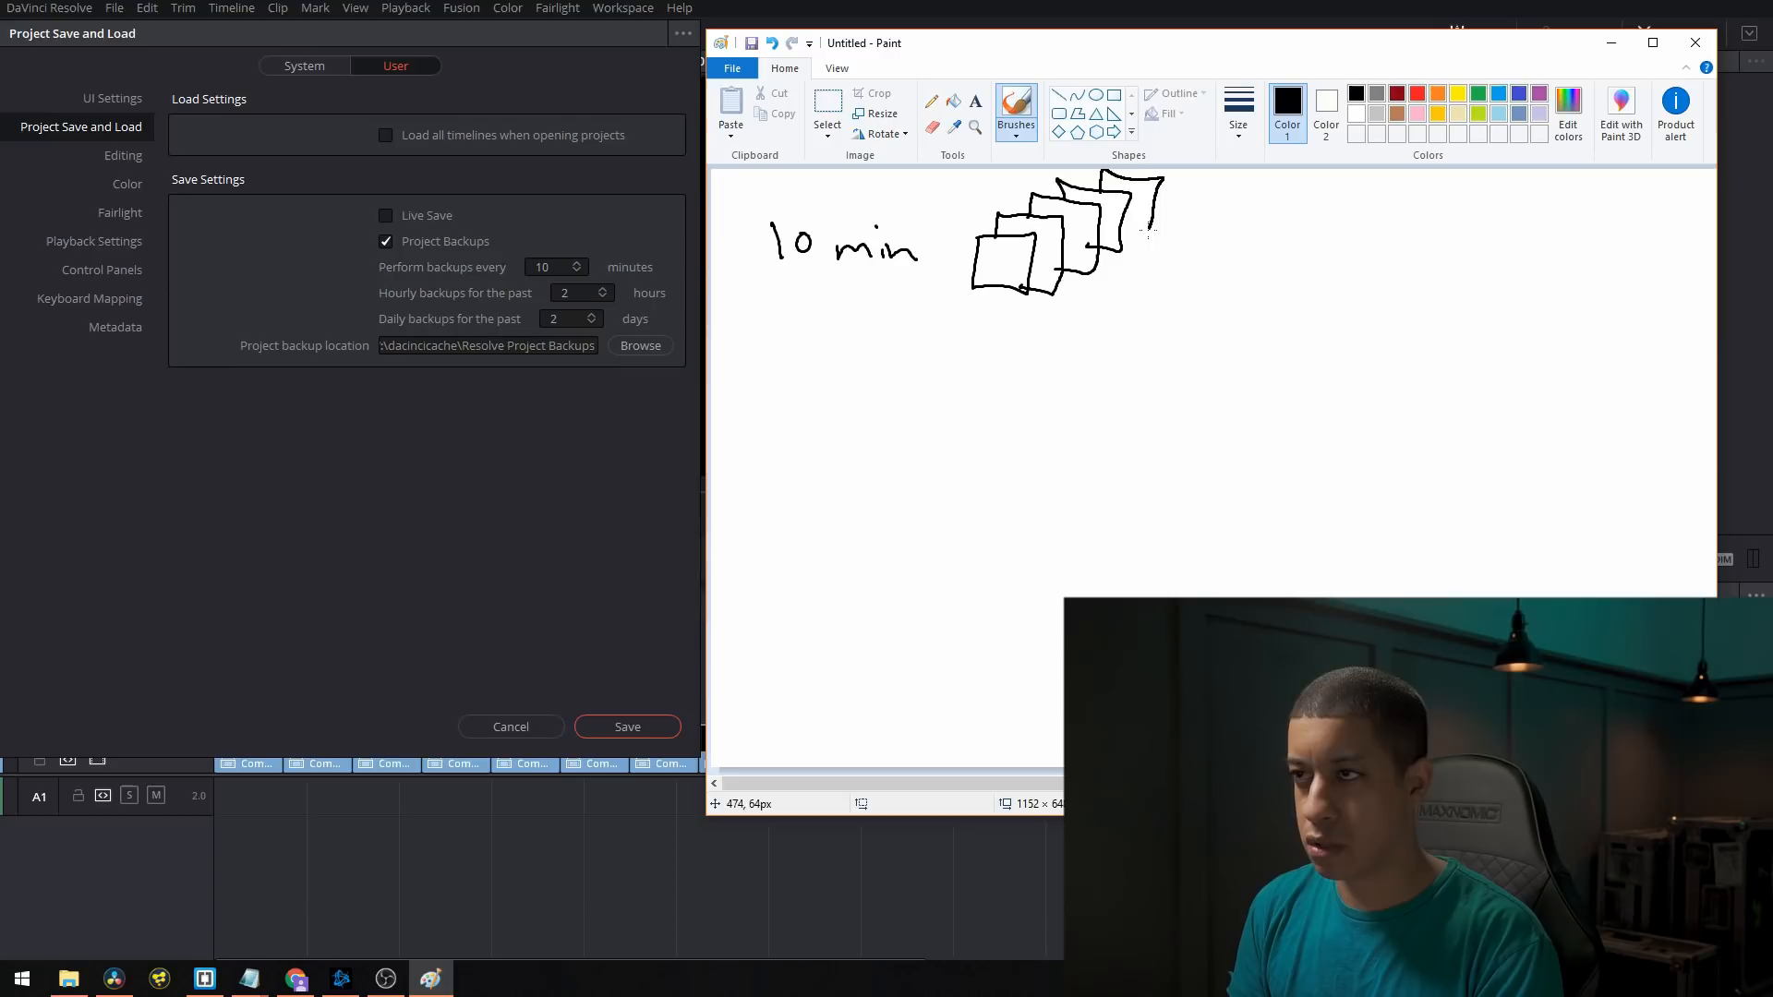
mouse_move(1203, 175)
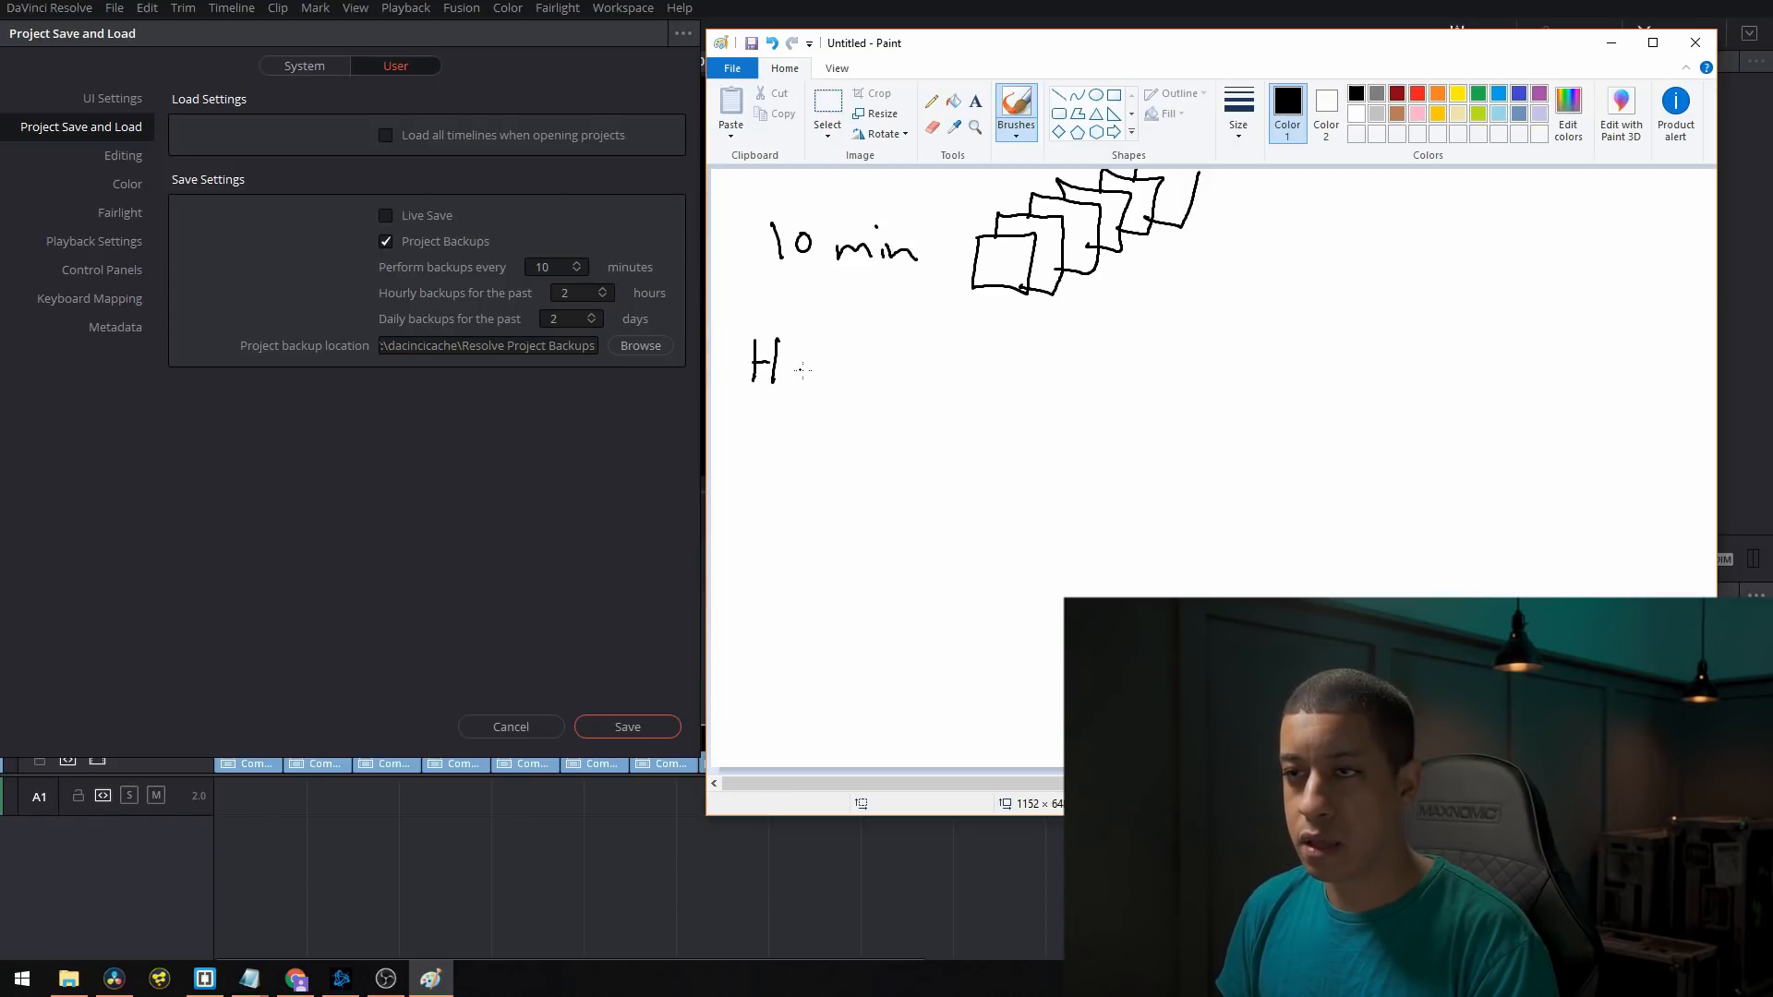
Step: Handwrite 'Hourly' below the 10 min sketch on the canvas
type("ovr")
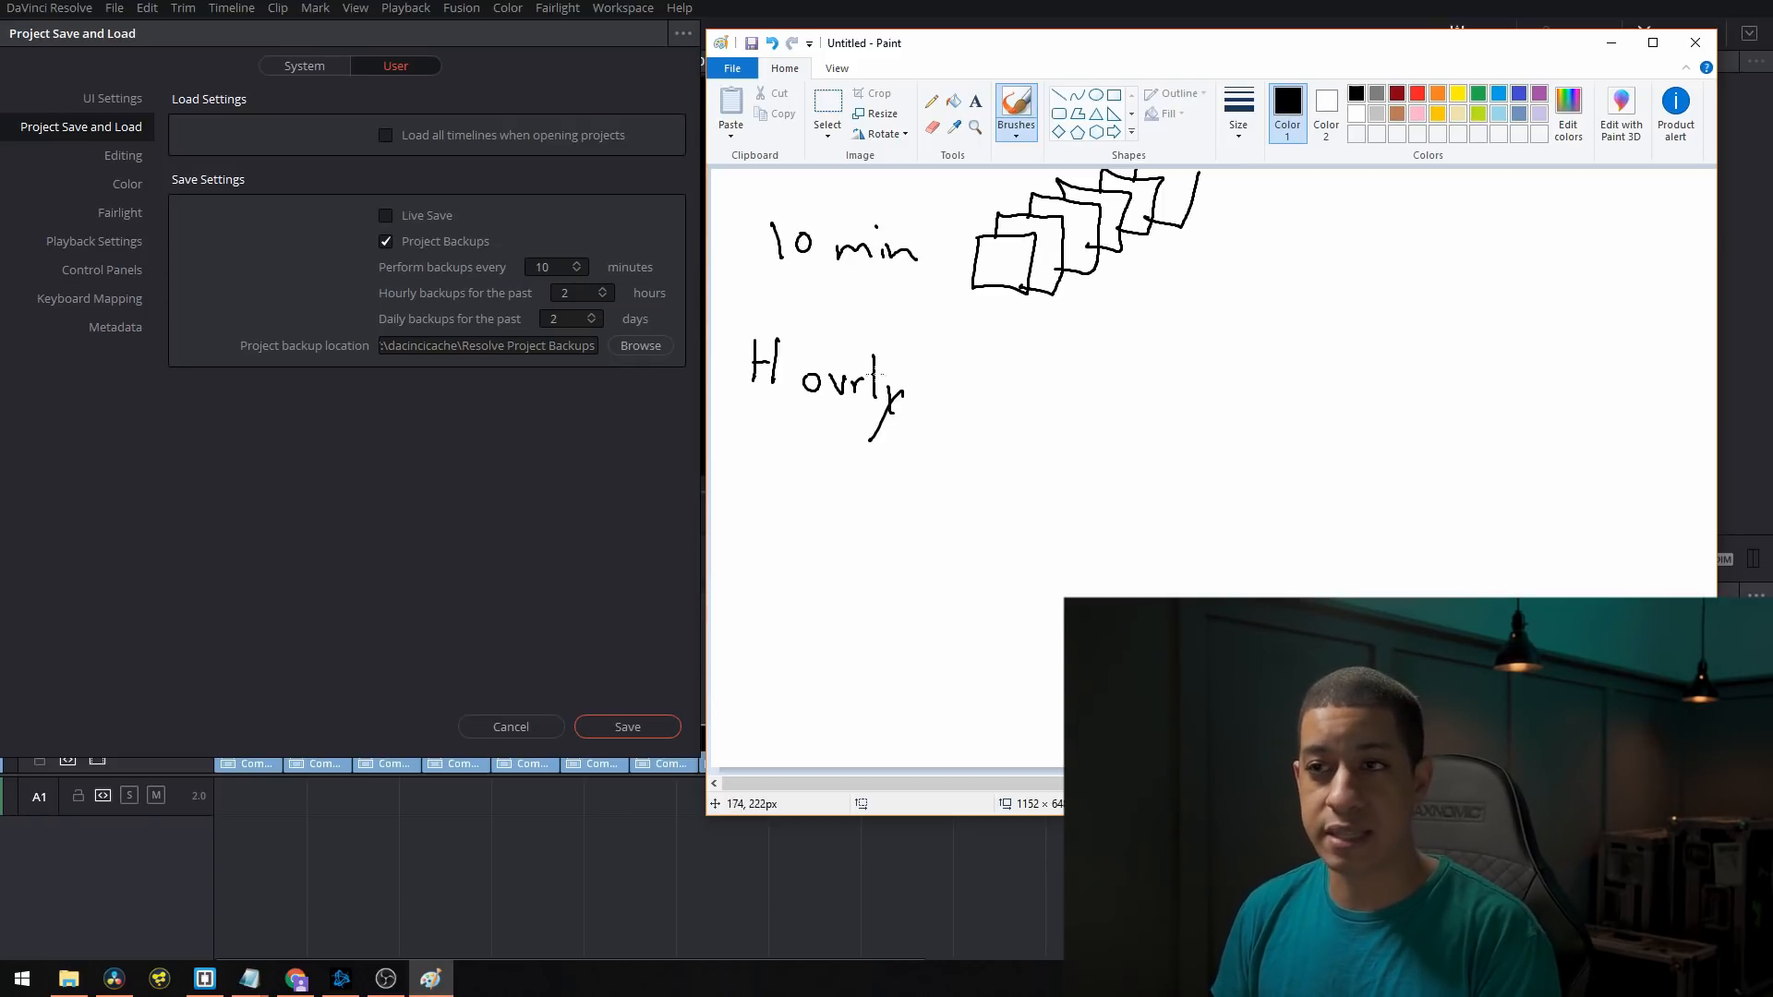
mouse_move(1046, 325)
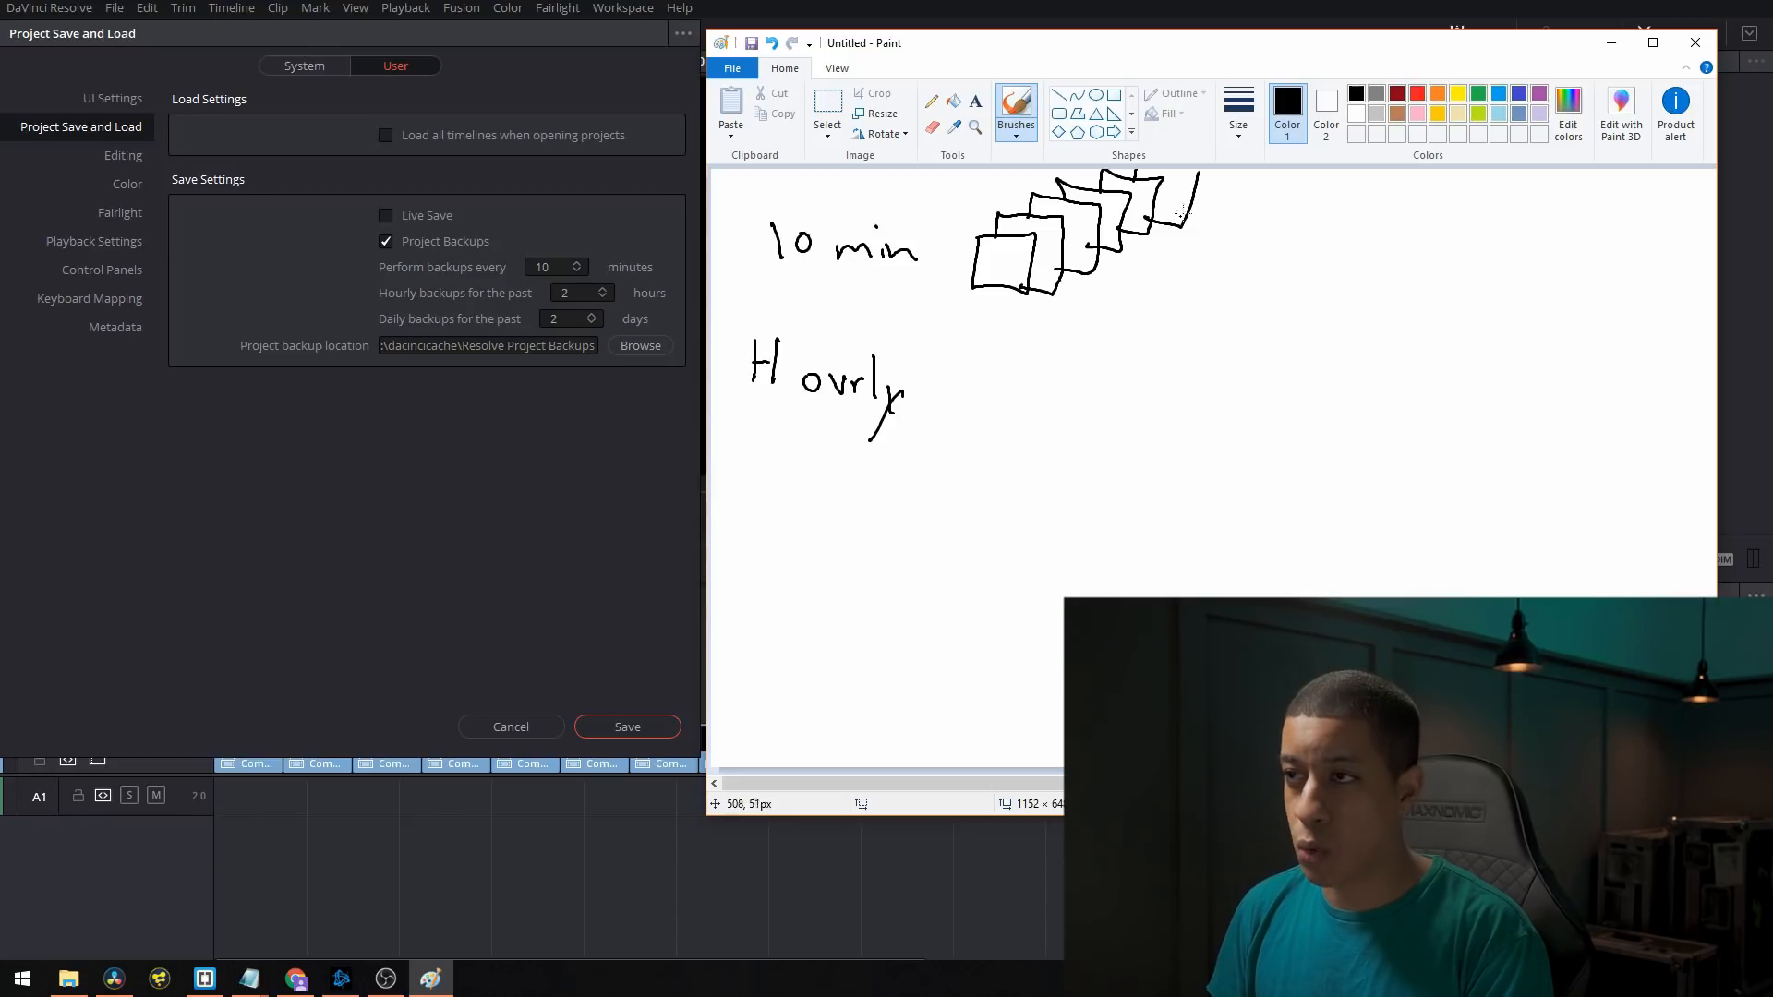
mouse_move(1201, 238)
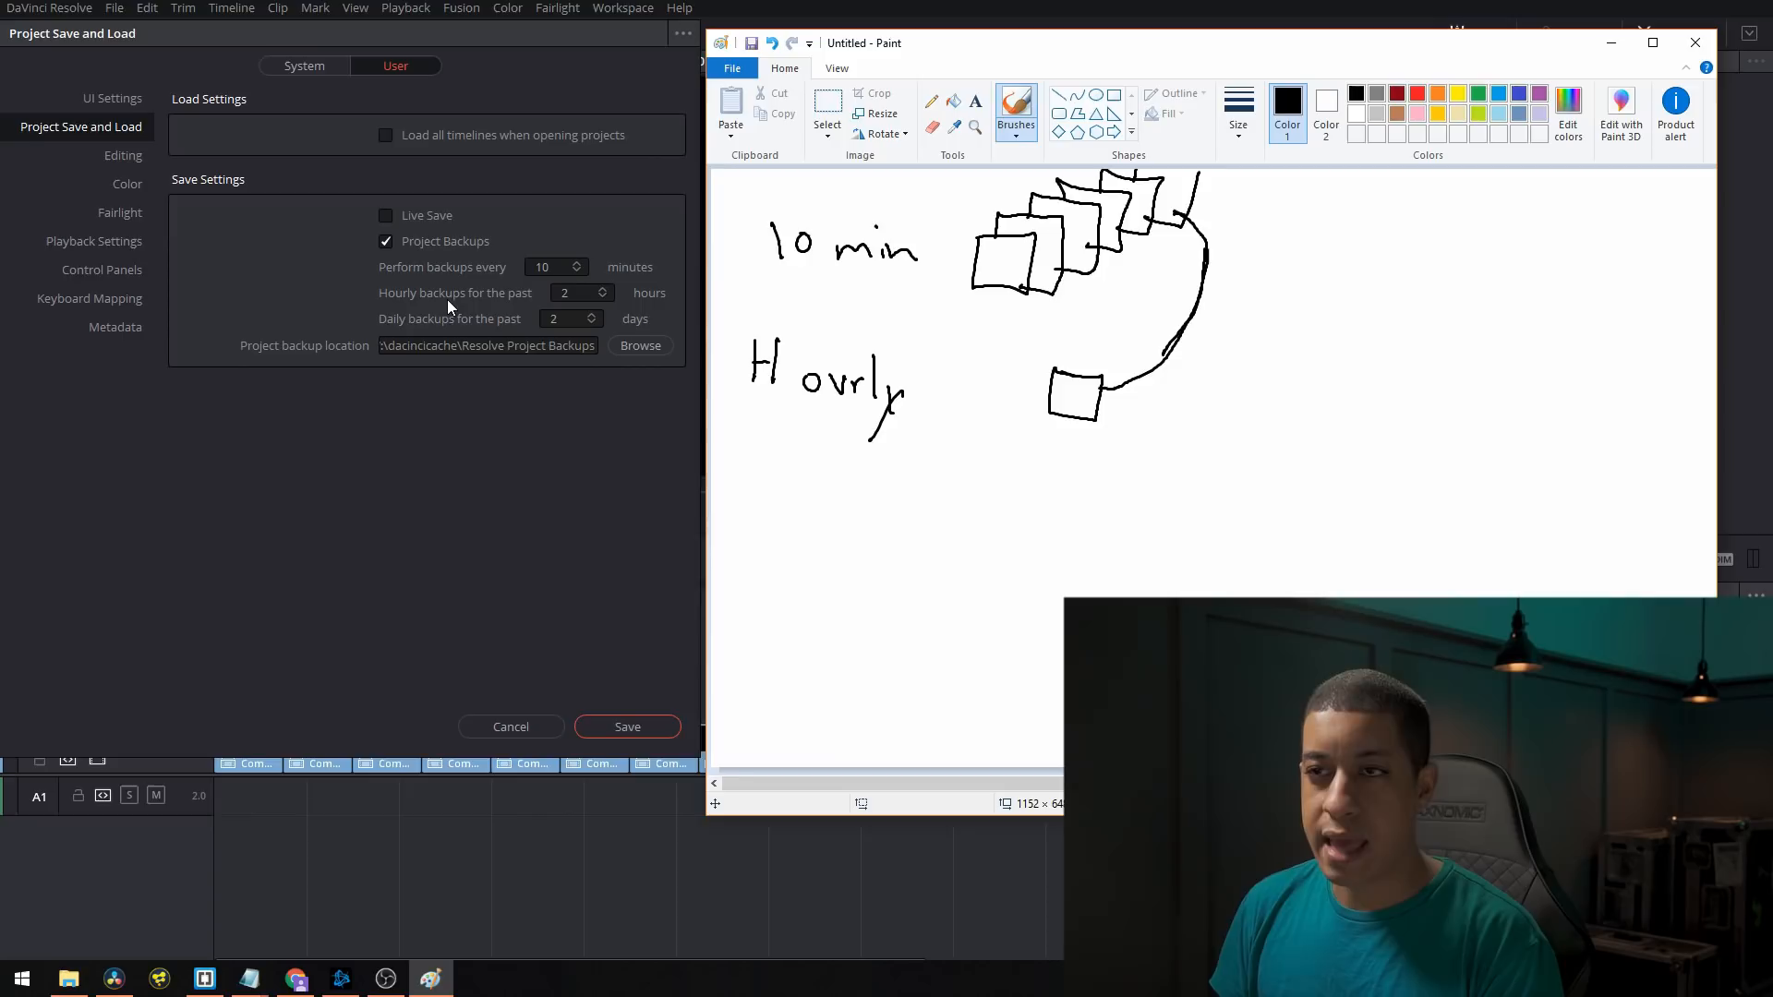
mouse_move(565, 314)
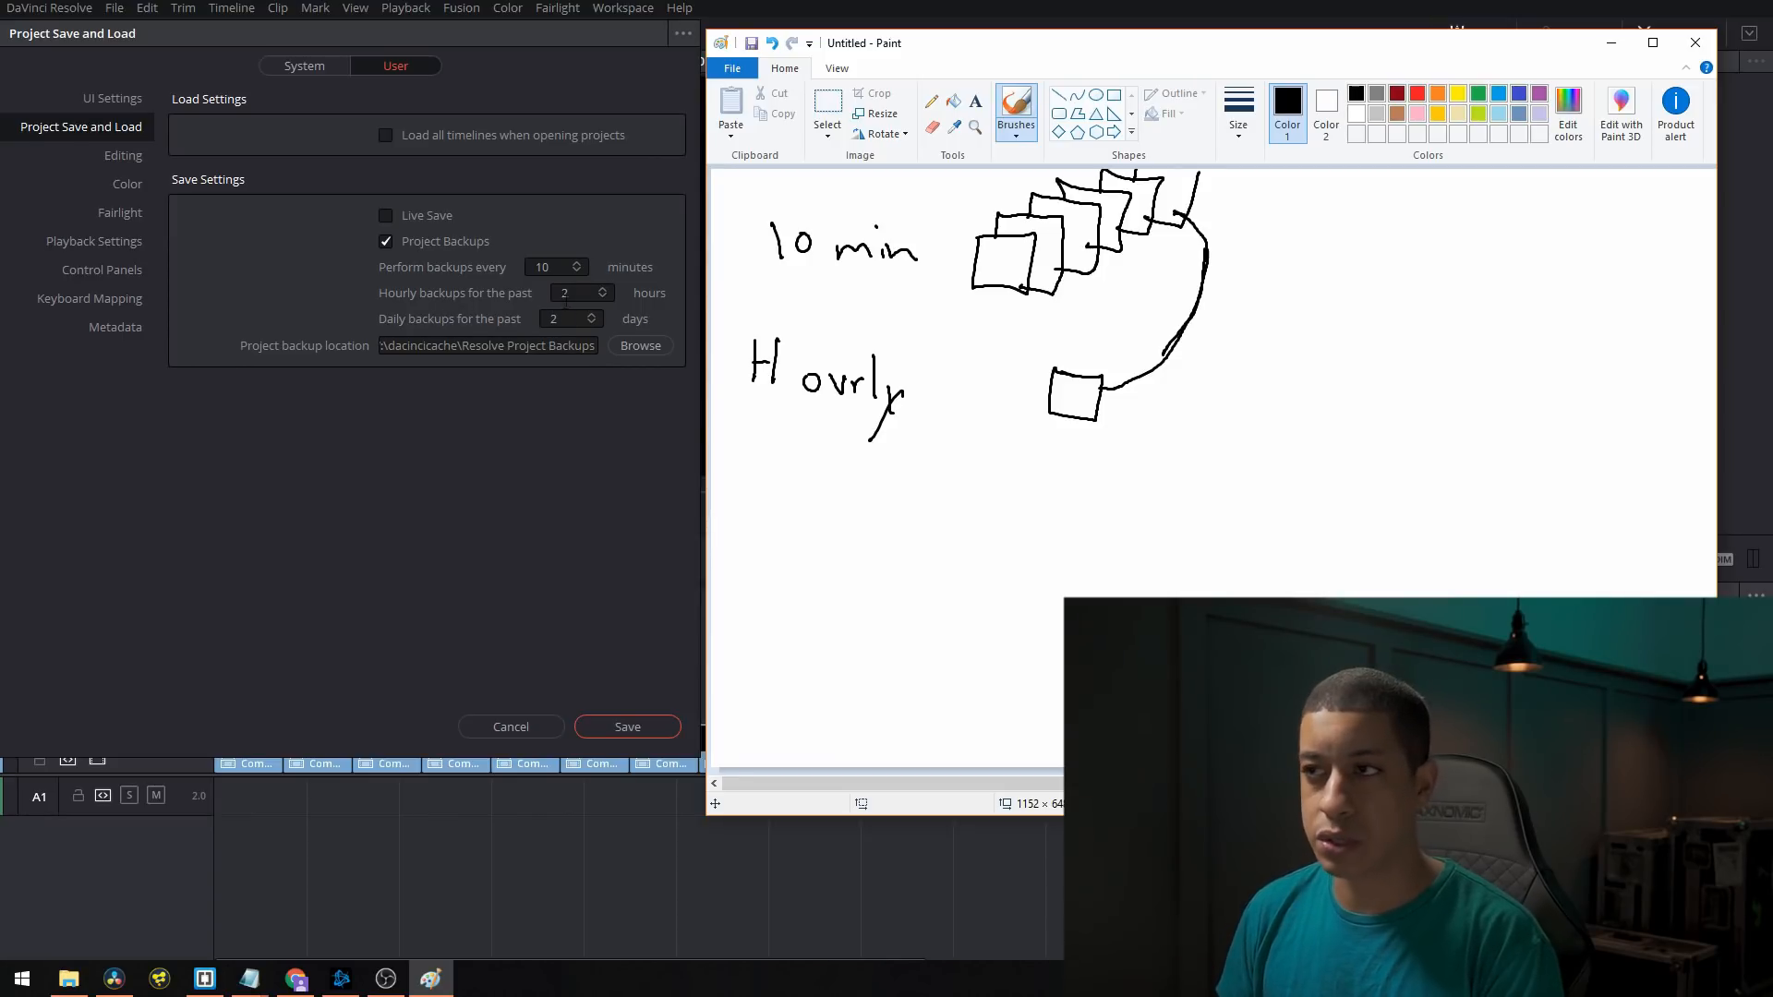
mouse_move(929, 388)
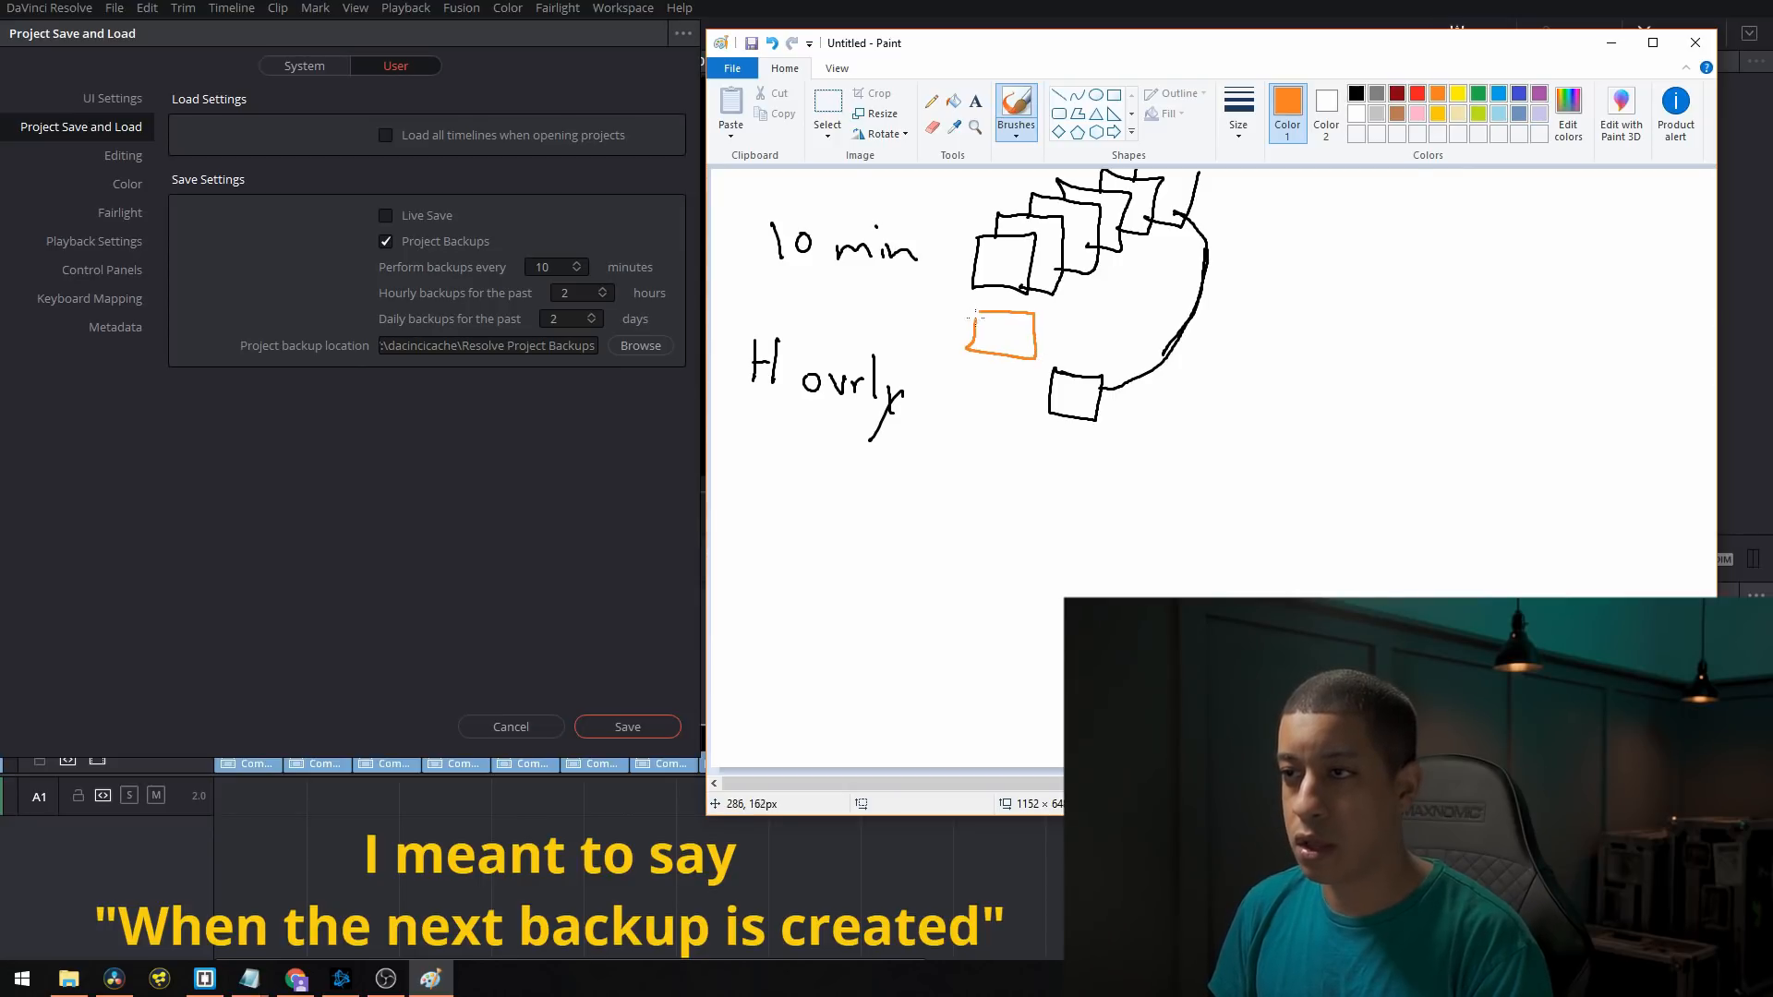
Step: Draw overlapping squares beside the black stack, alternating black and orange brush colours
left_click(1353, 94)
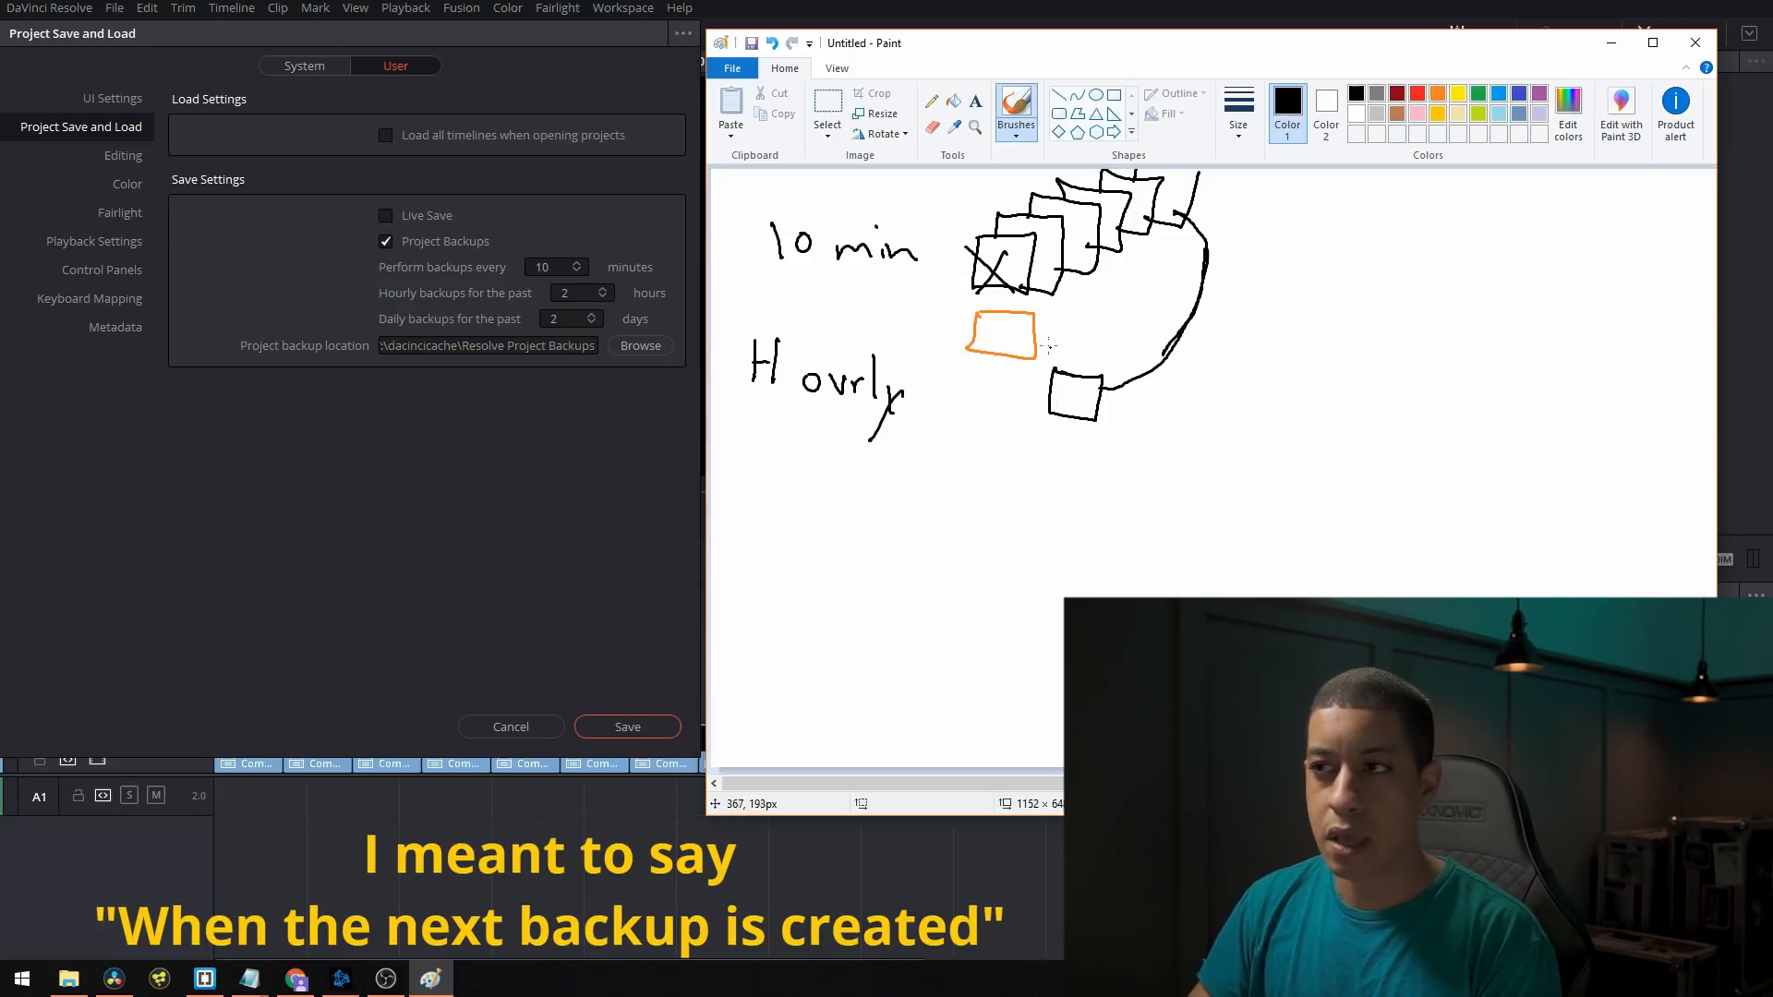
mouse_move(1001, 336)
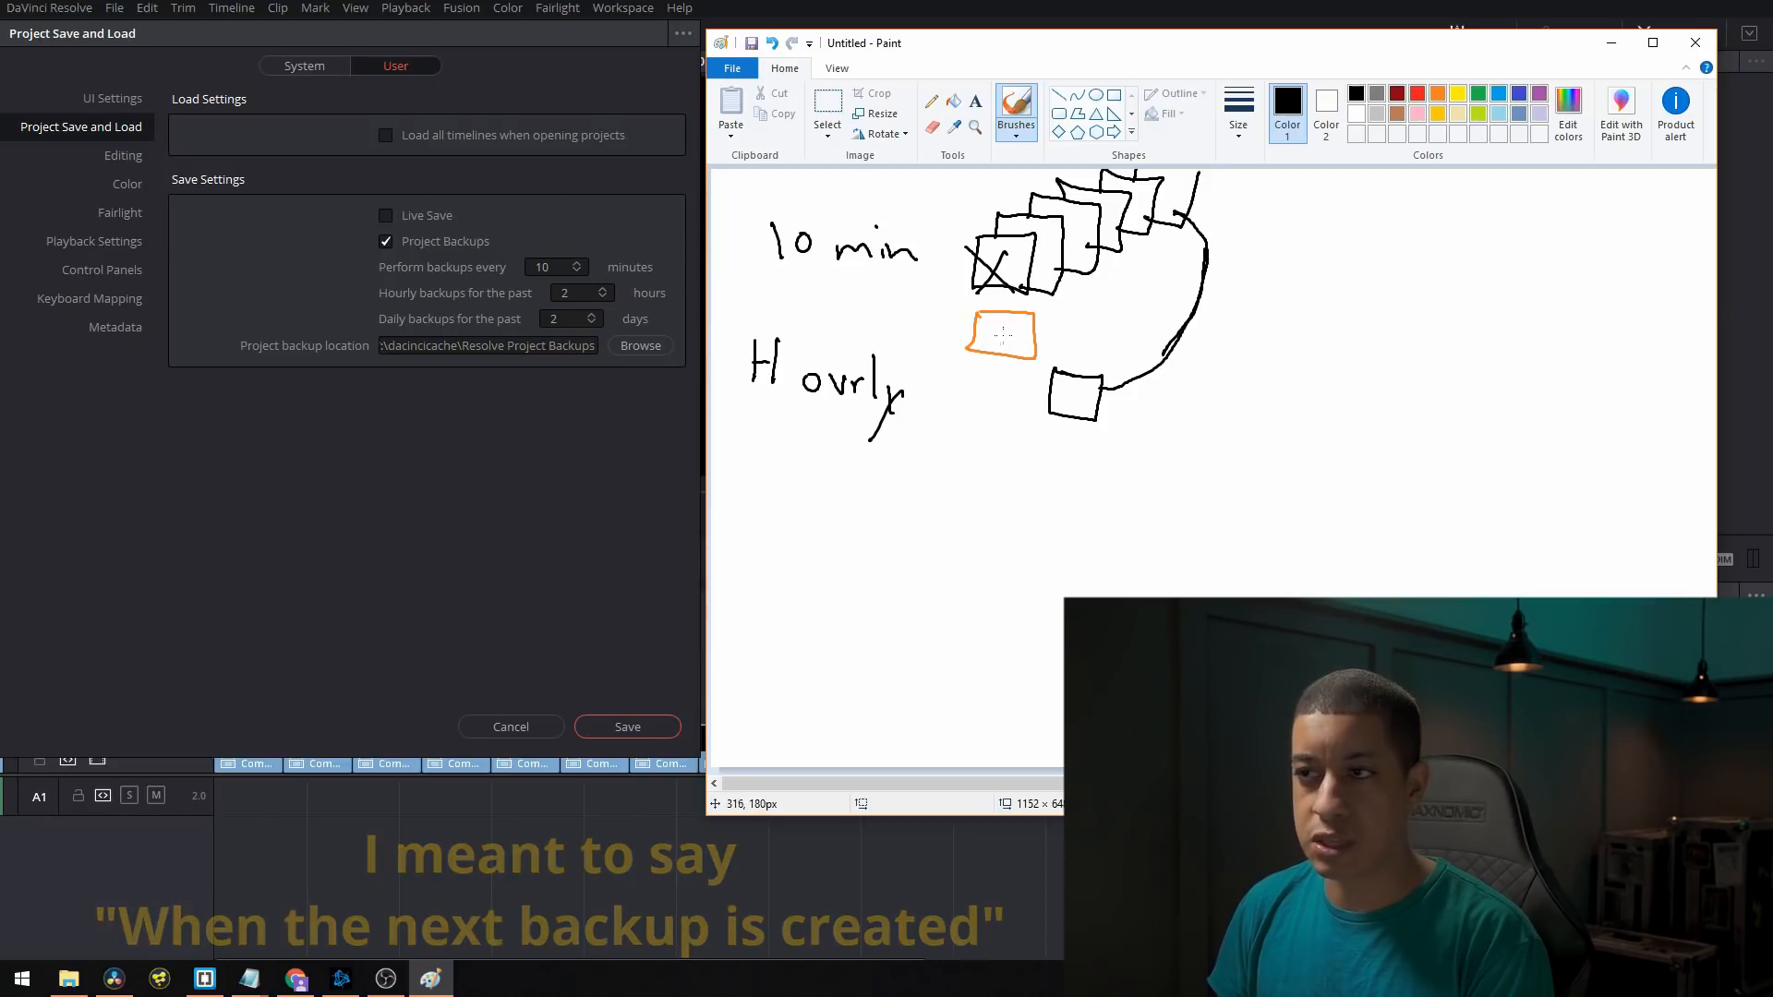
mouse_move(953, 250)
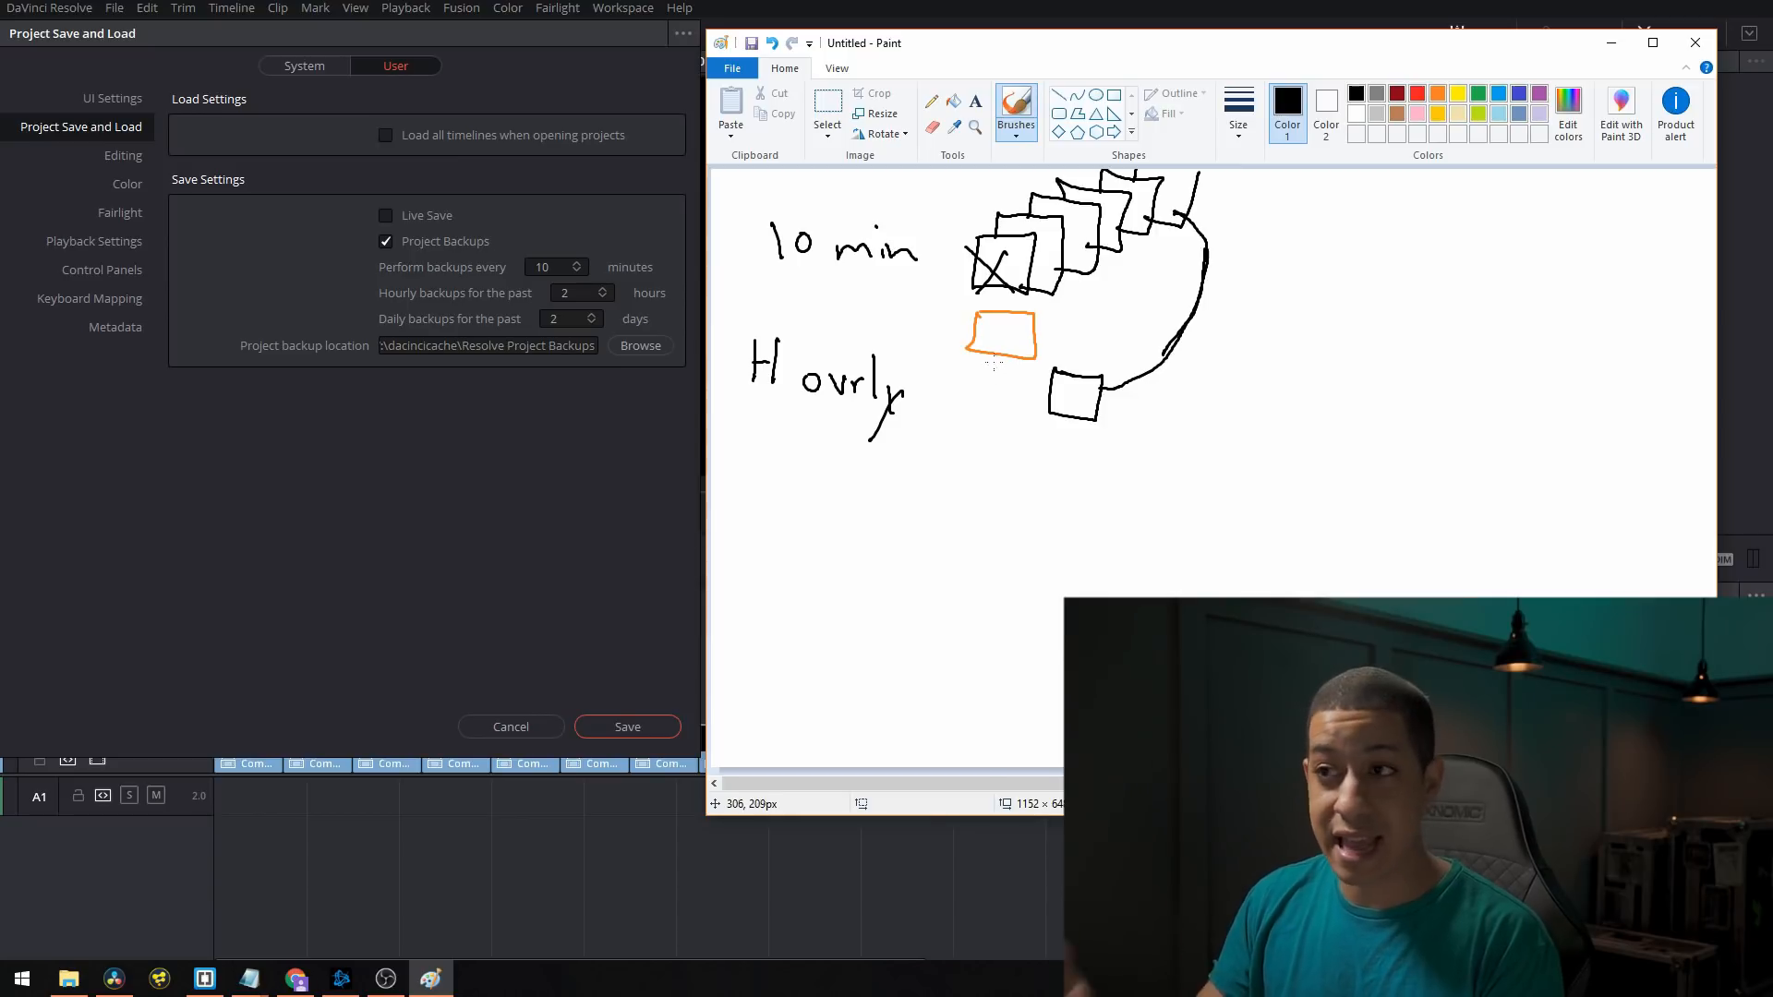
left_click(1439, 94)
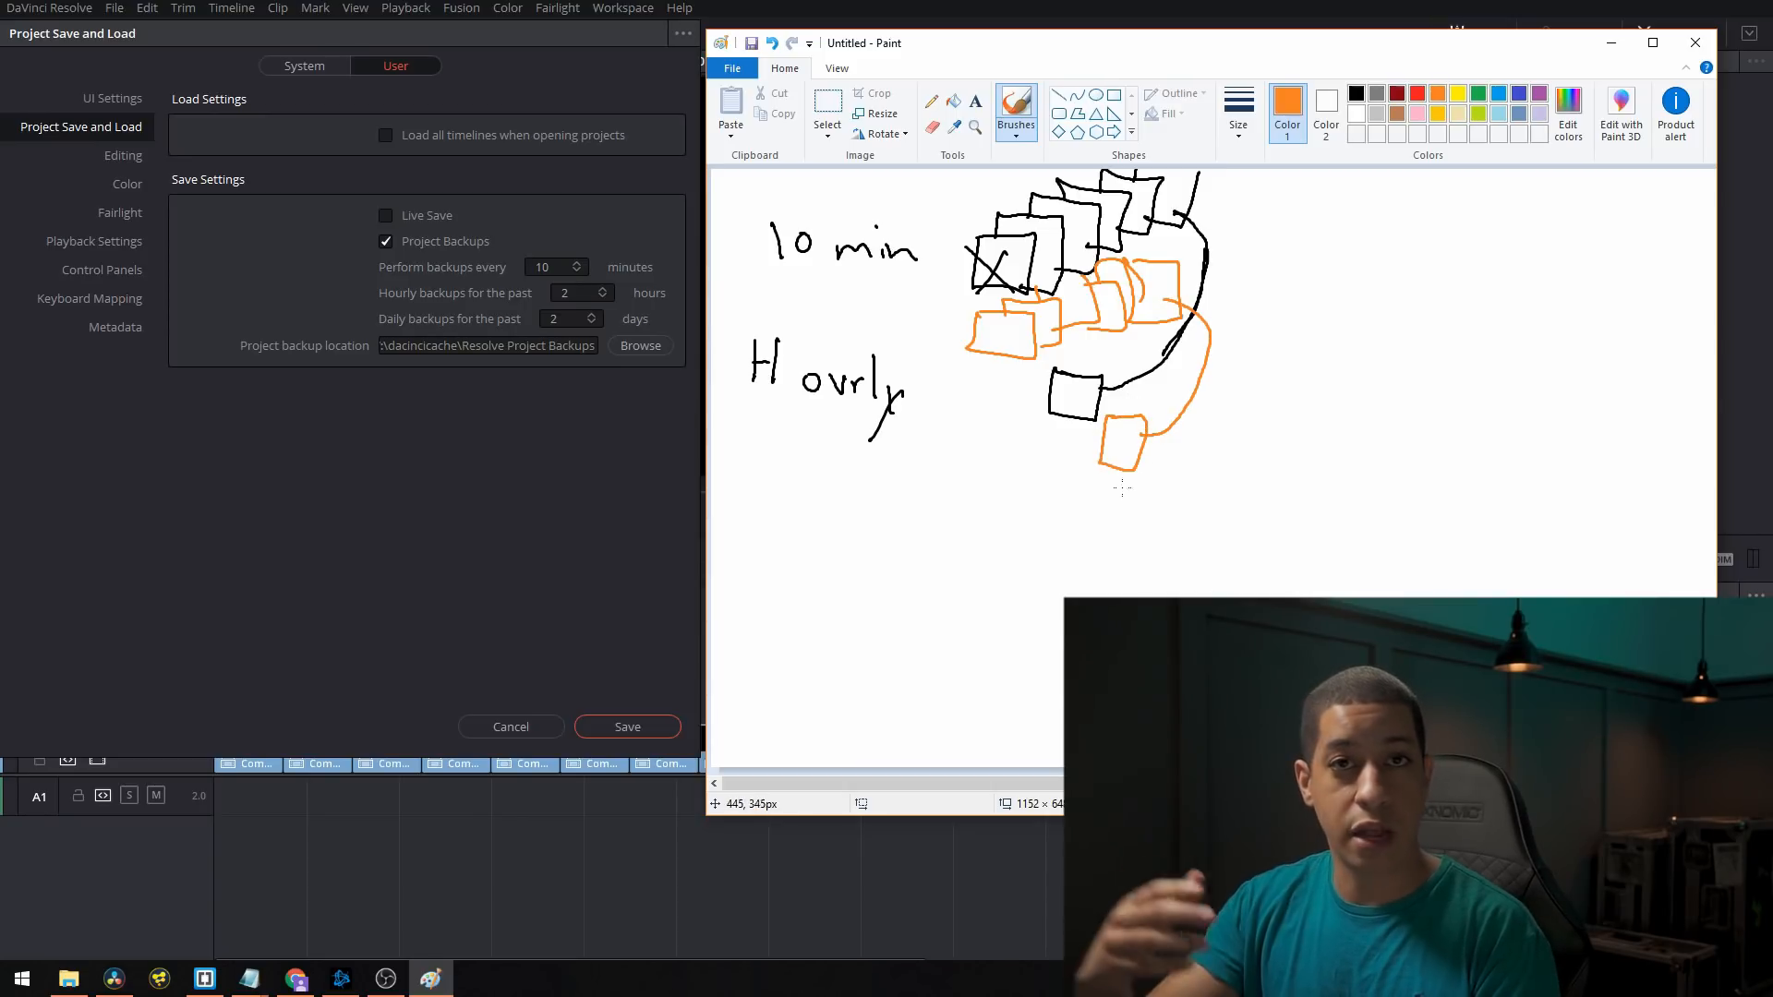
mouse_move(1040, 475)
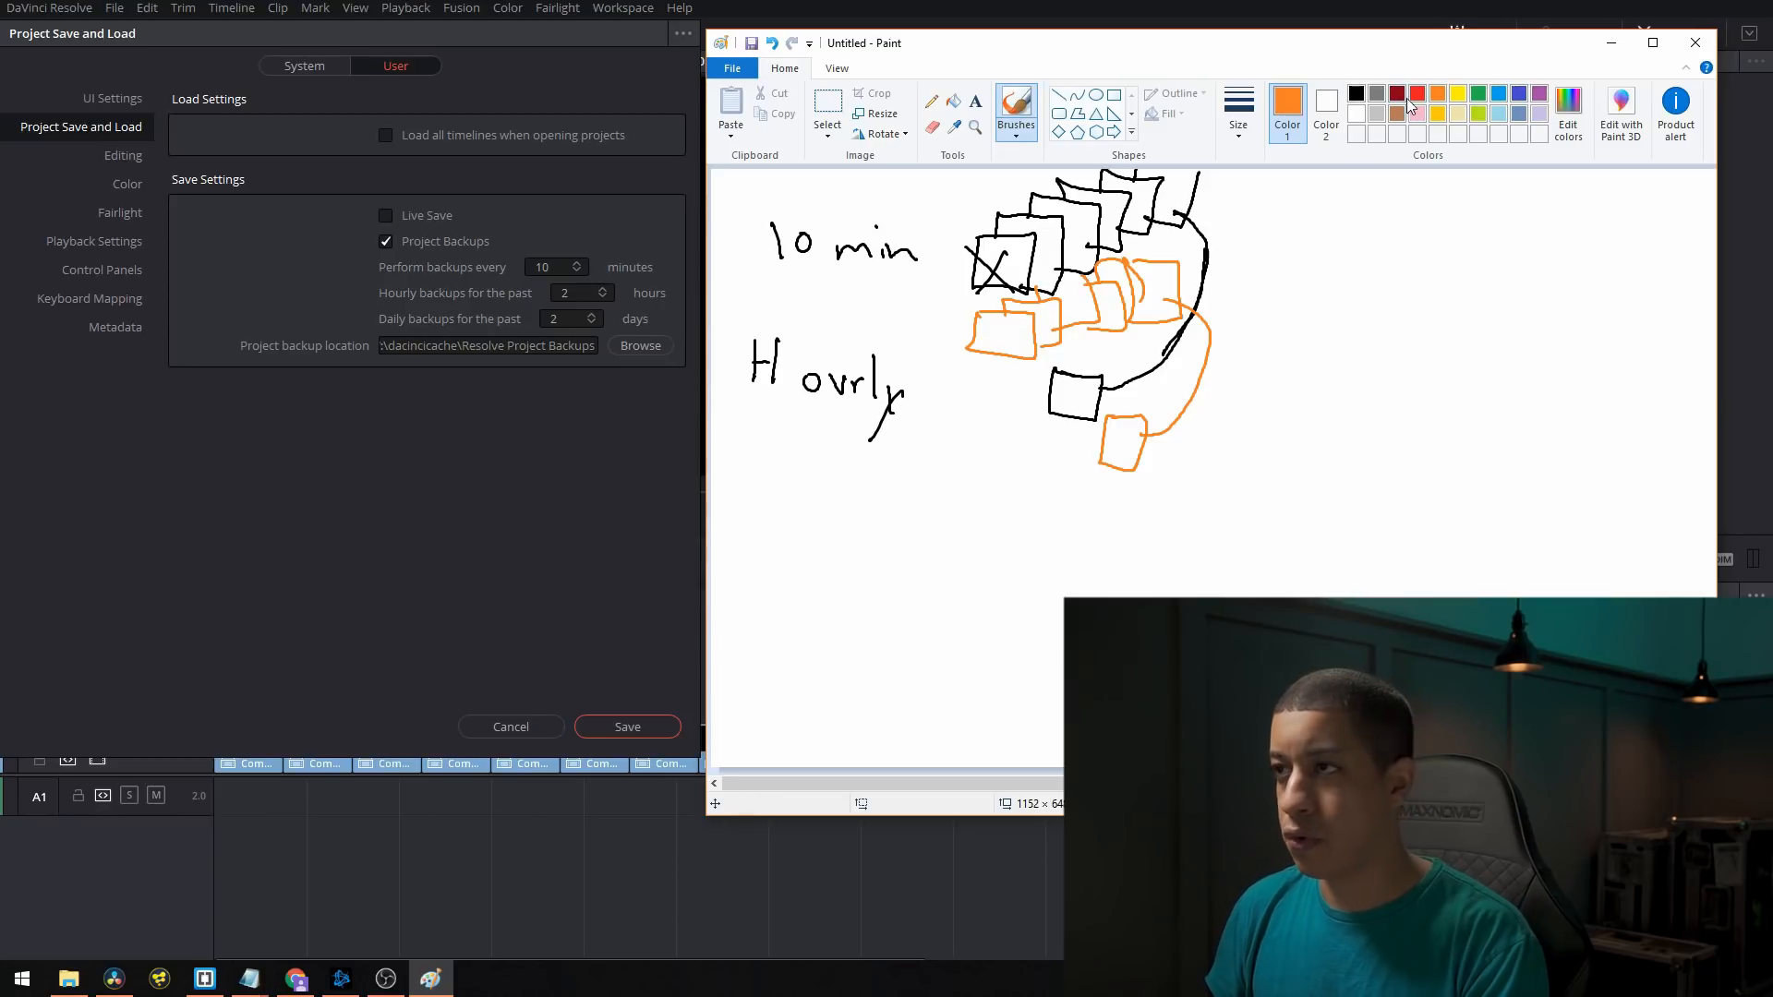
Step: Switch the brush colour to red for the new square and cross-out
left_click(1417, 94)
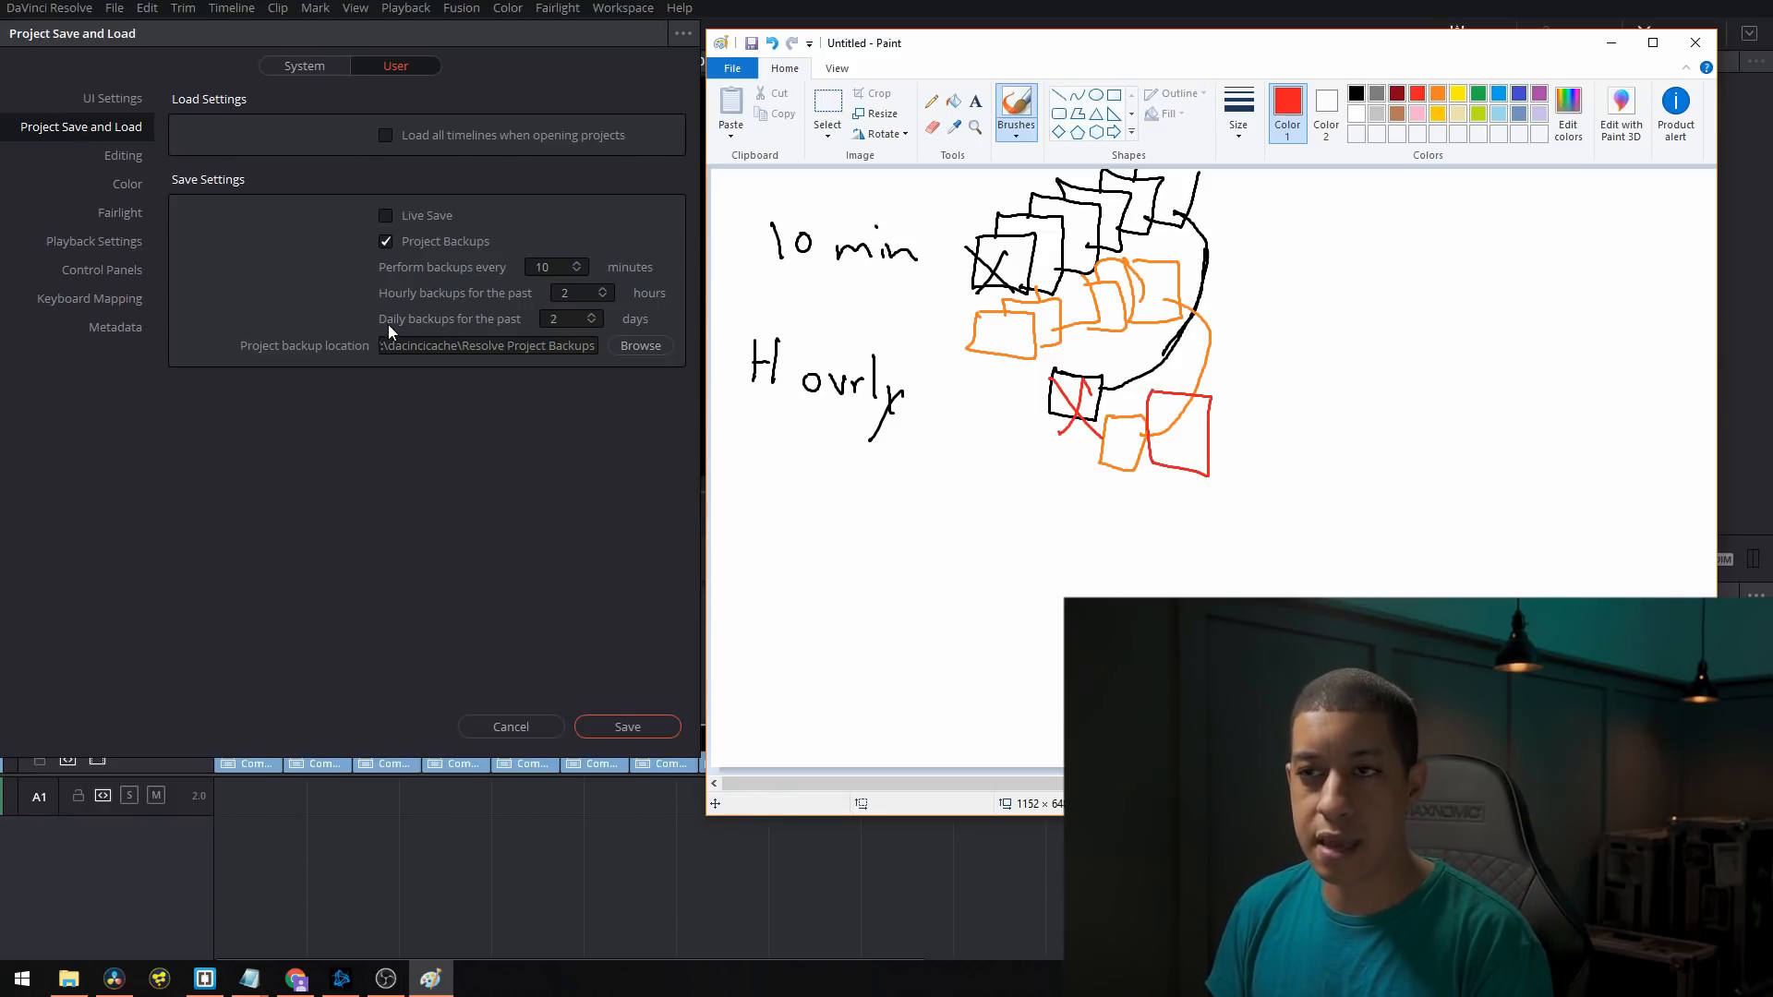
mouse_move(788, 445)
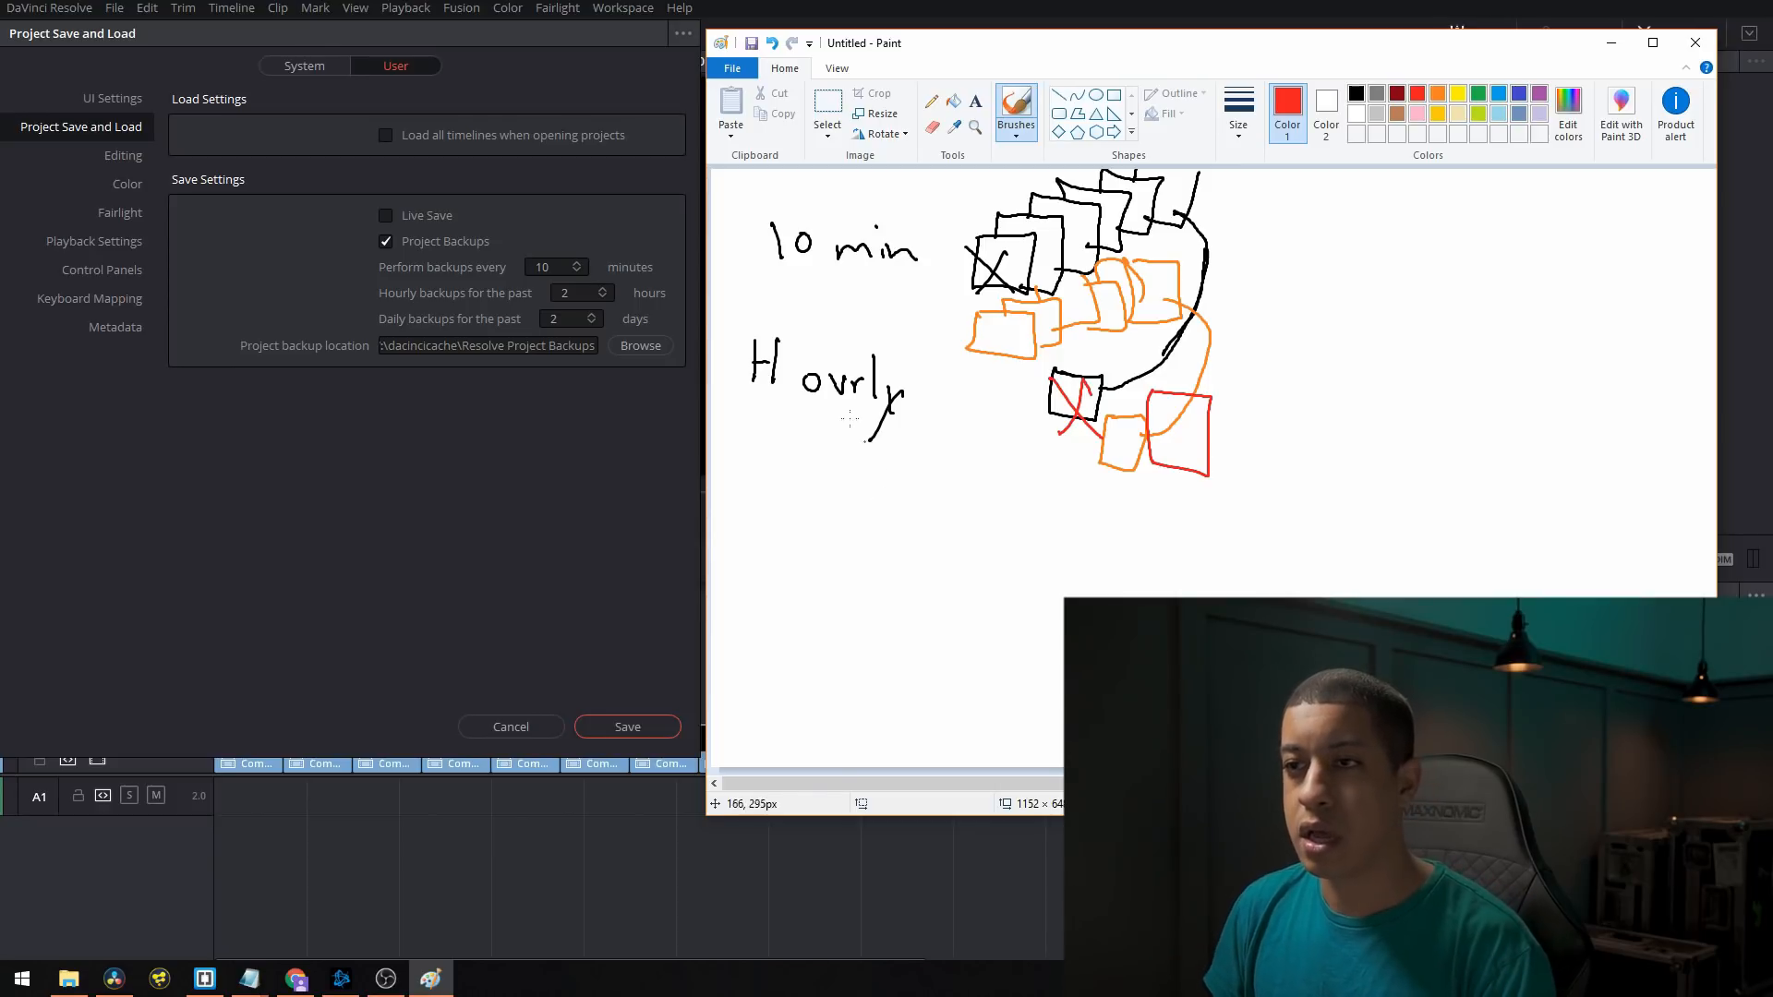
mouse_move(540, 333)
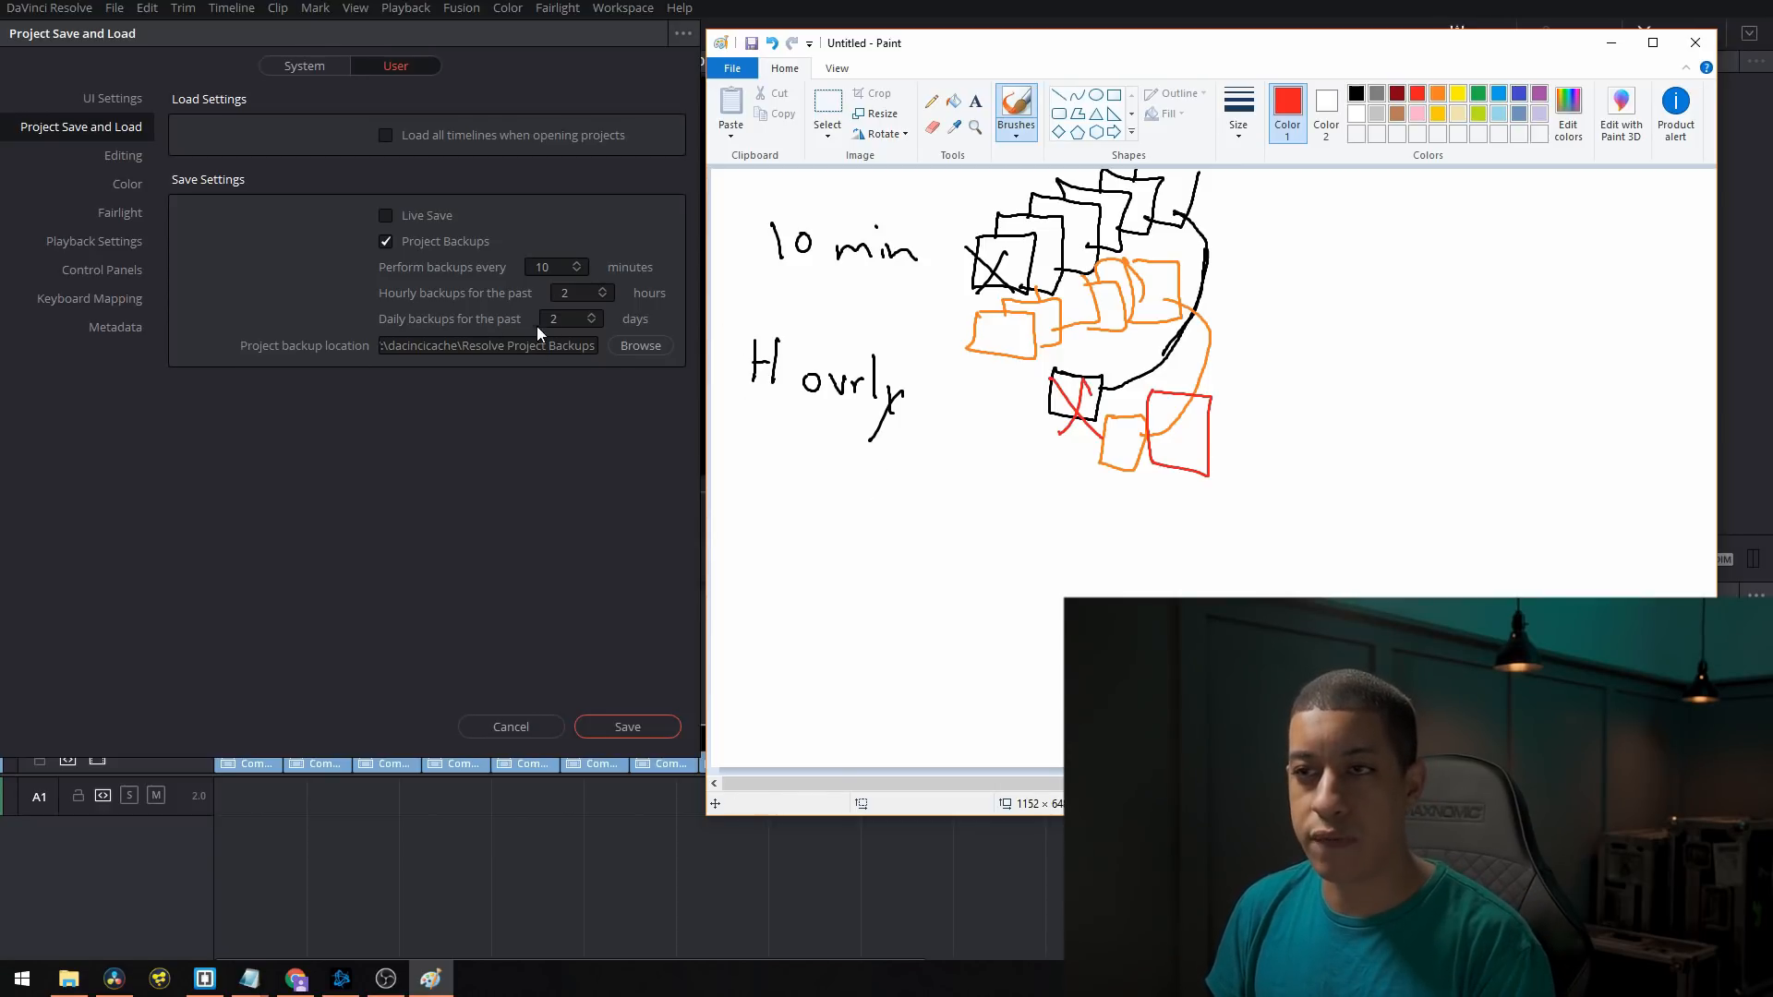
mouse_move(905, 511)
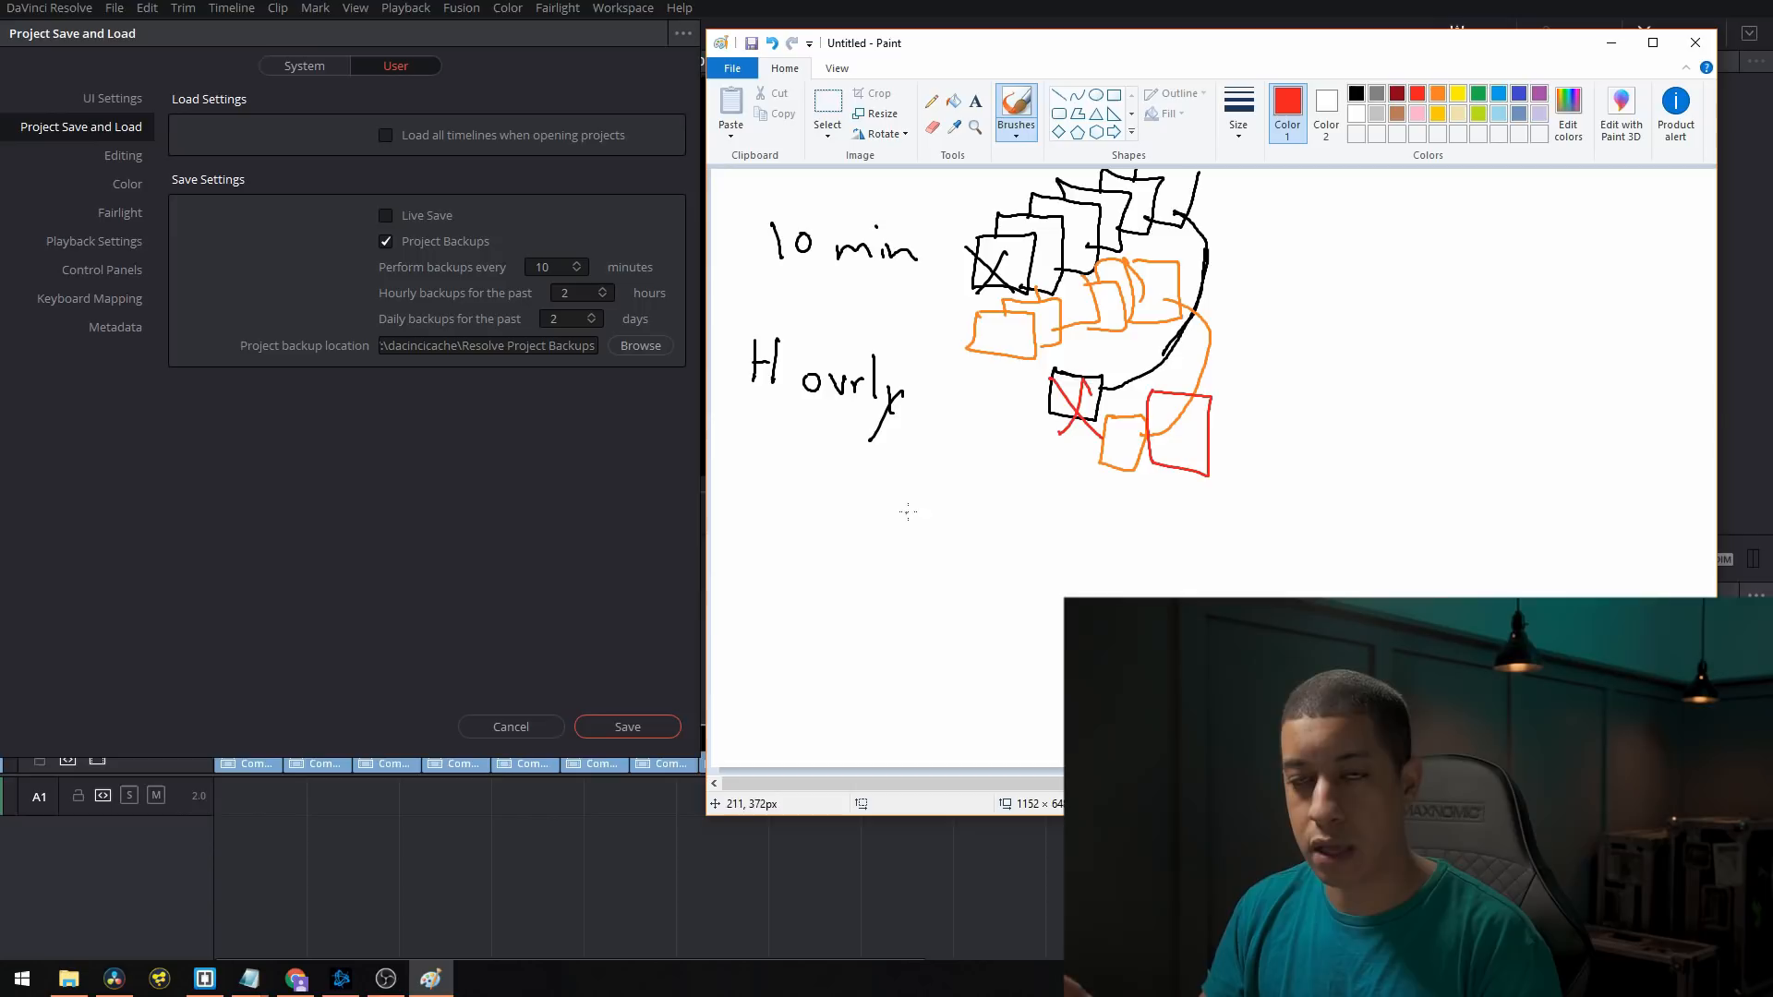
mouse_move(996, 565)
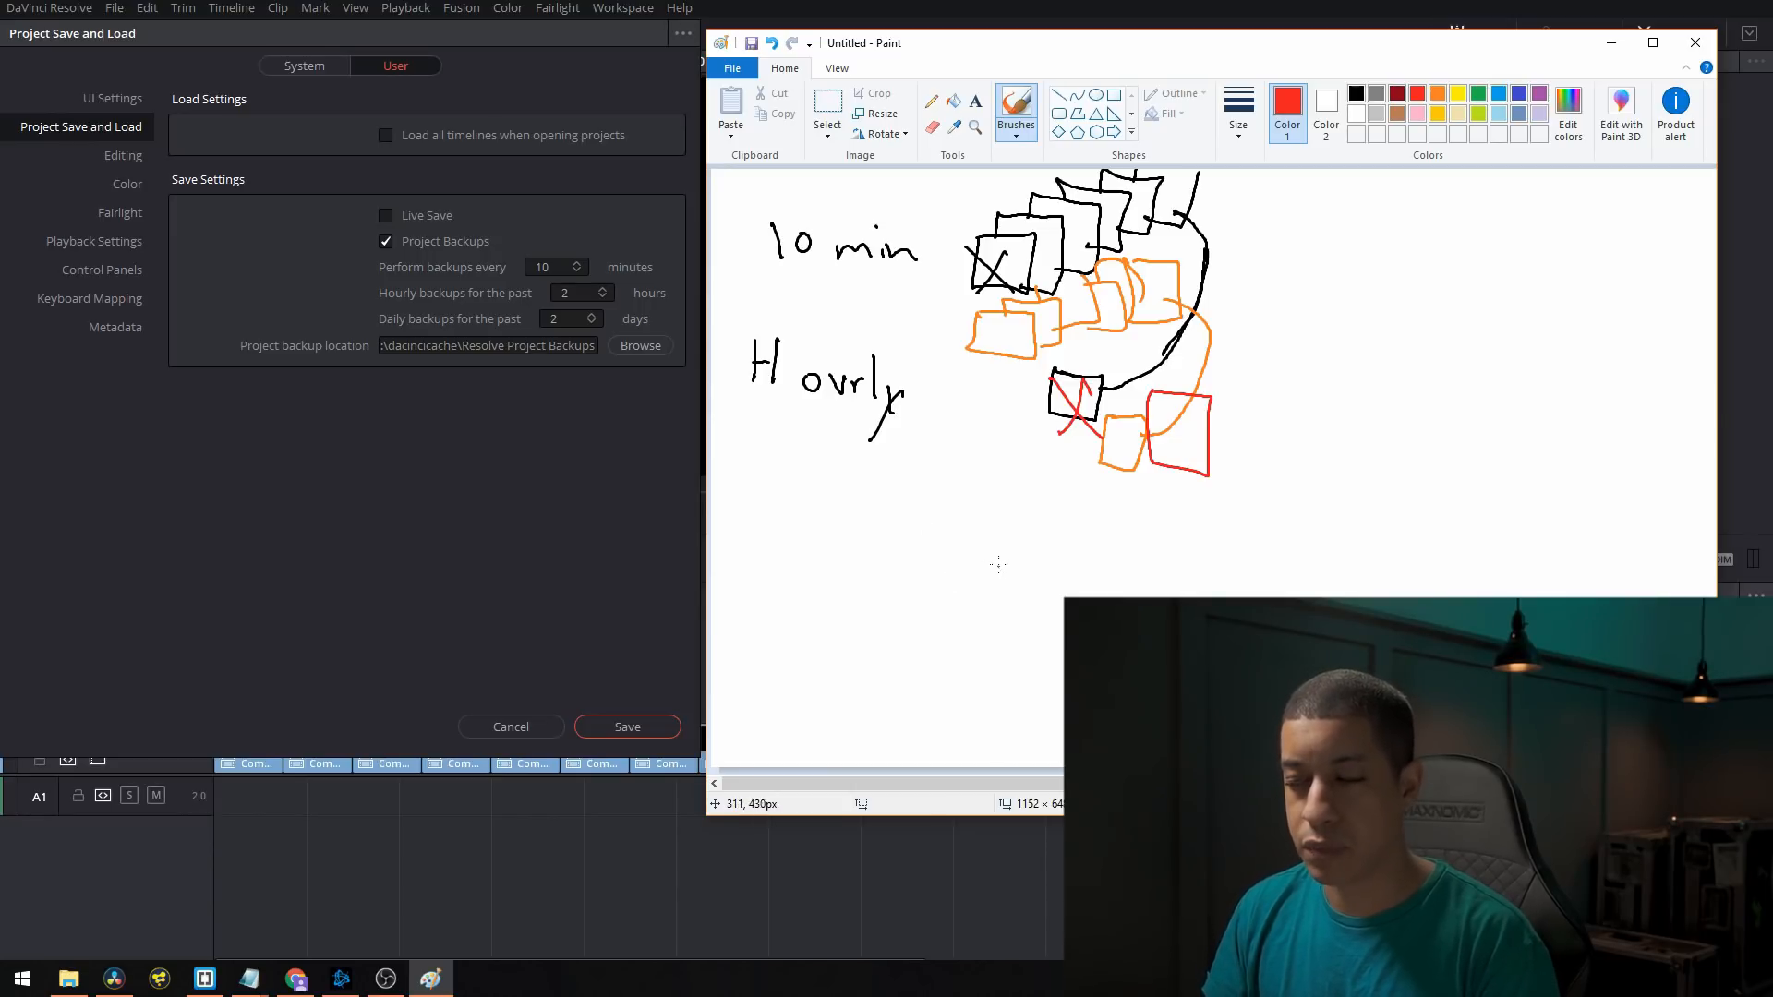
mouse_move(614, 372)
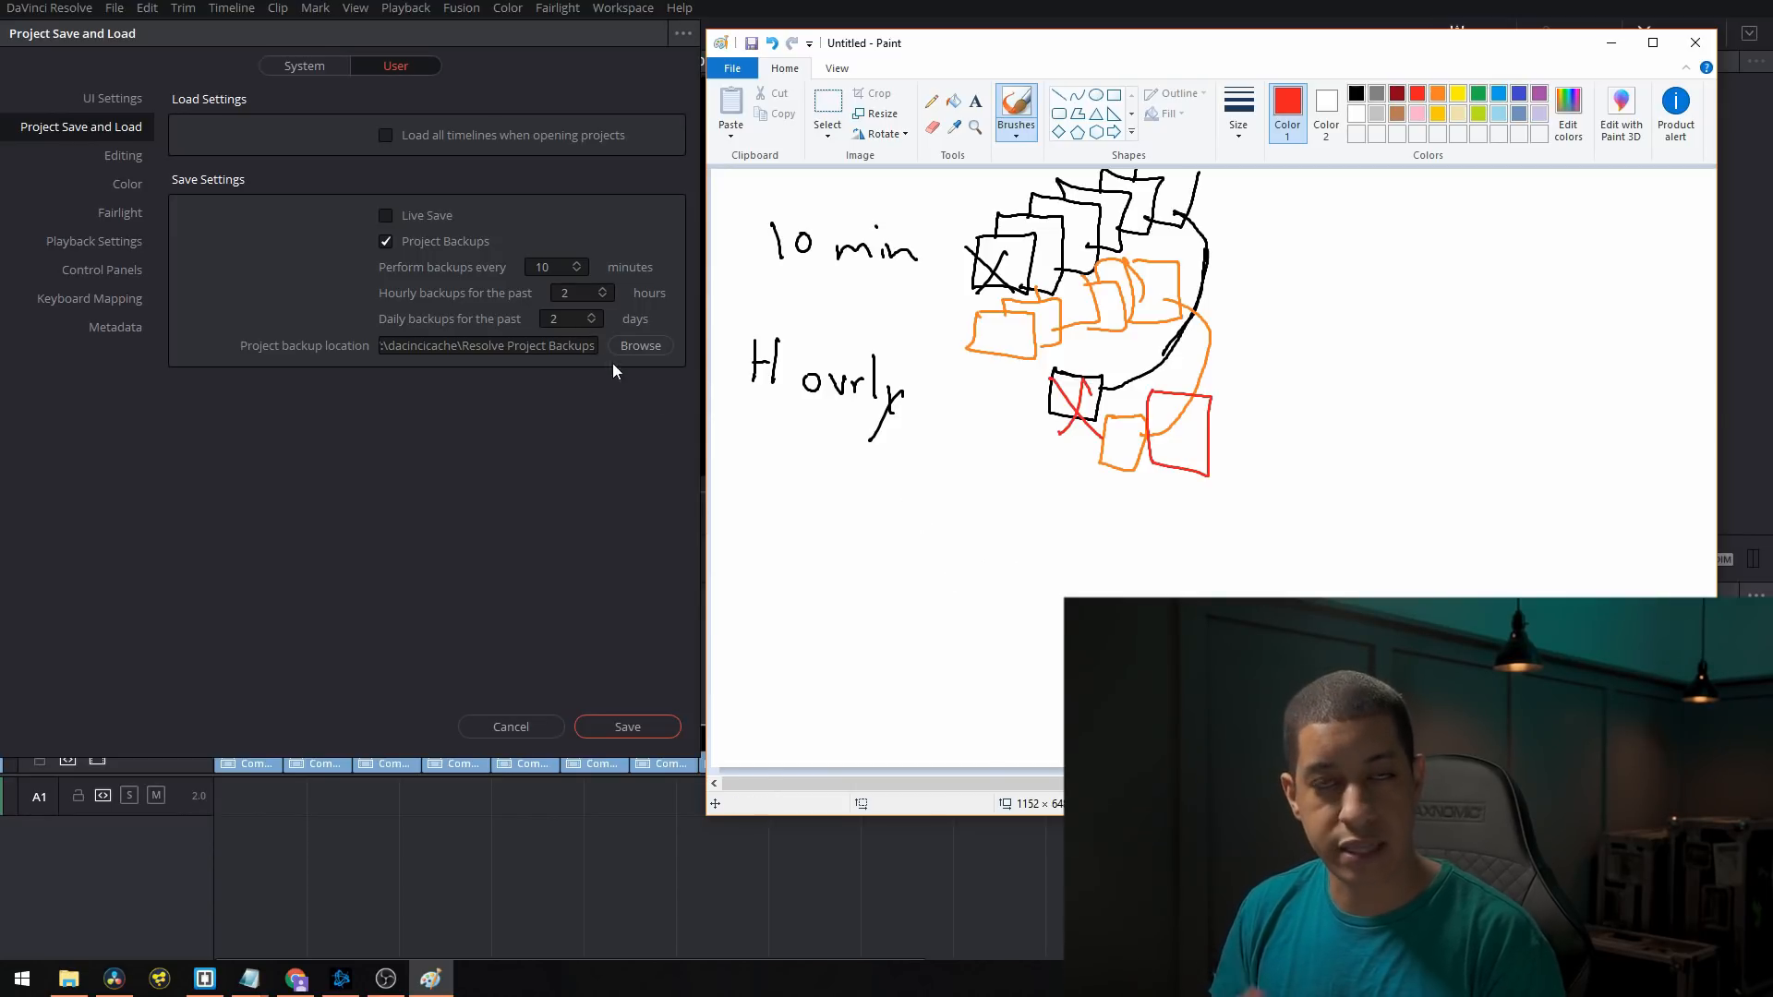
mouse_move(658, 375)
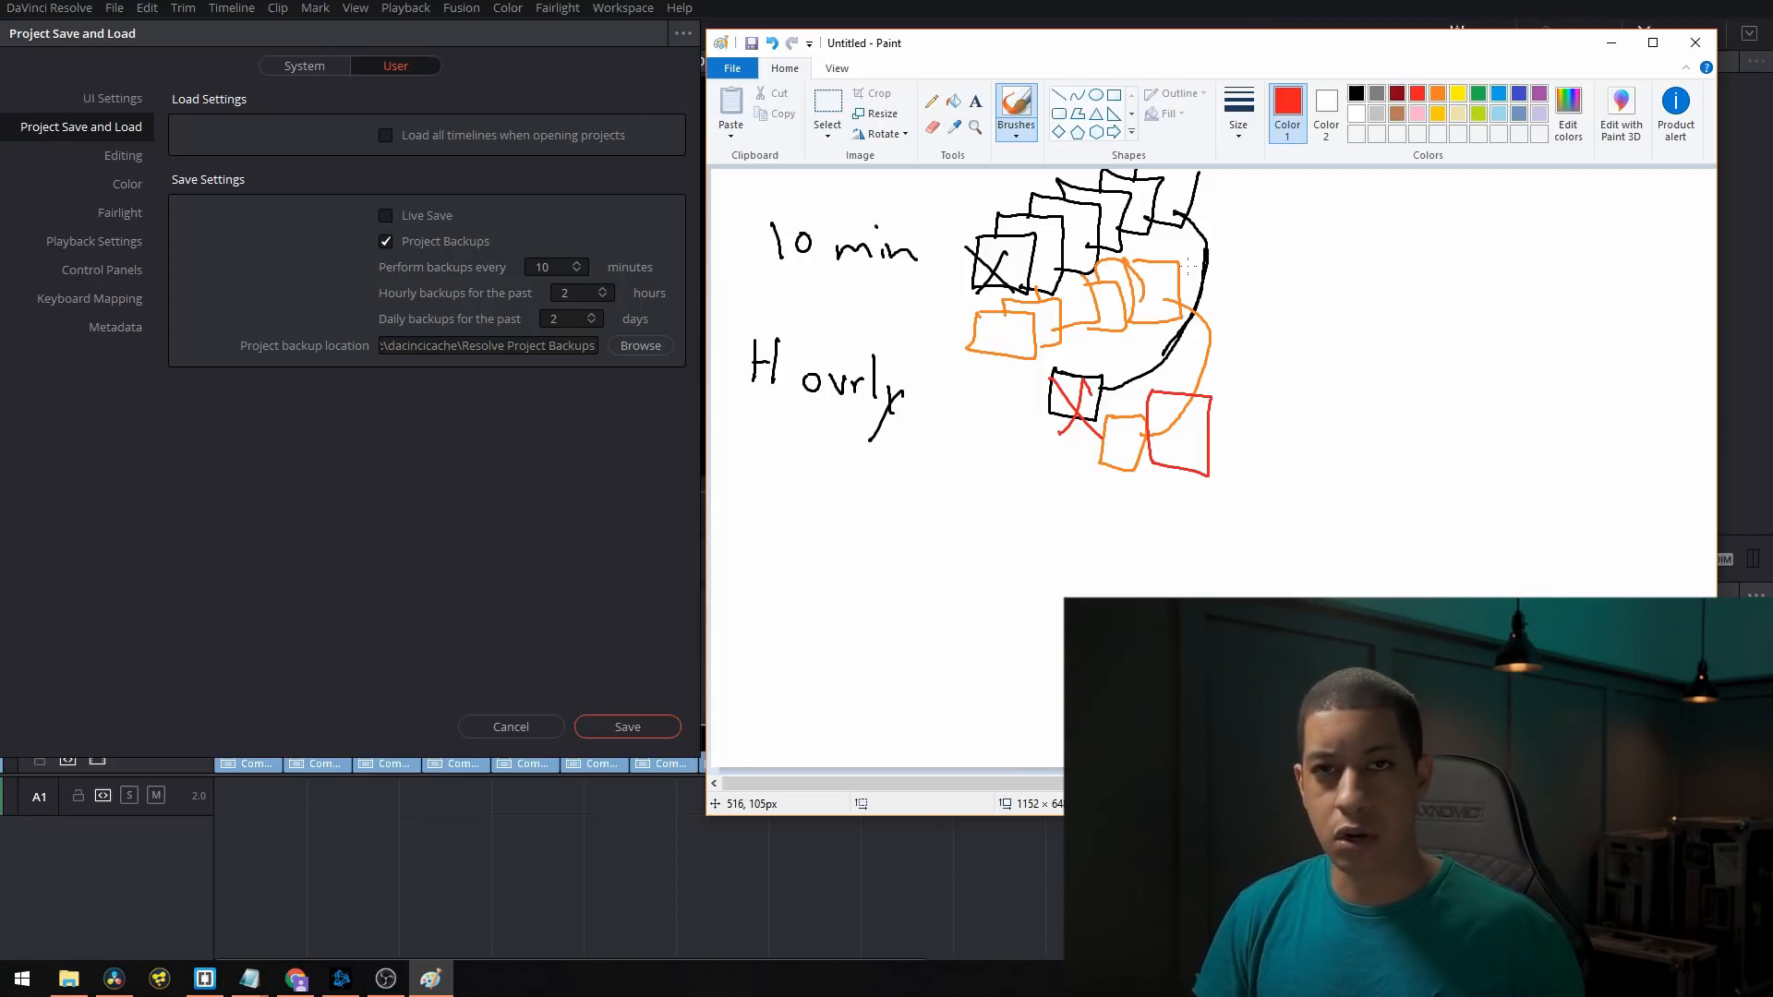
mouse_move(892, 347)
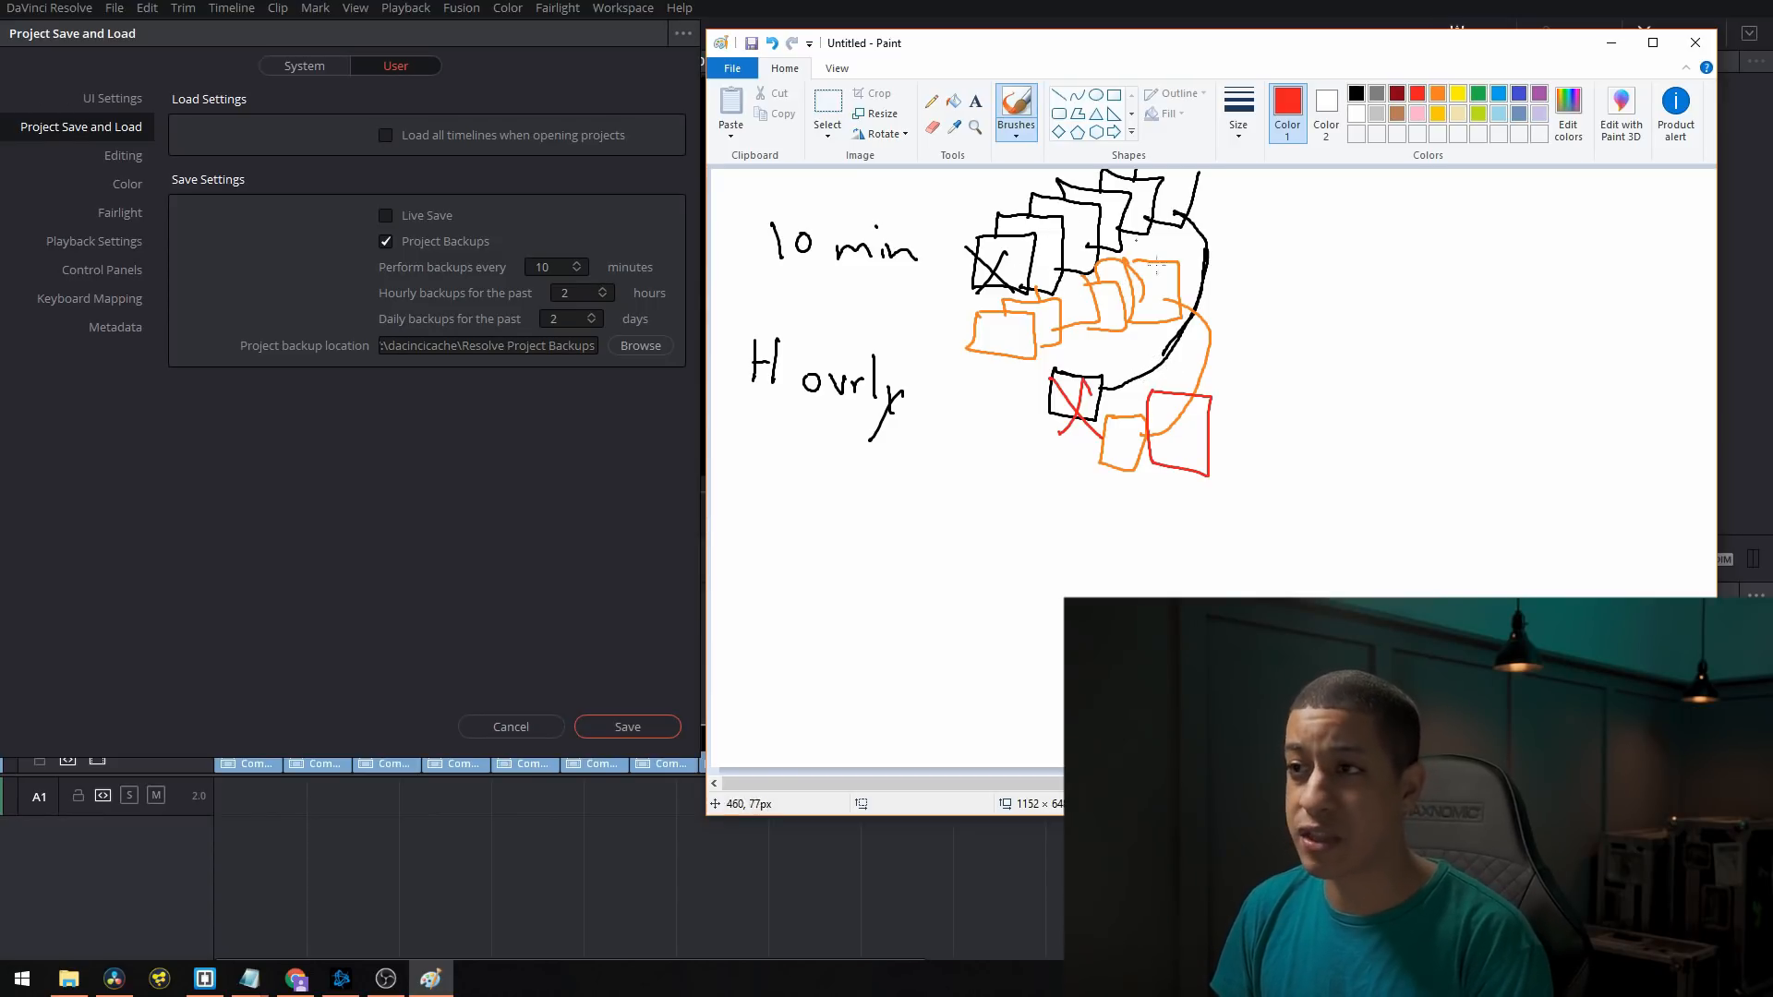
mouse_move(798, 451)
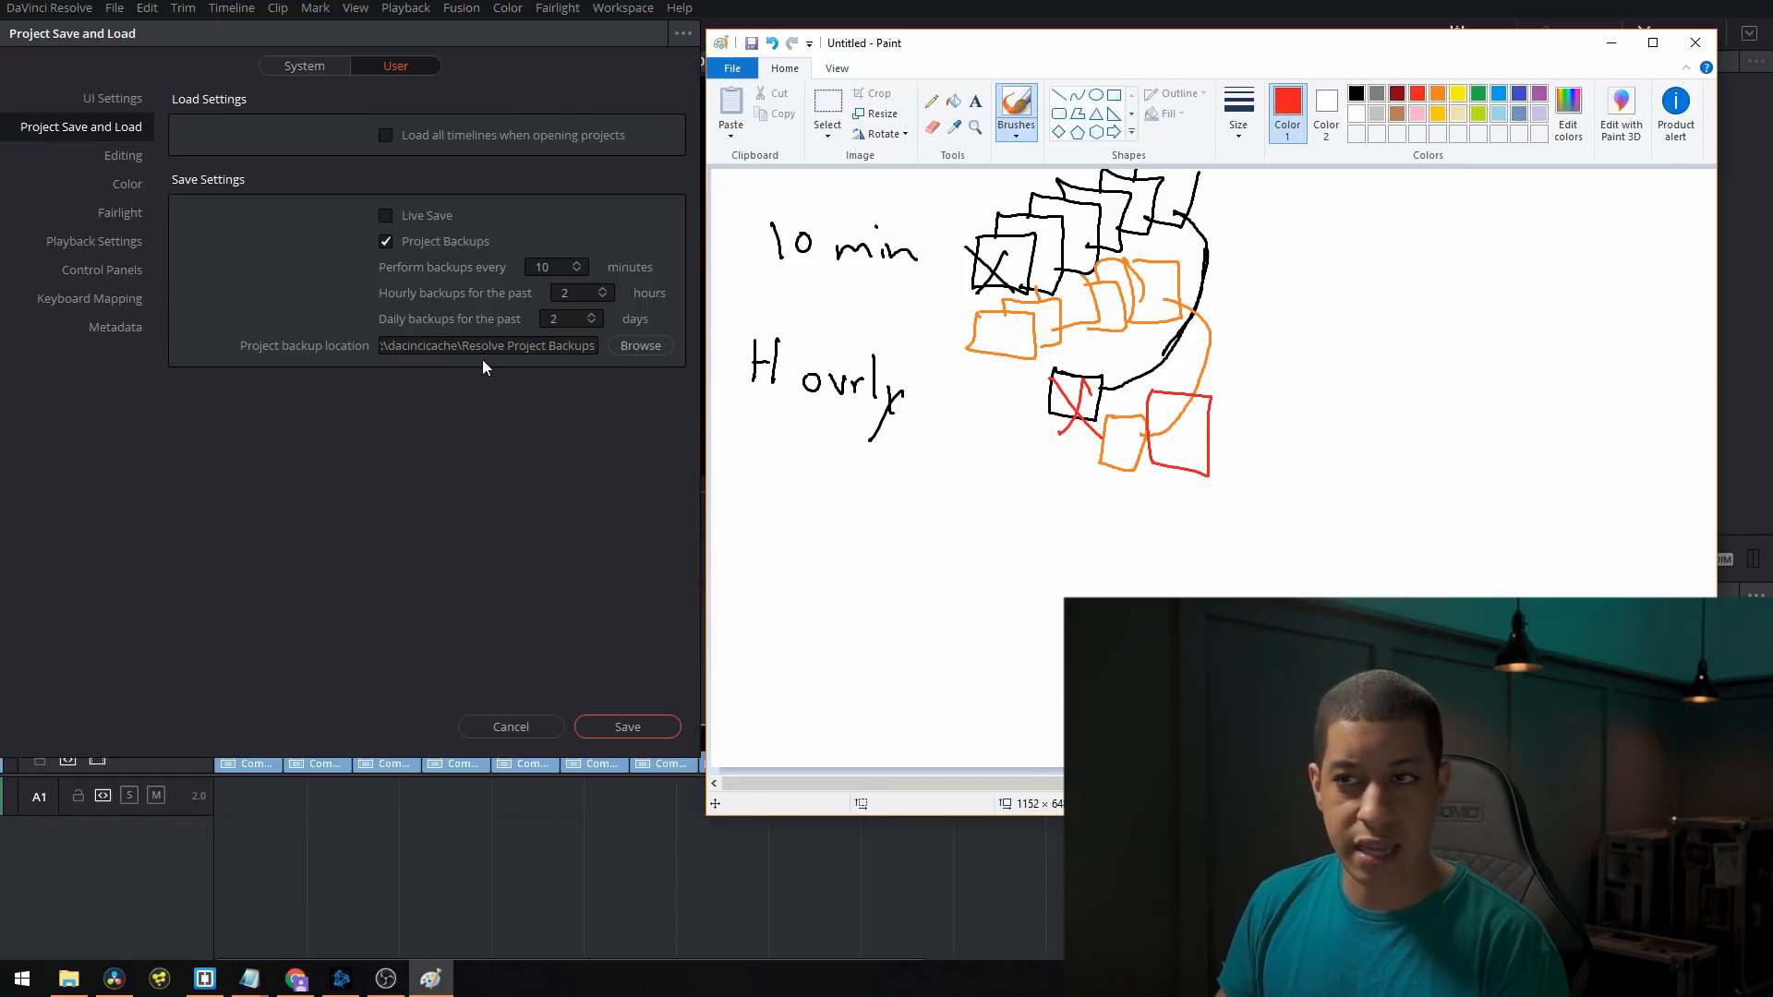
mouse_move(477, 366)
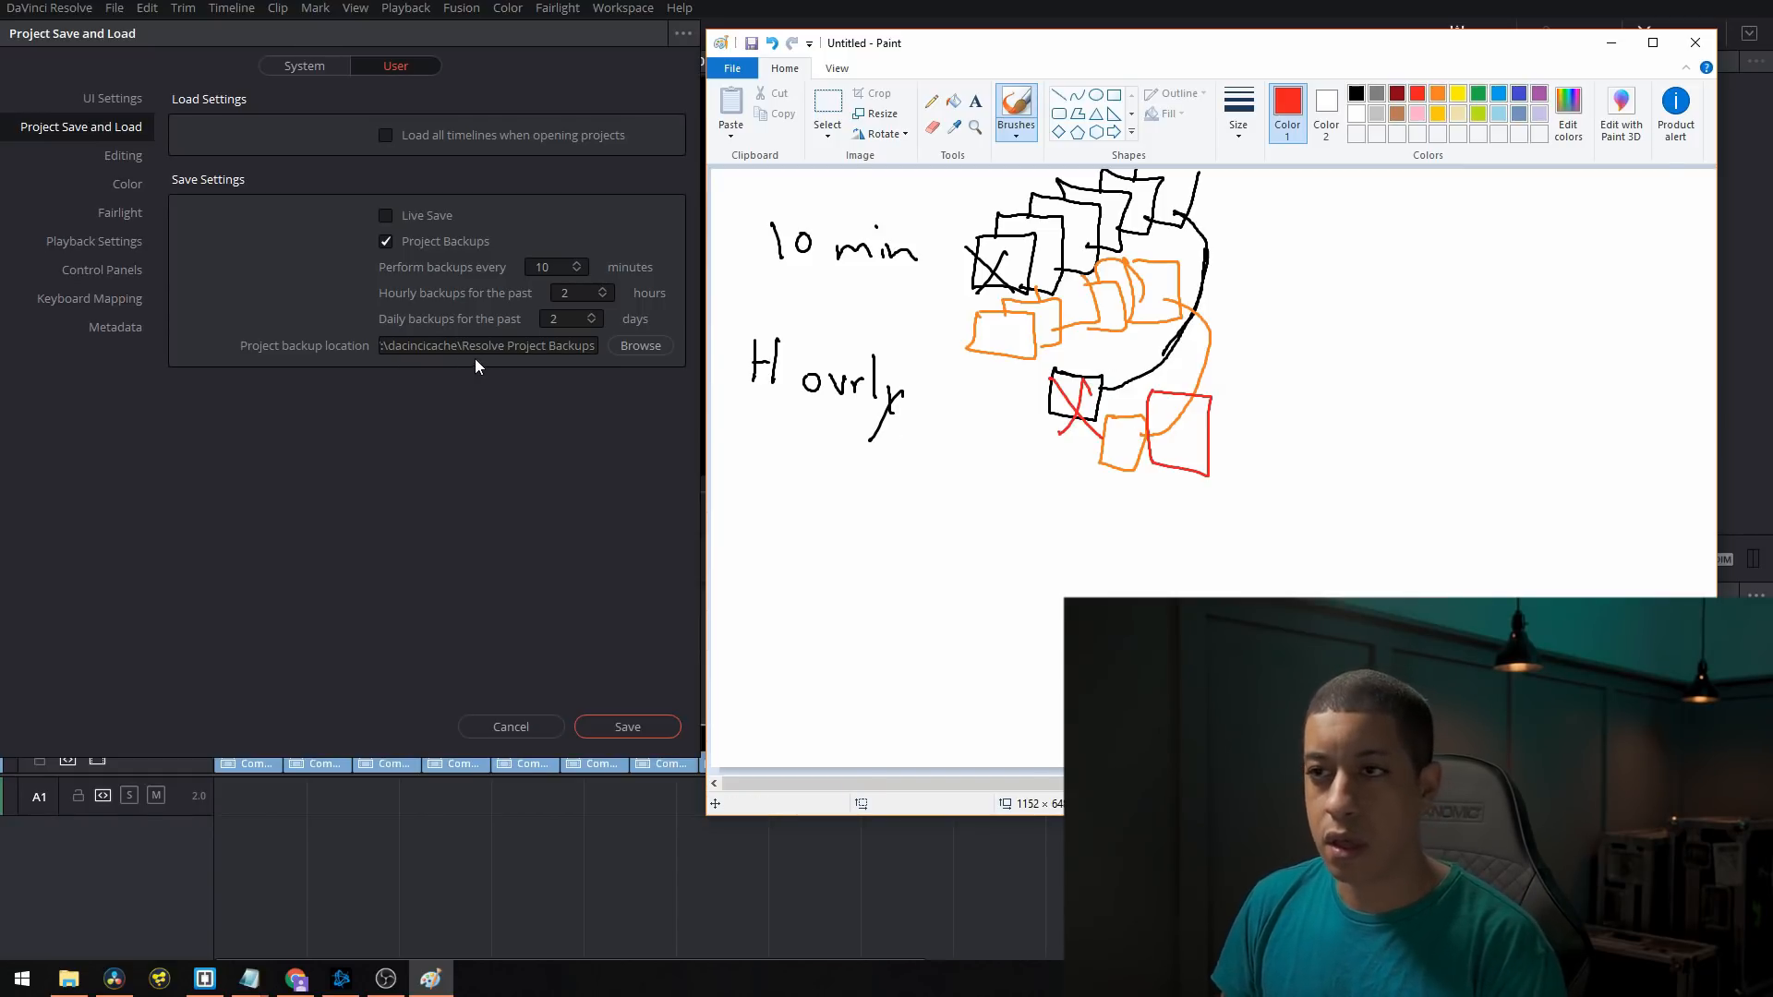
mouse_move(678, 501)
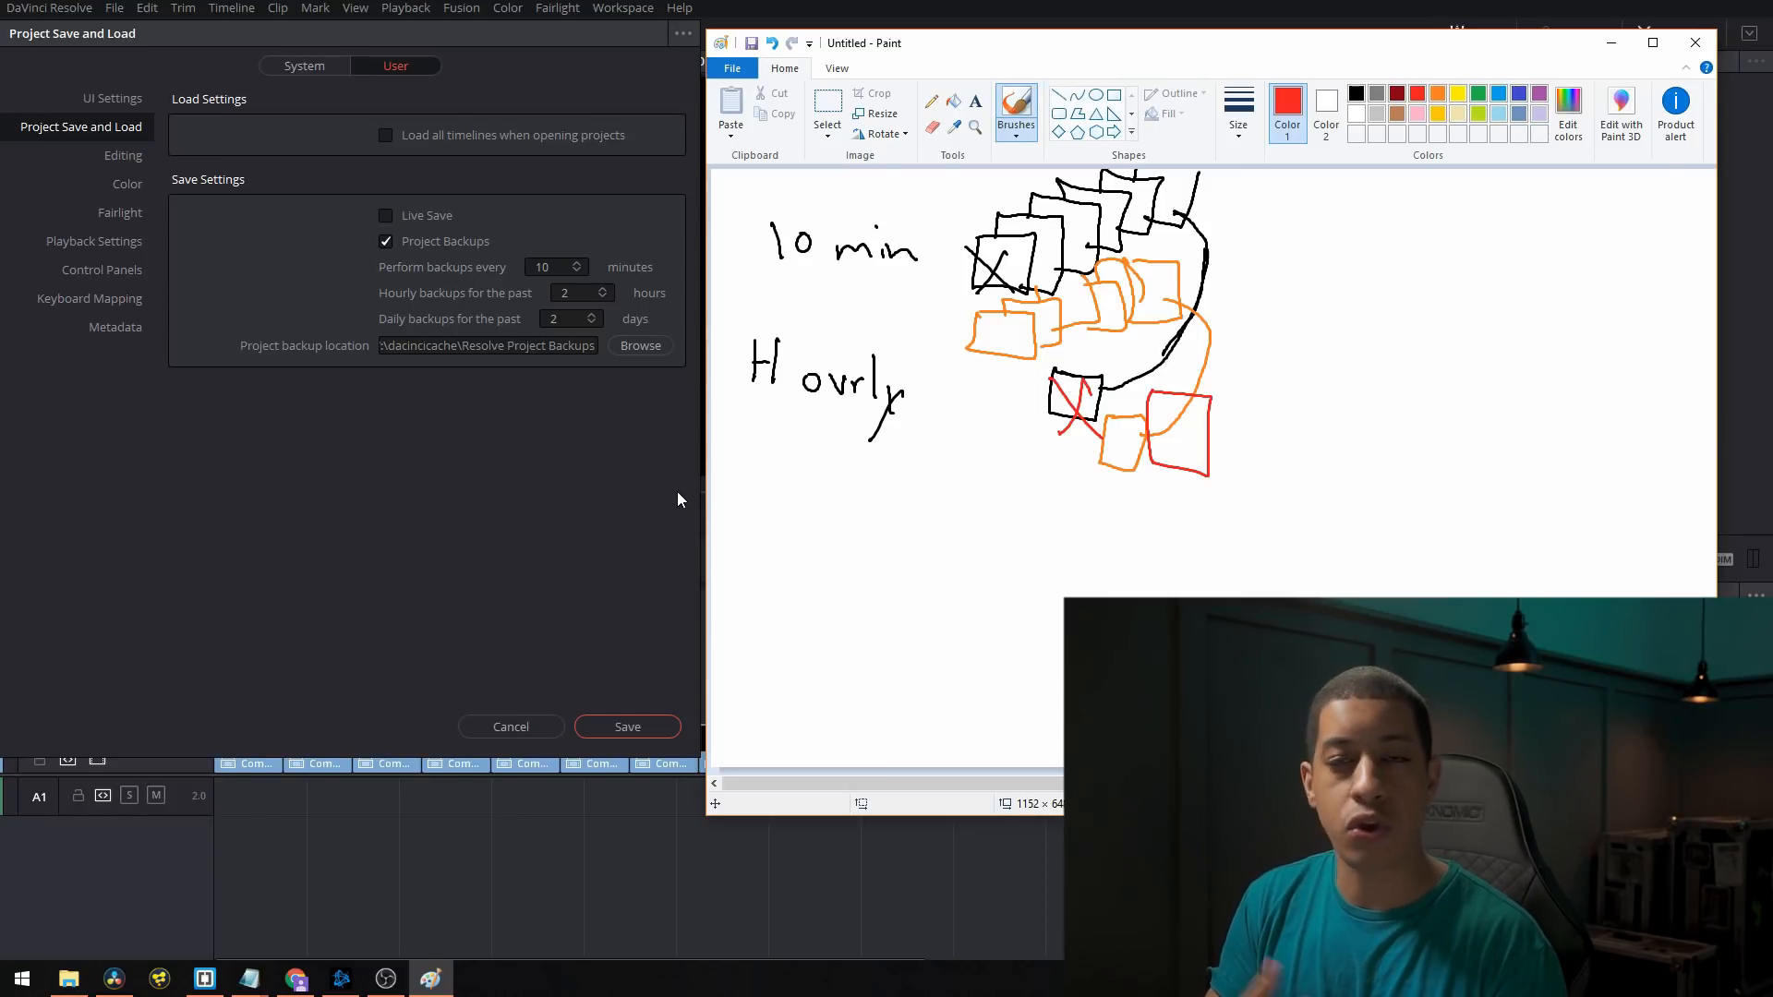
mouse_move(693, 392)
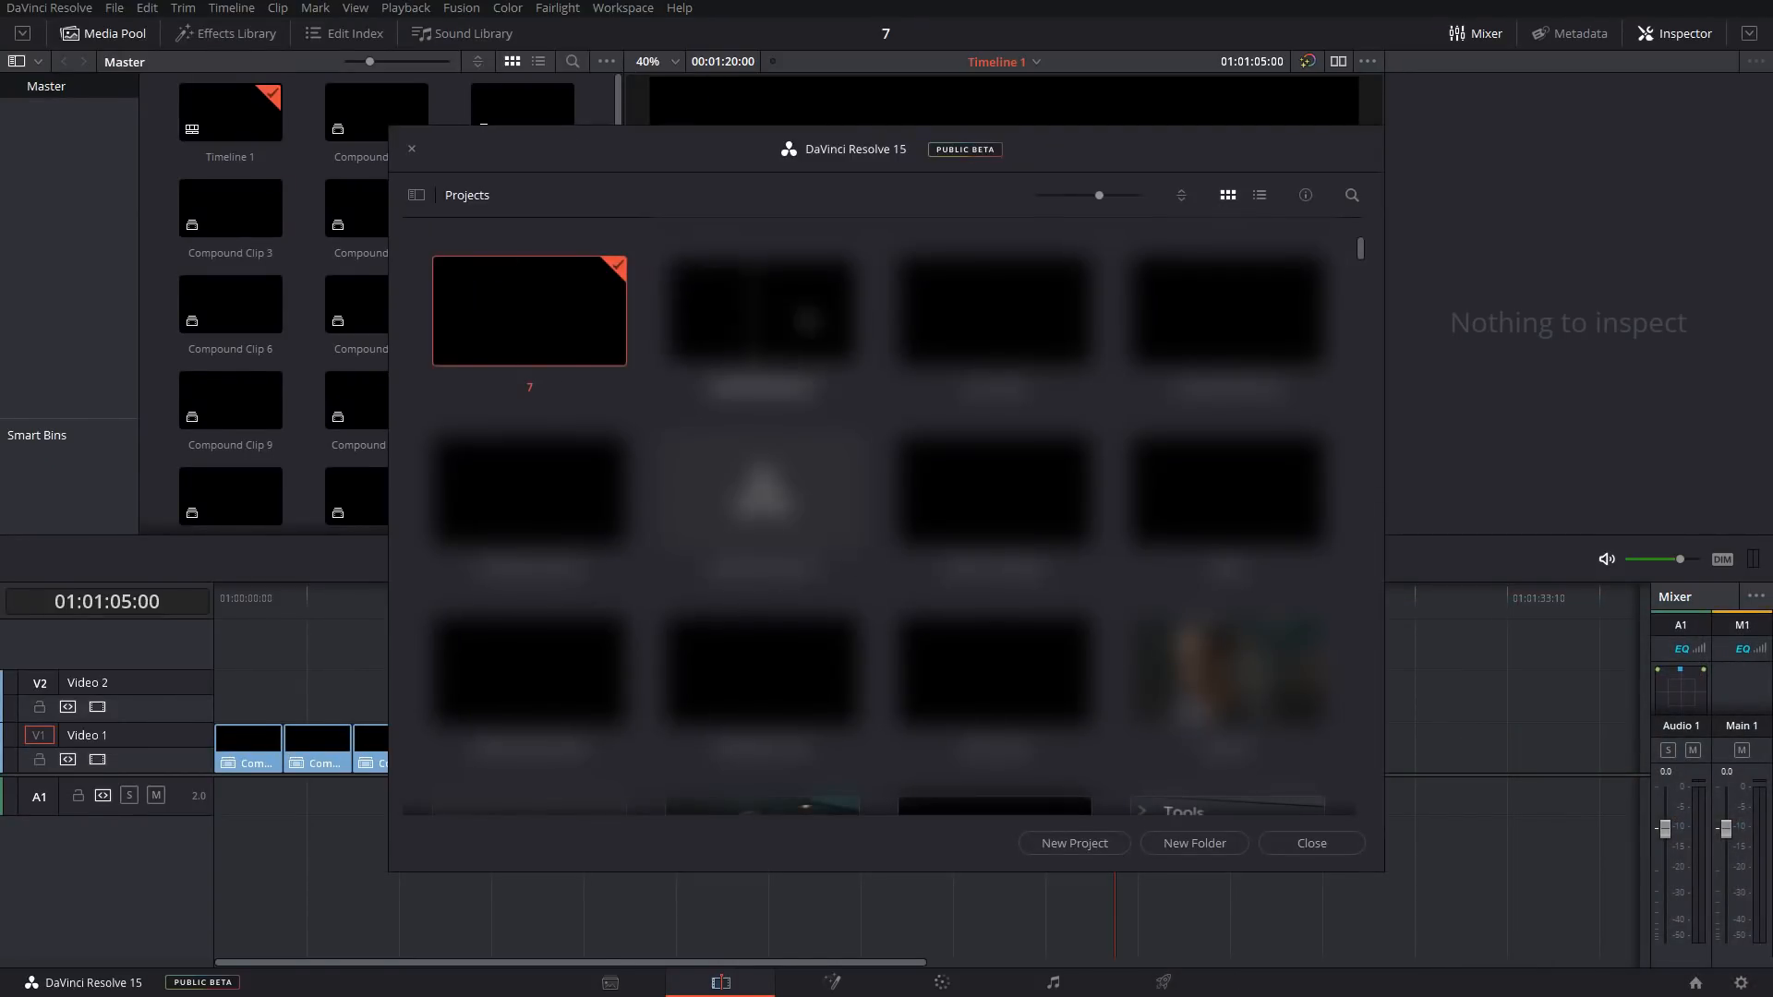
Step: Show the context menu for the project 7 thumbnail in the Project Manager
right_click(529, 311)
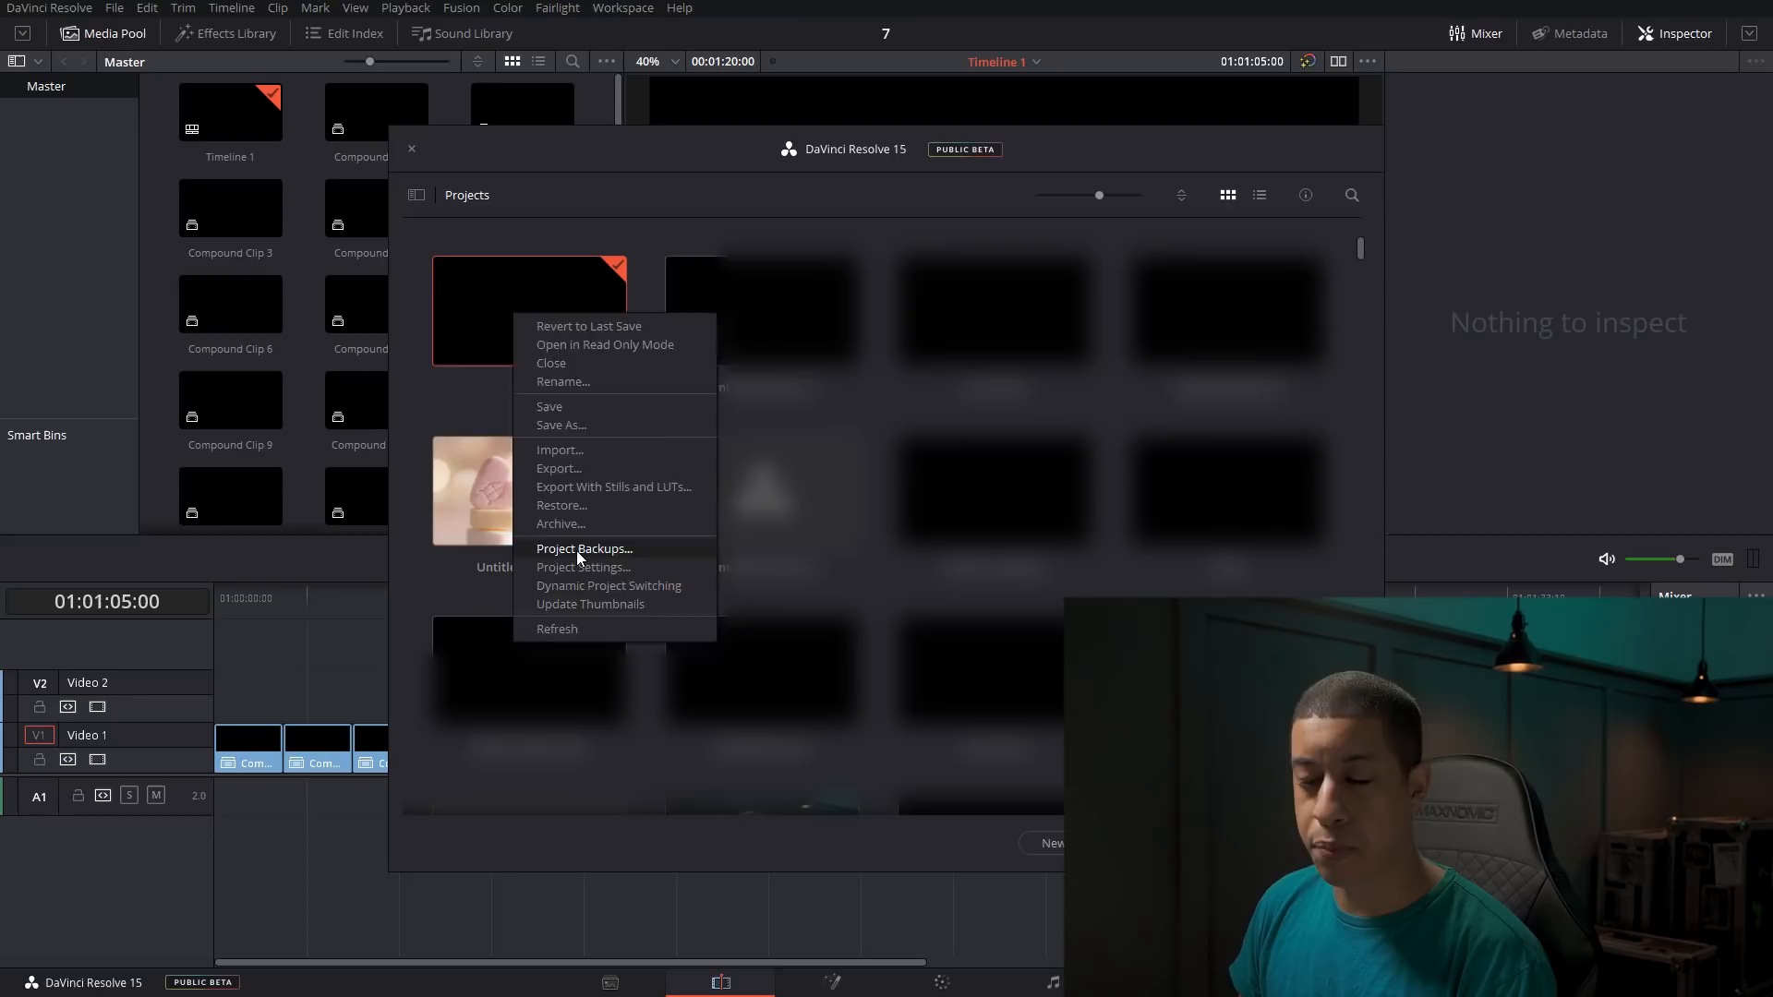
Step: Choose Project Backups... to list the auto backups saved for project 7
left_click(584, 548)
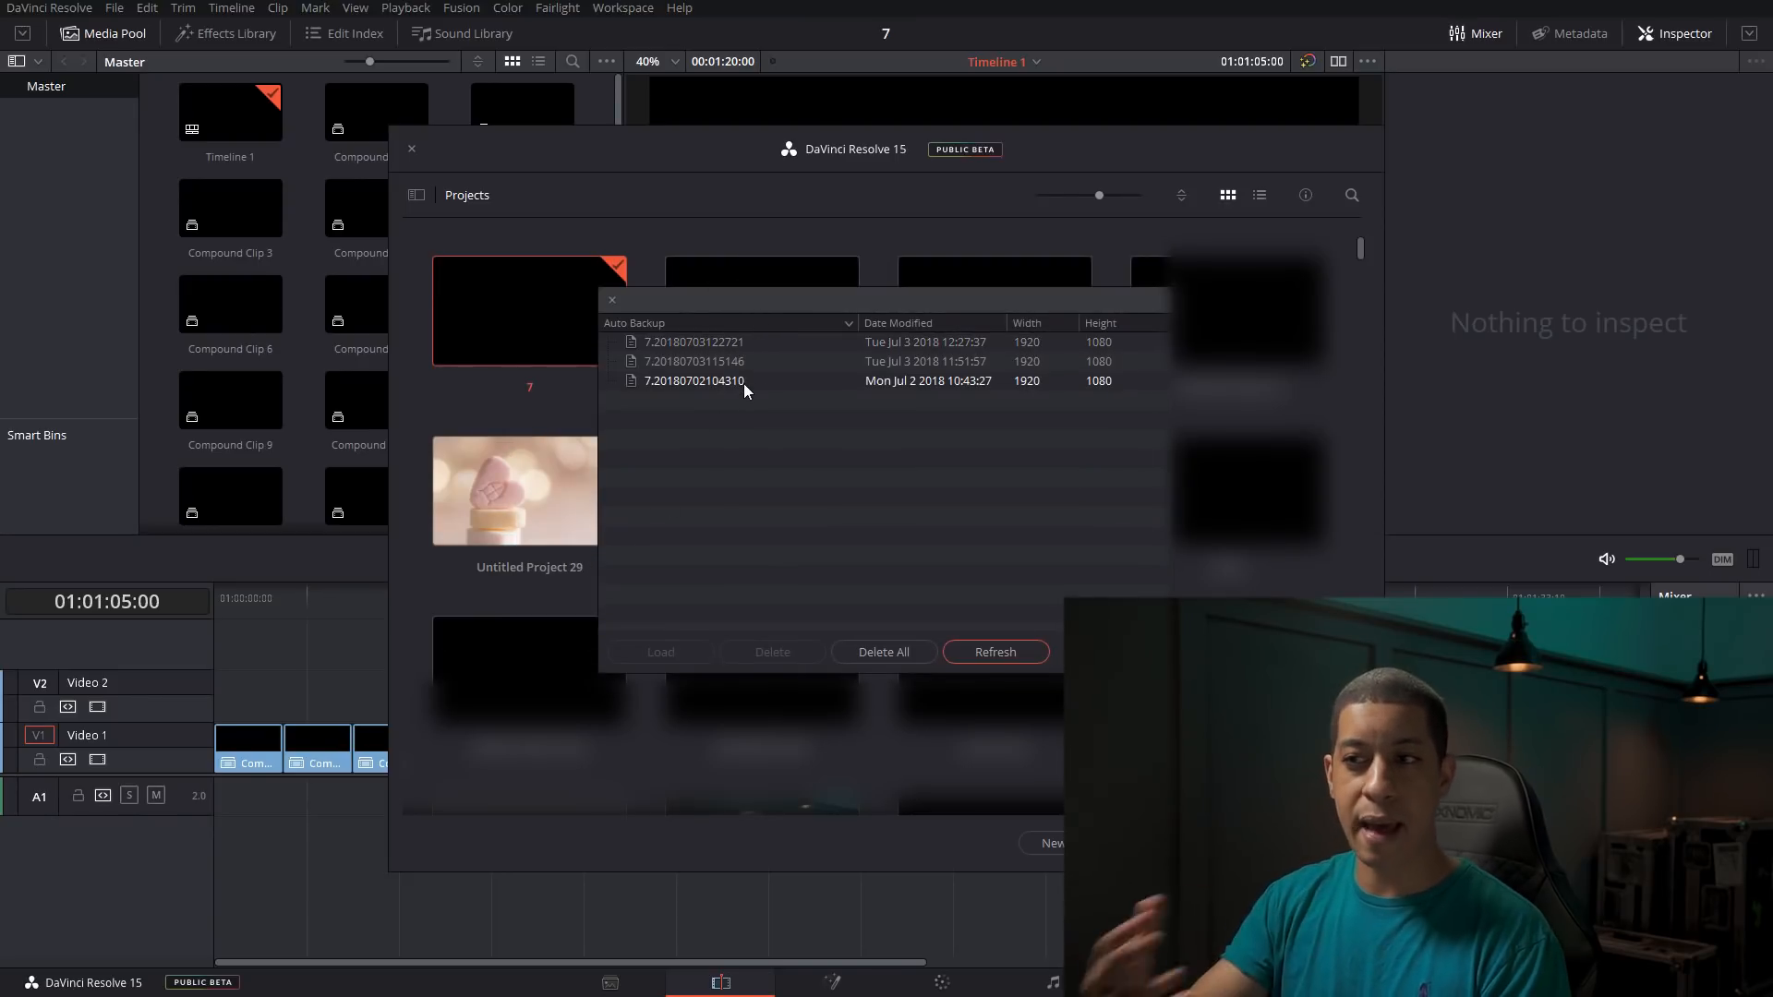
mouse_move(648, 394)
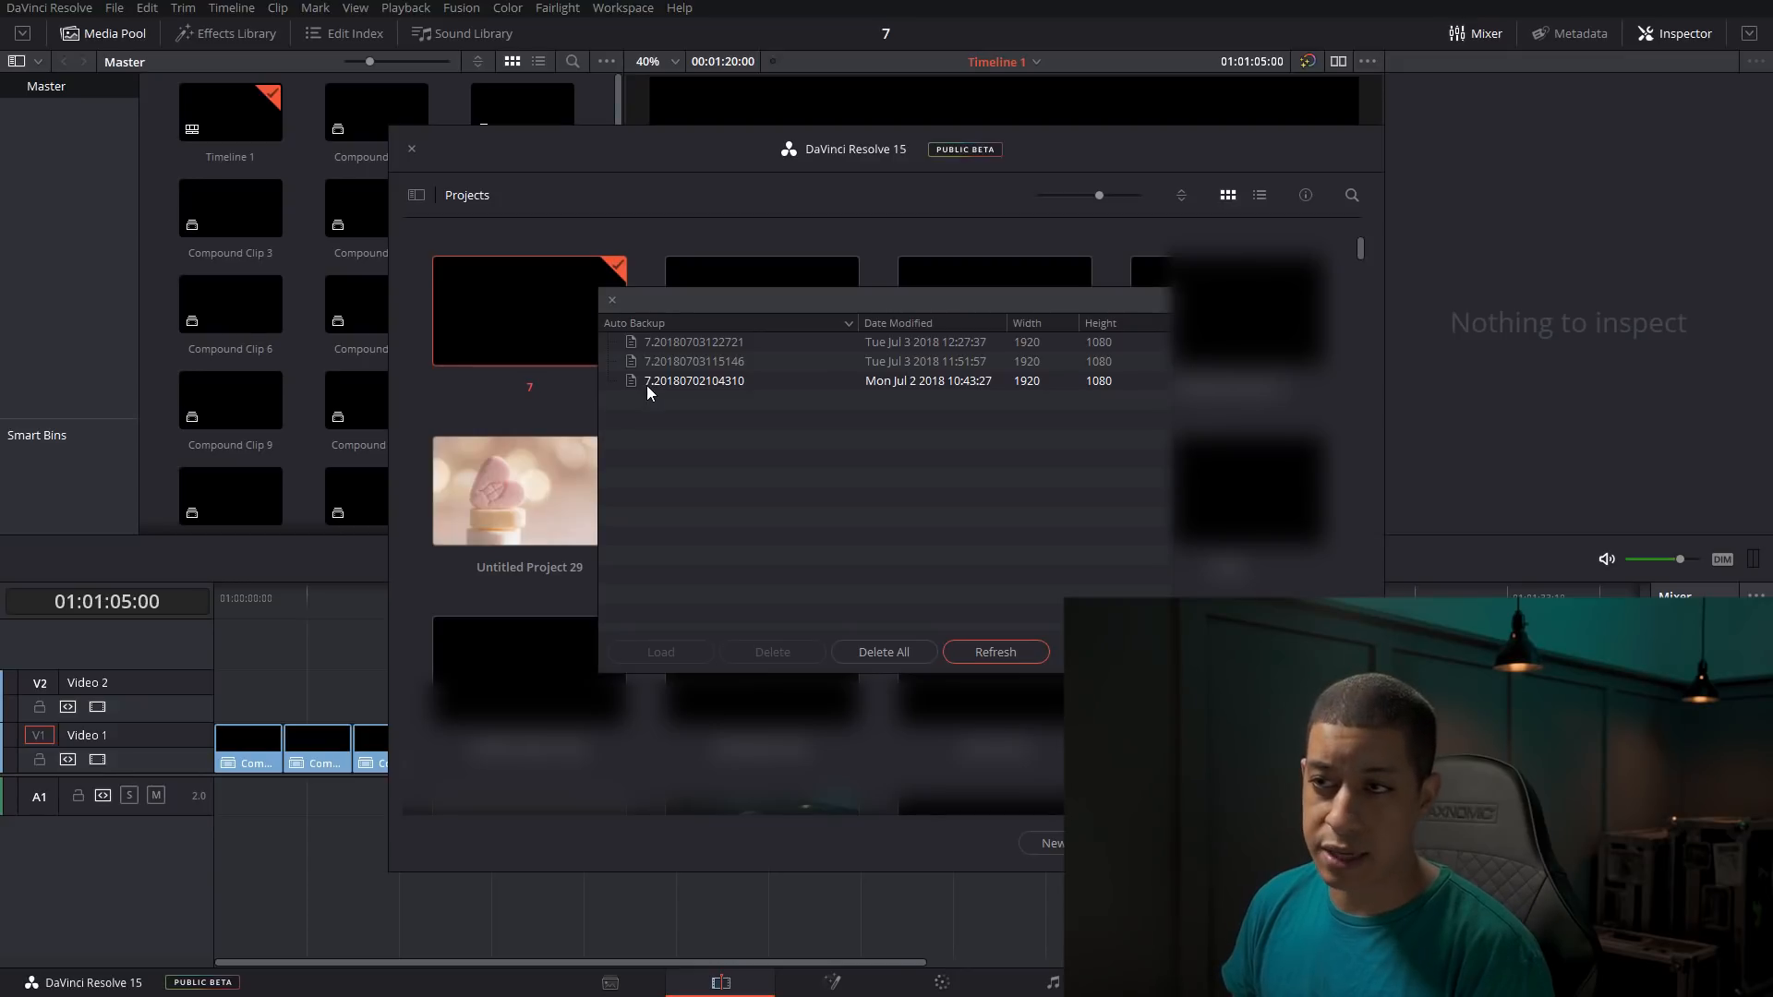
mouse_move(672, 394)
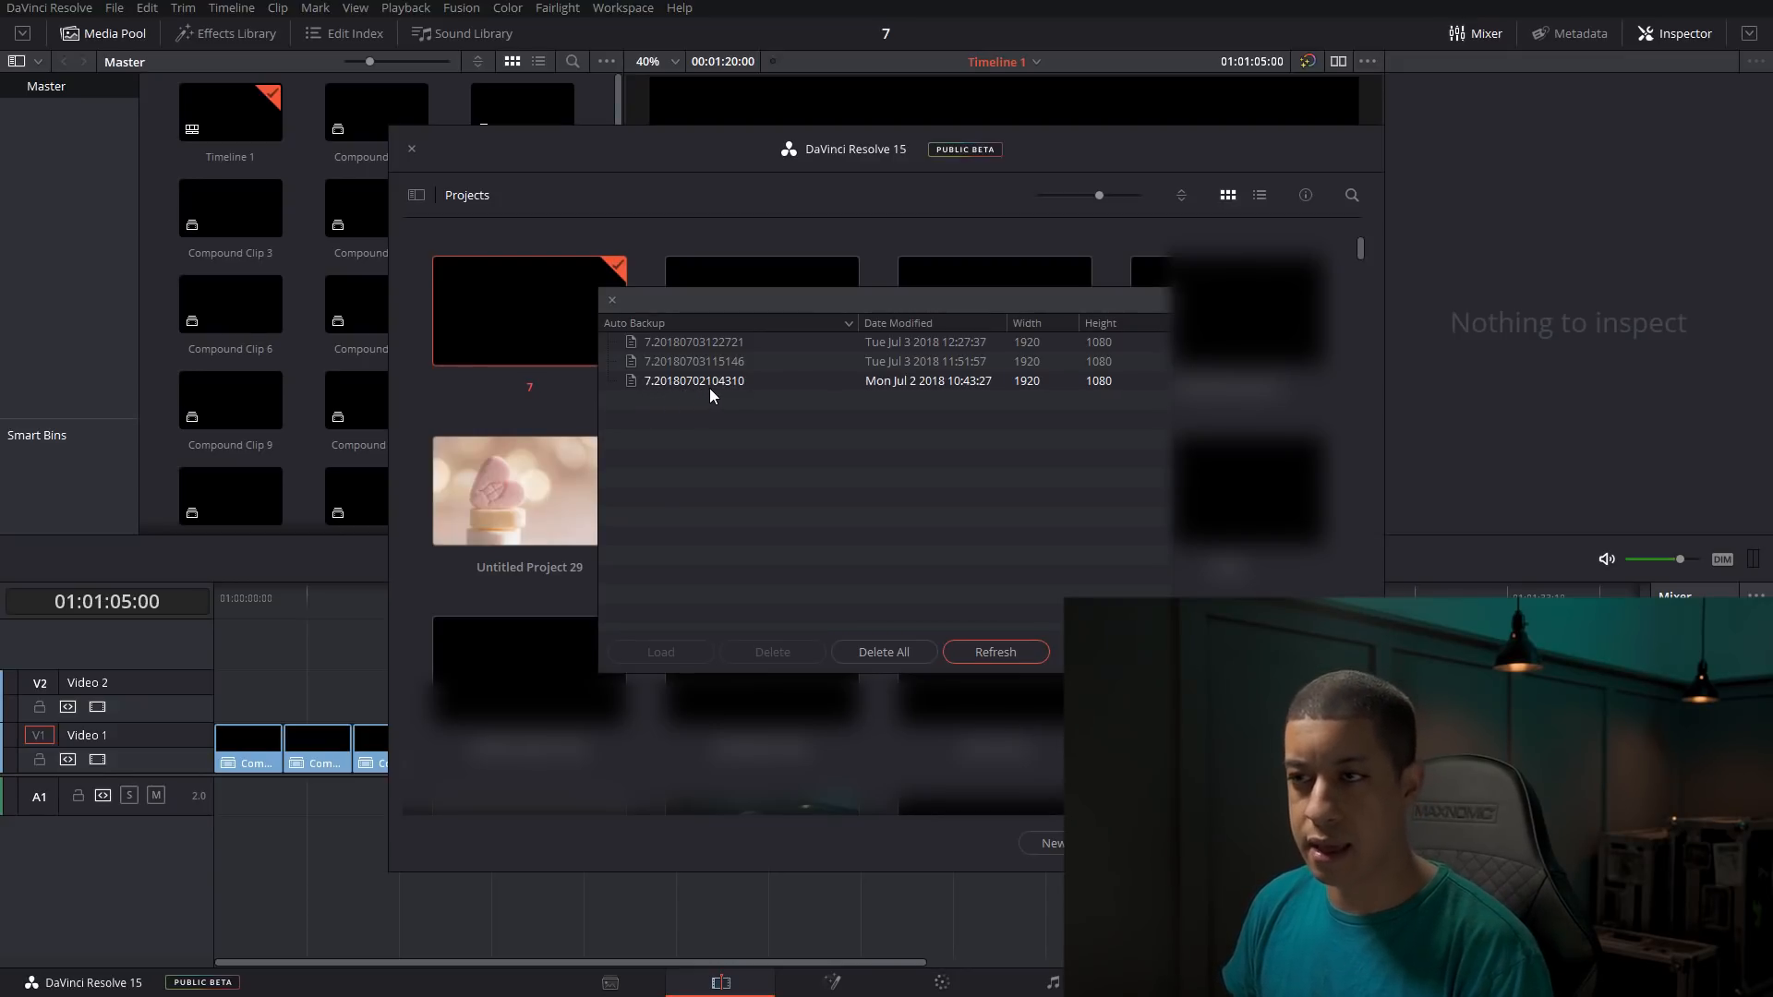
mouse_move(938, 383)
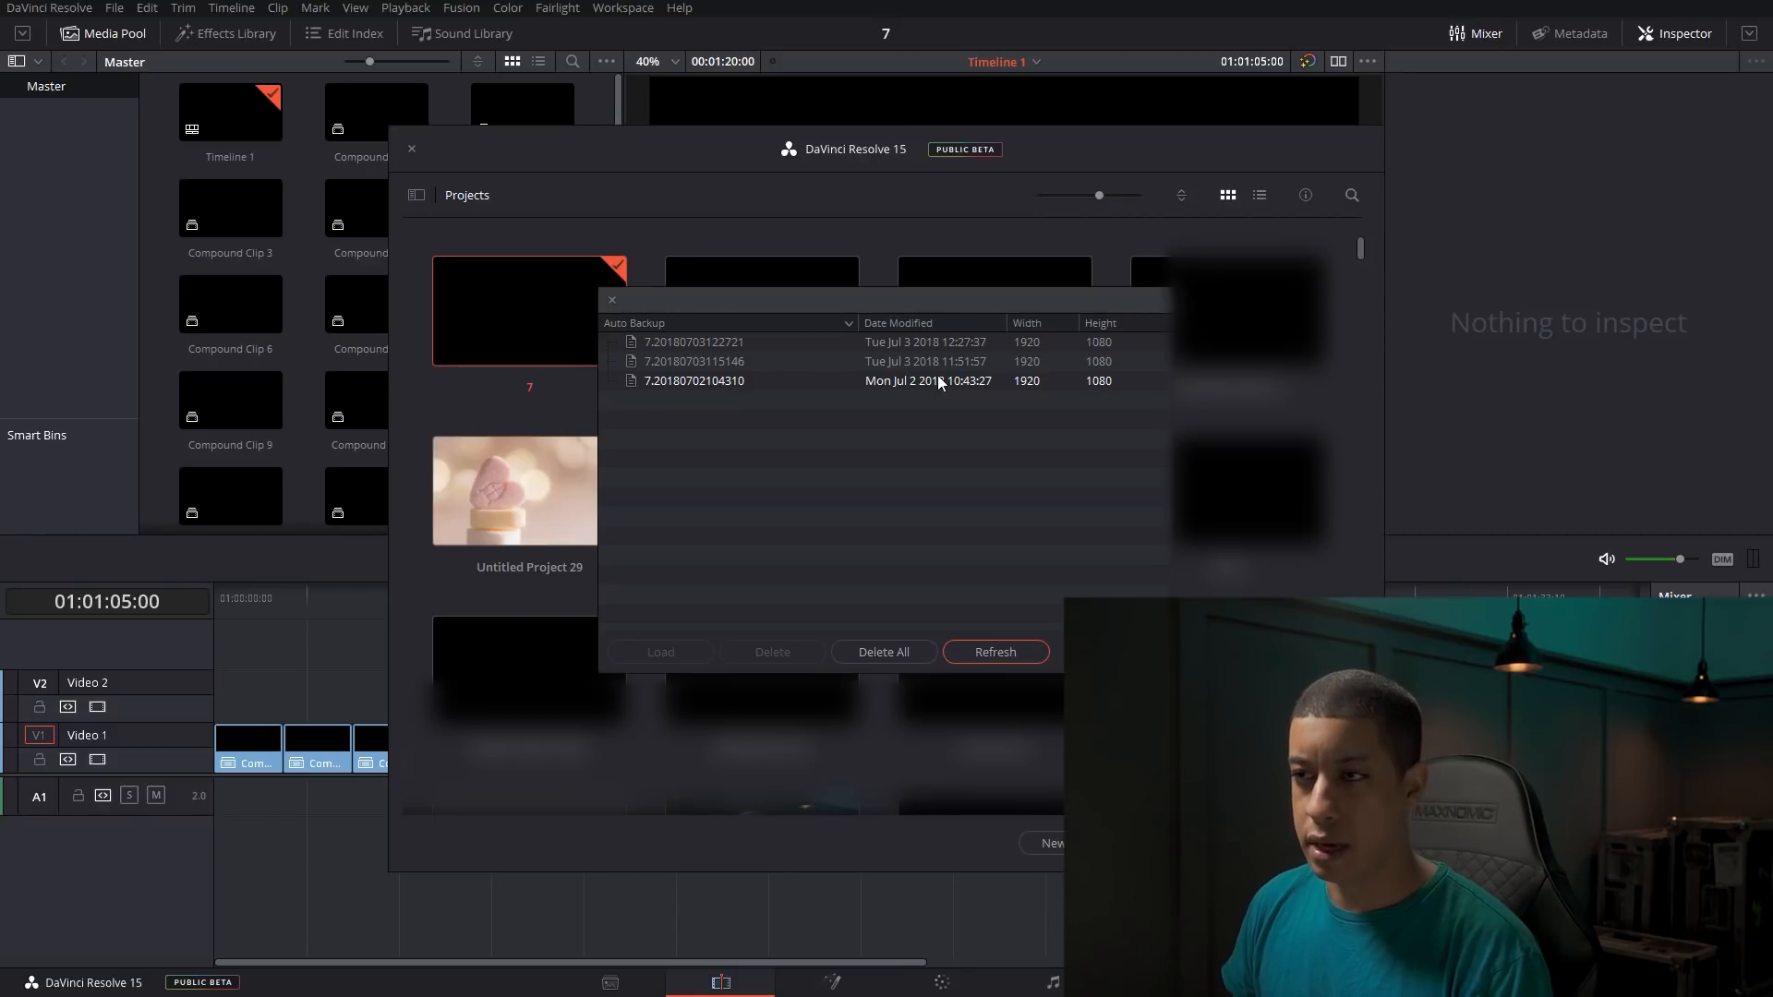
mouse_move(922, 404)
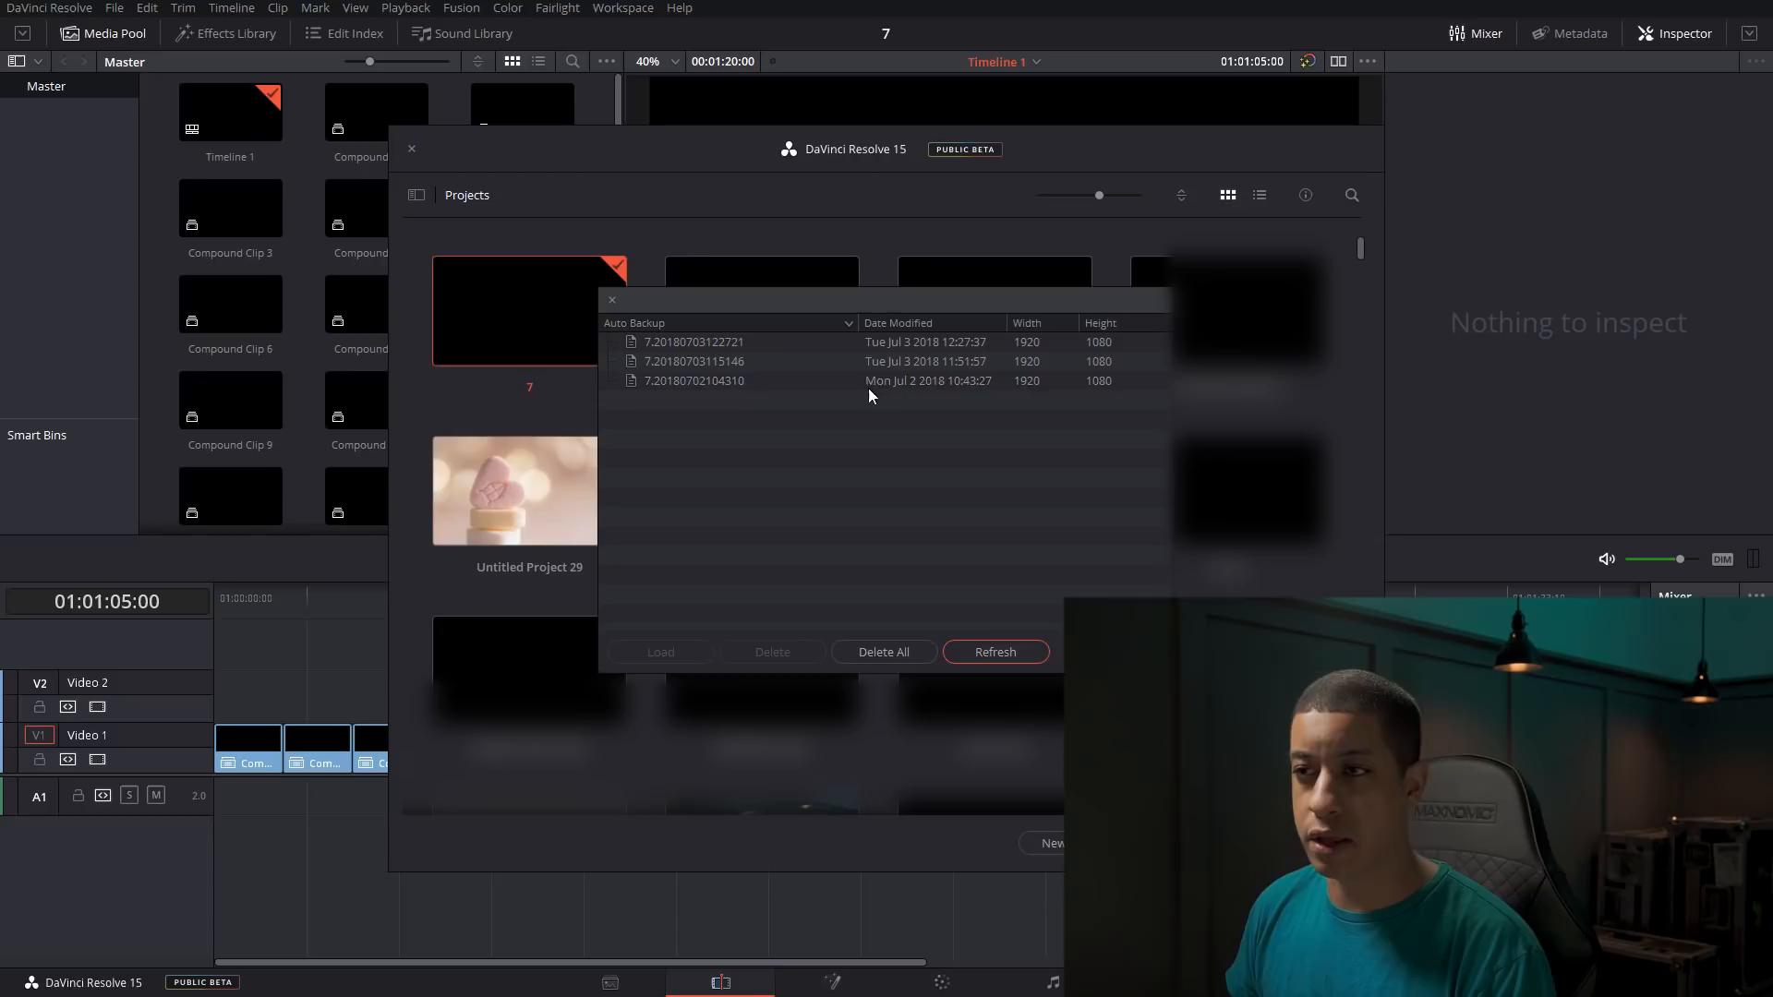
Step: Select the newest backup, 7.20180703122721, so it is ready to load
left_click(692, 342)
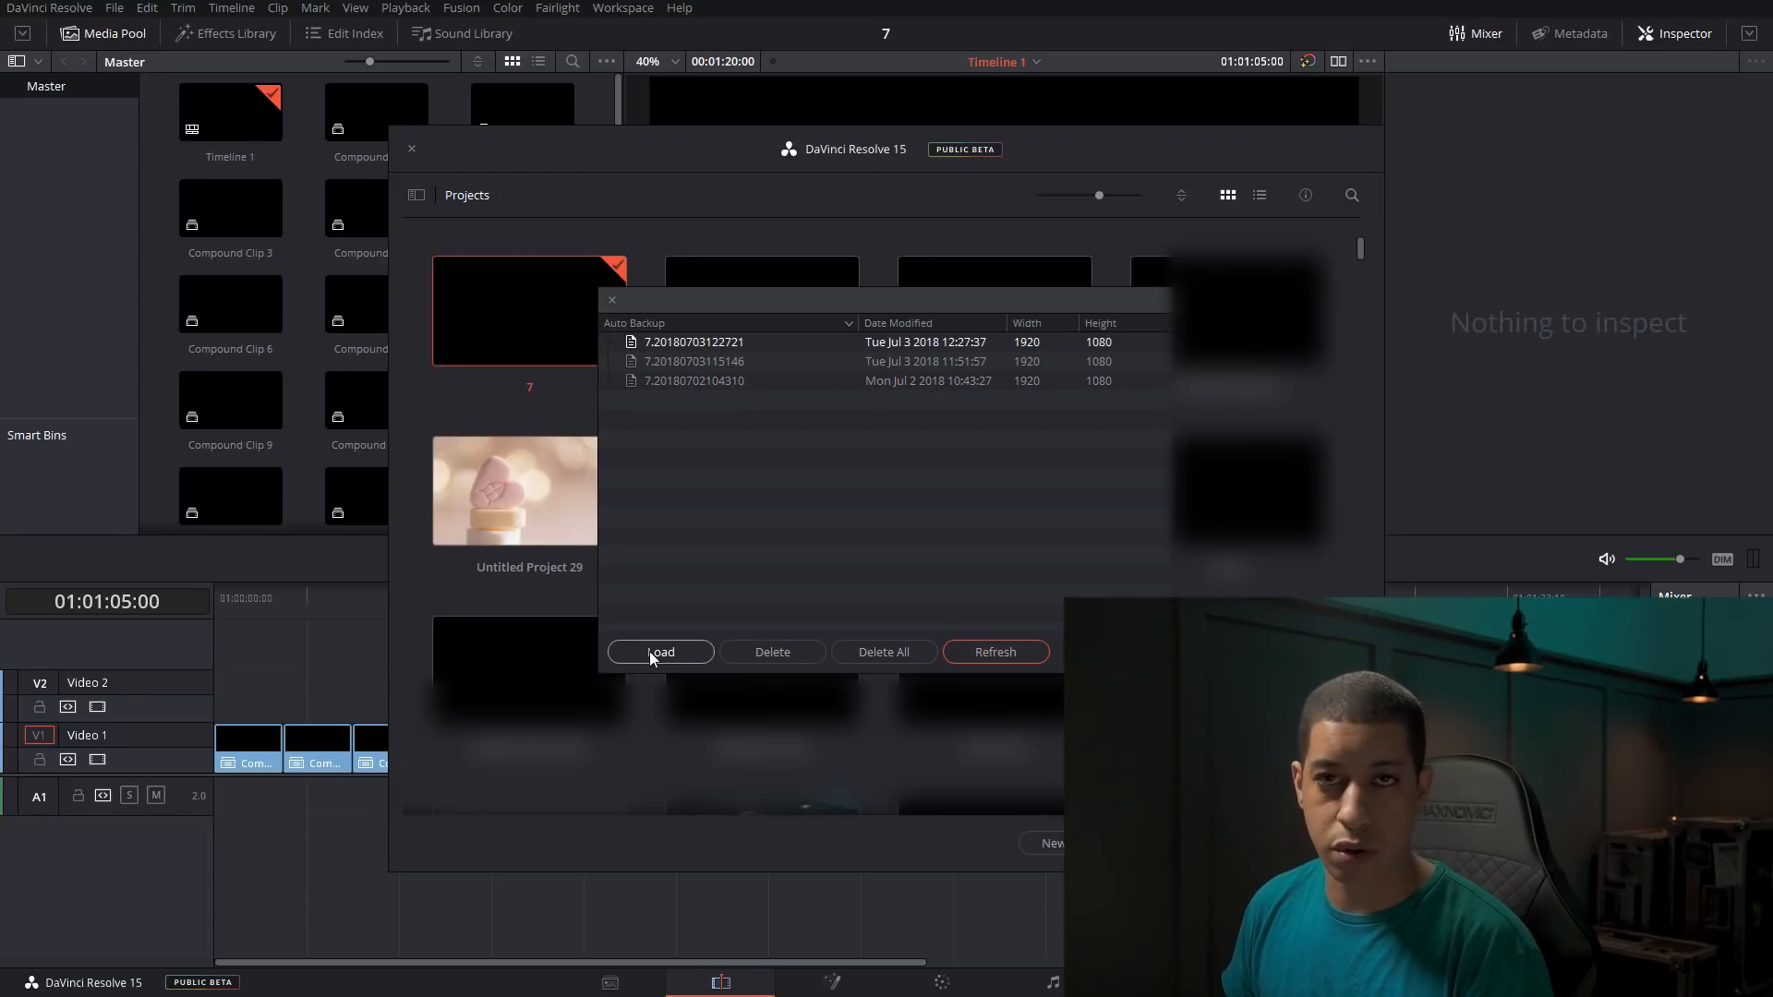
mouse_move(673, 613)
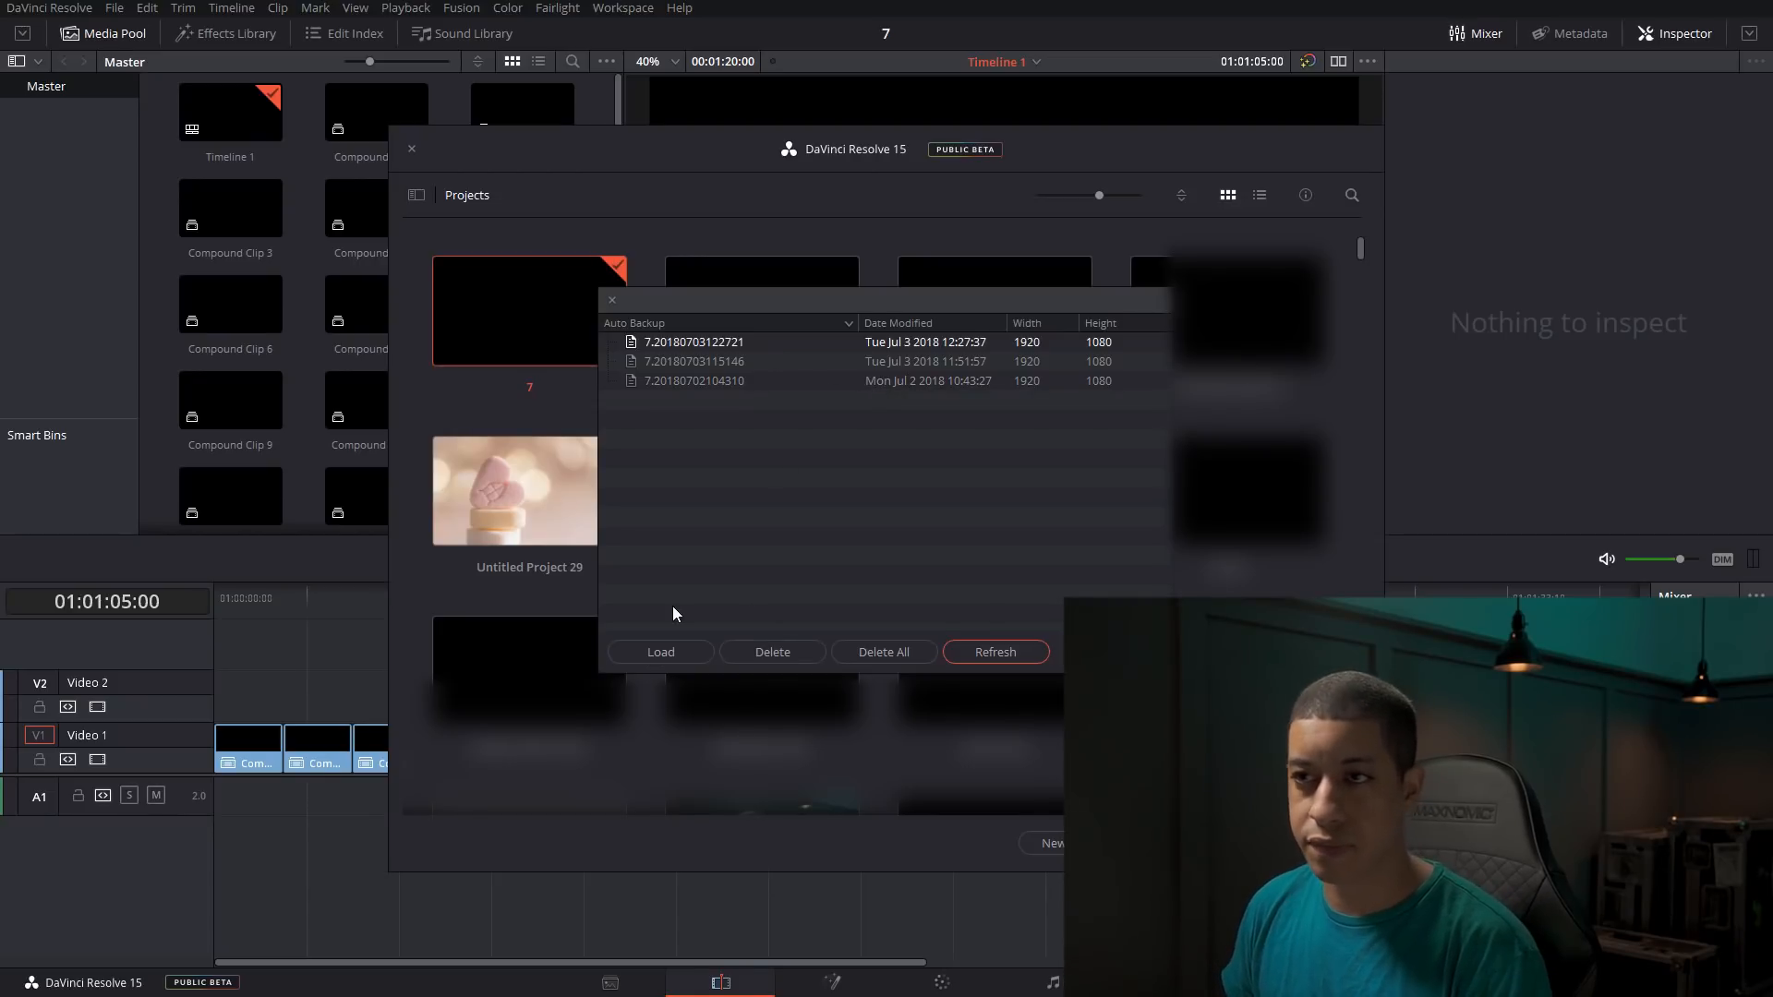
mouse_move(662, 503)
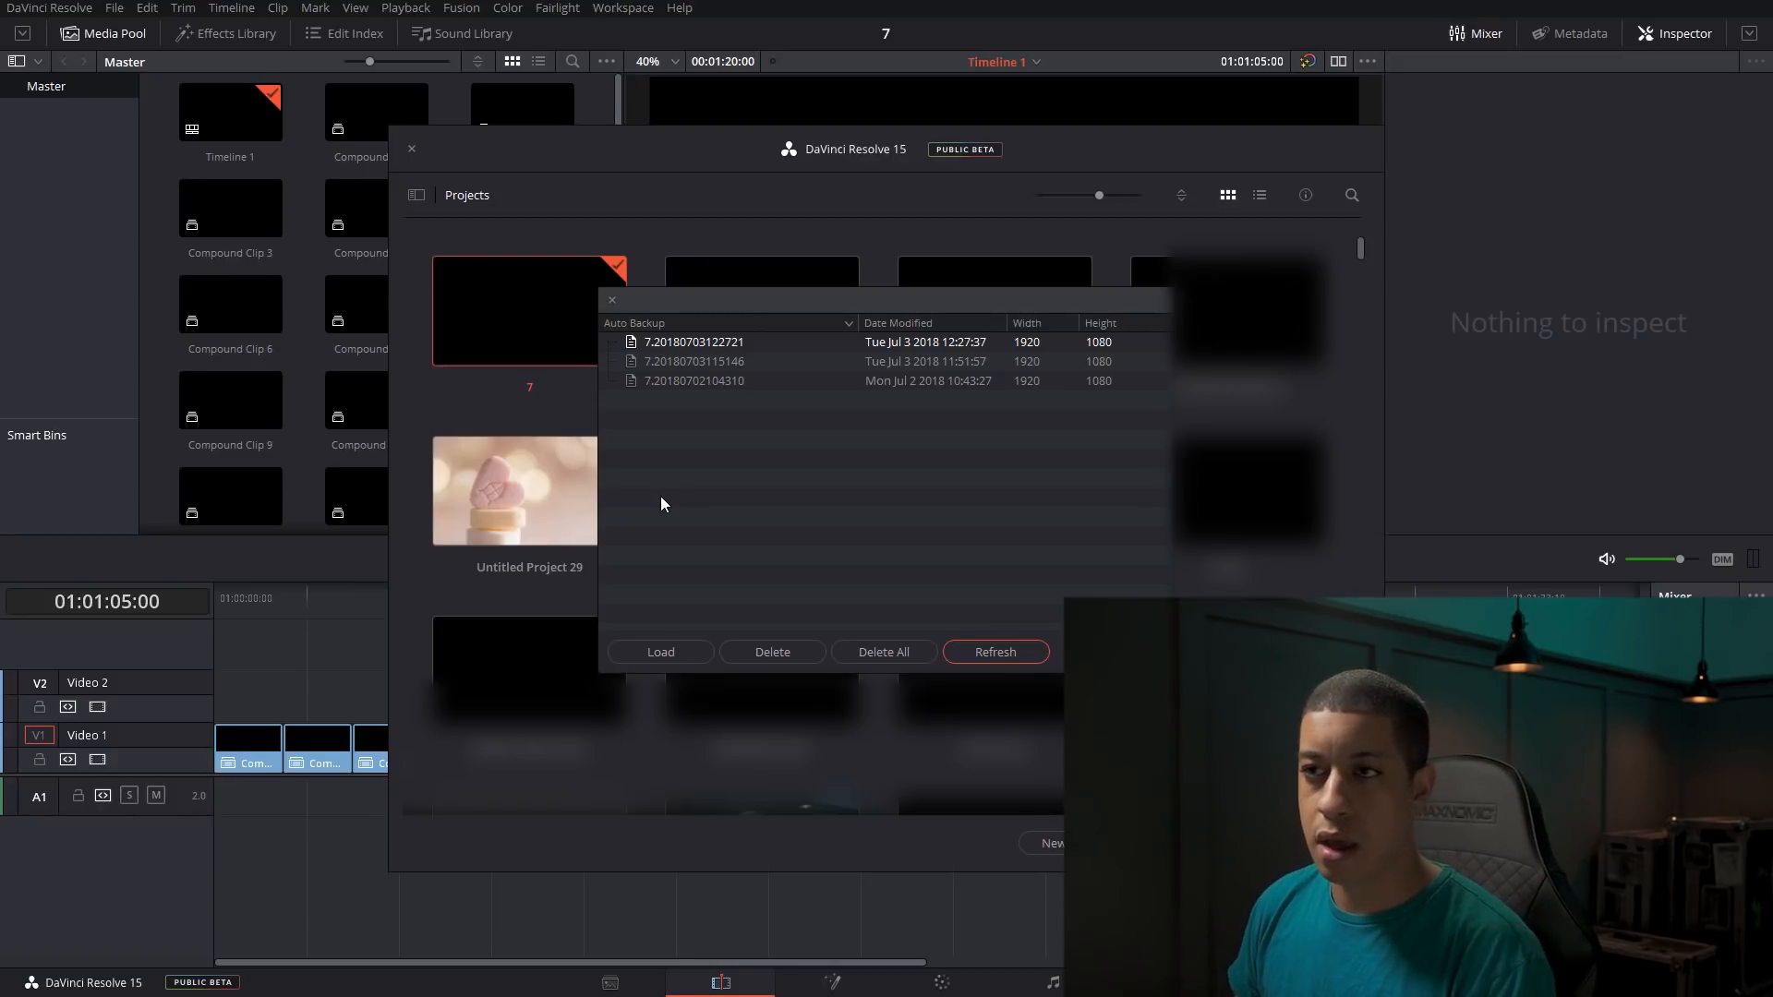
mouse_move(627, 312)
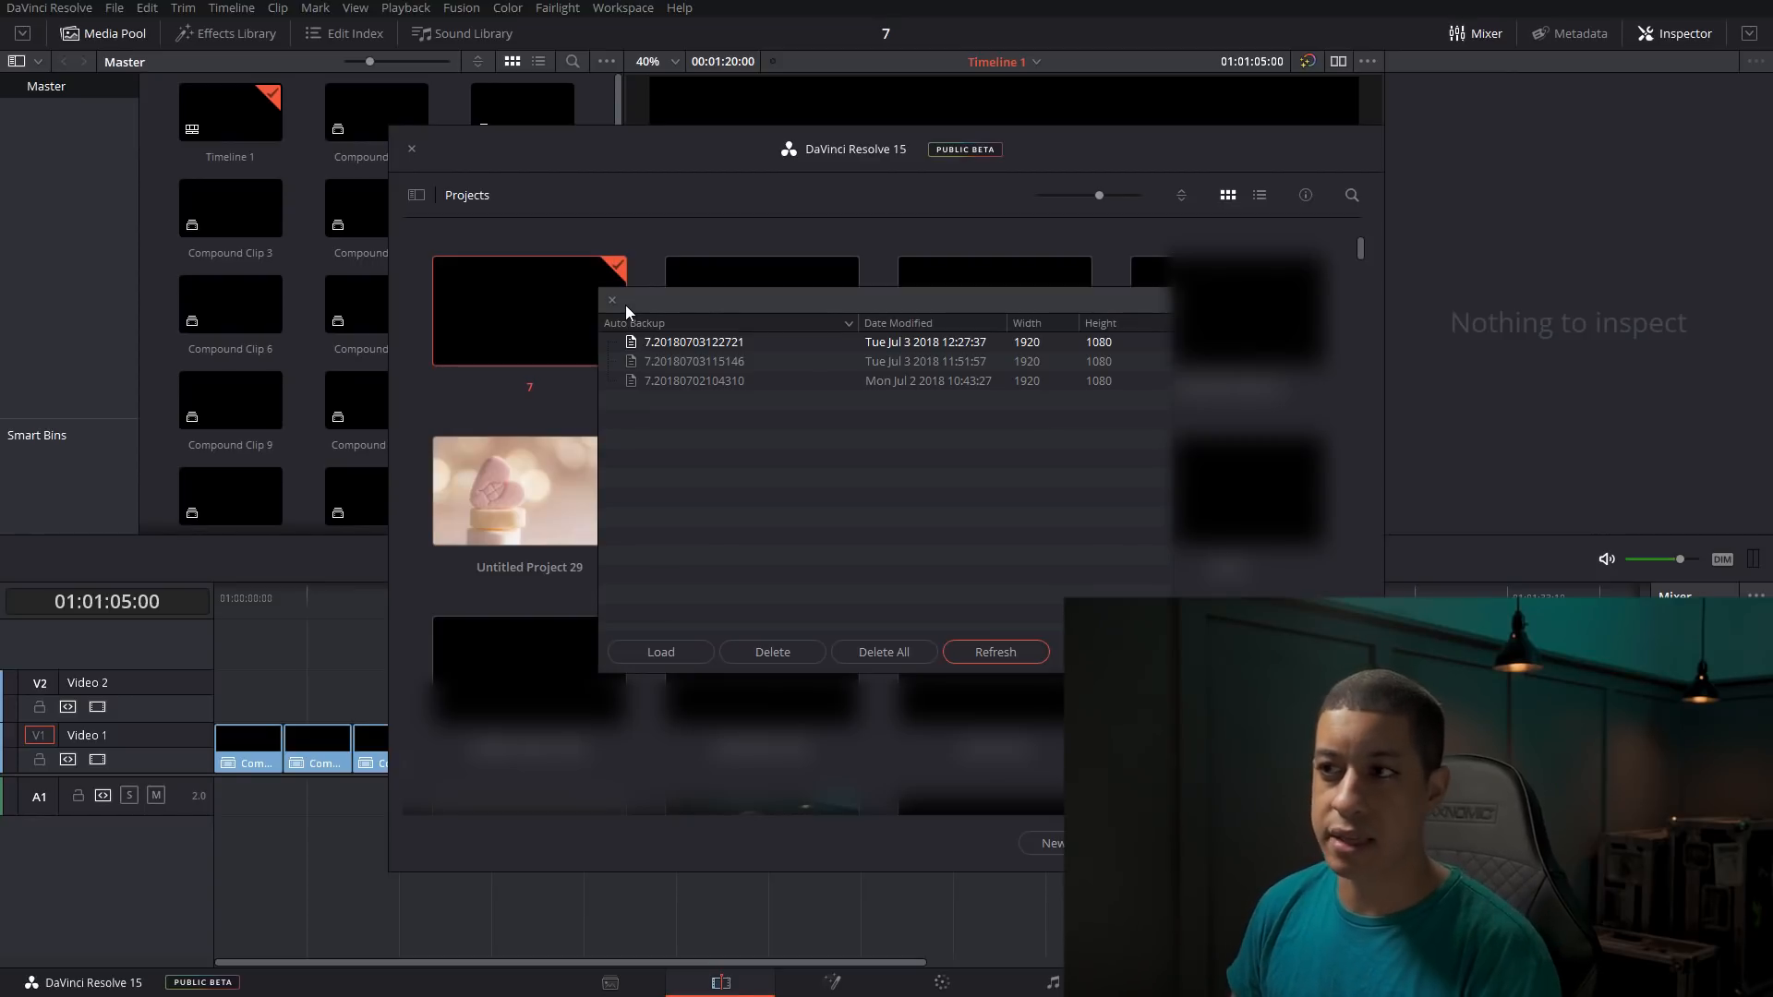
mouse_move(719, 255)
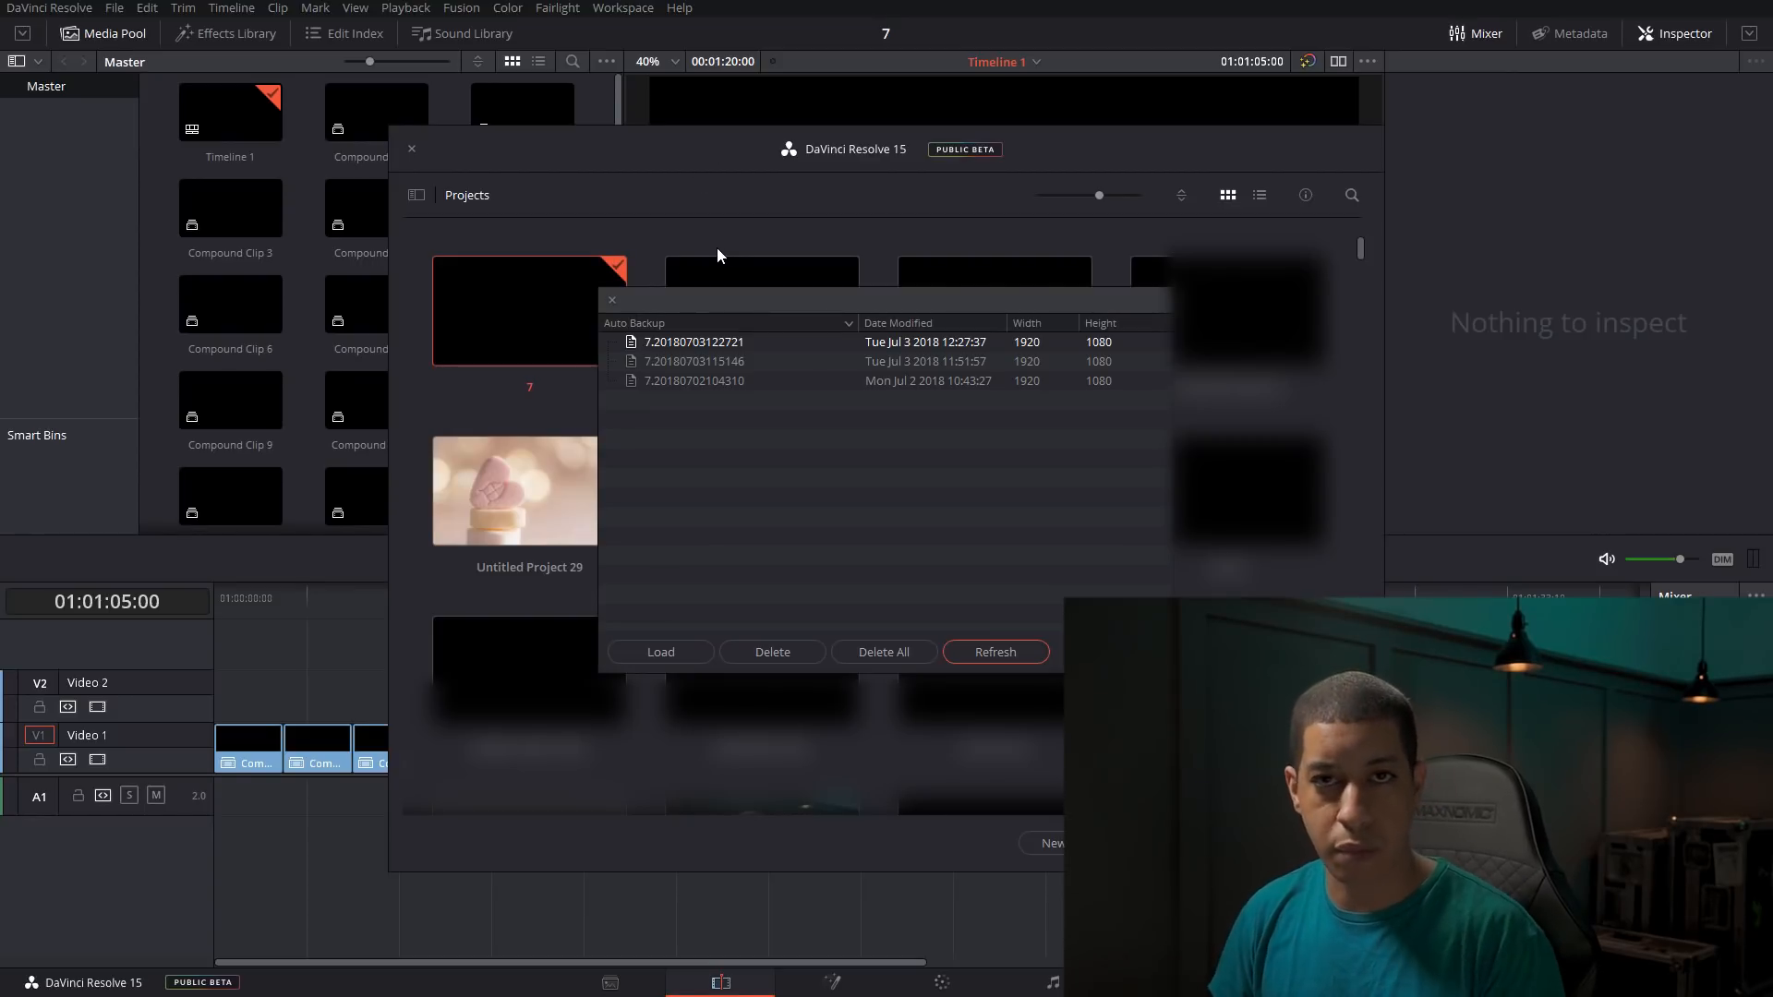